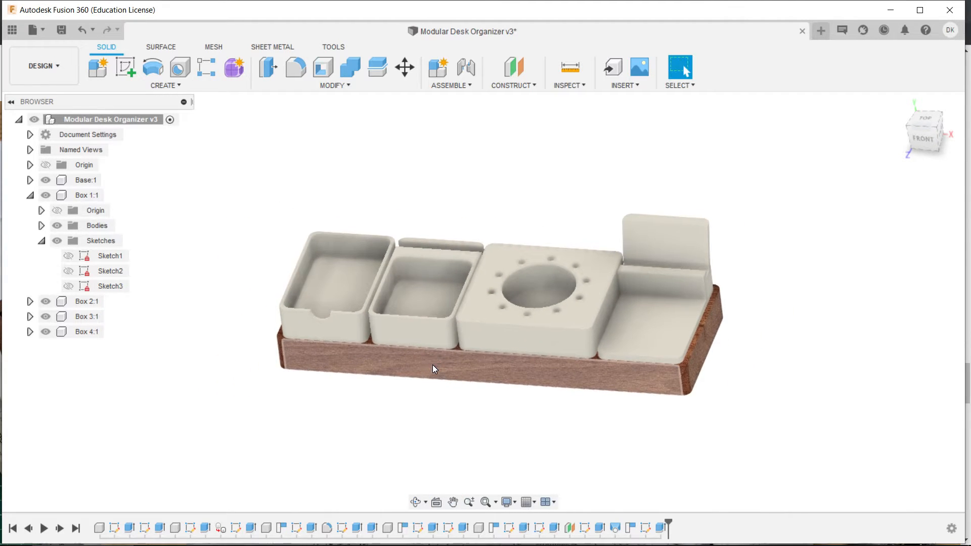
Browse the Ugmonk Gather page down to the promo video, then return to Fusion 360.
{"action": "left_click_drag", "start_coordinate": [433, 369], "coordinate": [408, 361]}
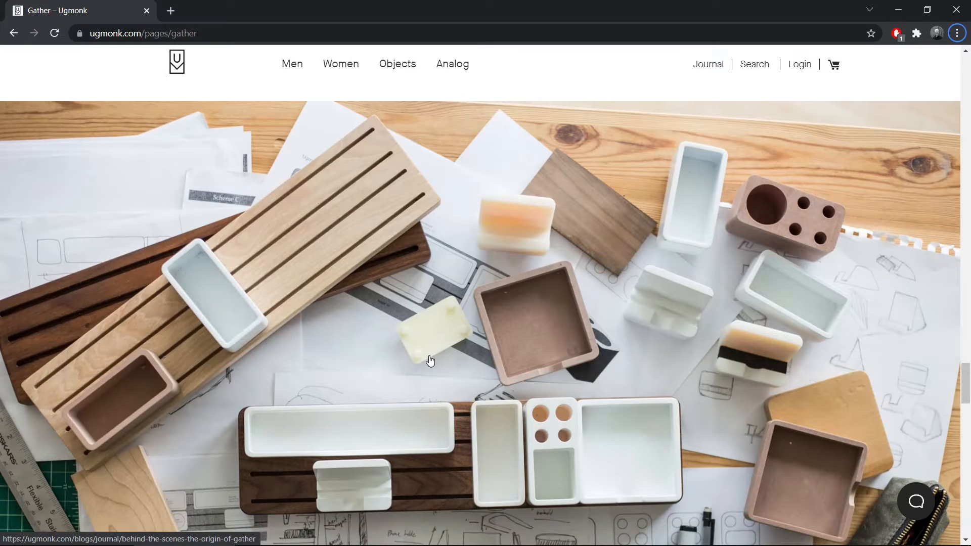
{"action": "mouse_move", "coordinate": [352, 254]}
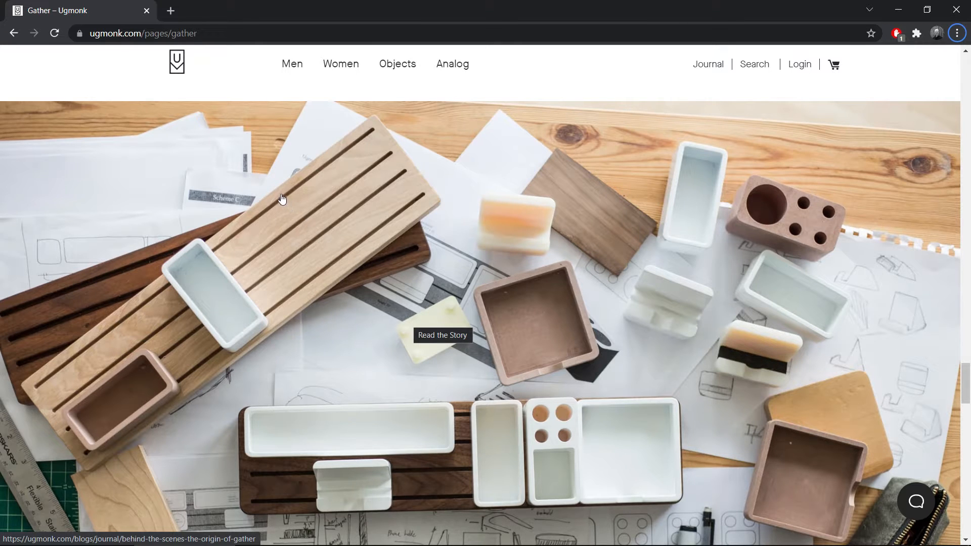
{"action": "mouse_move", "coordinate": [473, 384]}
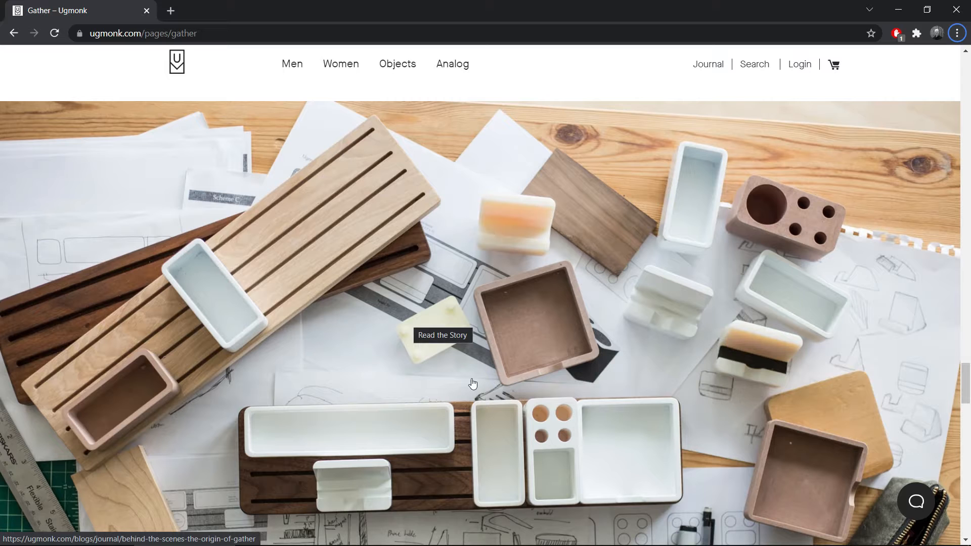
{"action": "mouse_move", "coordinate": [631, 396]}
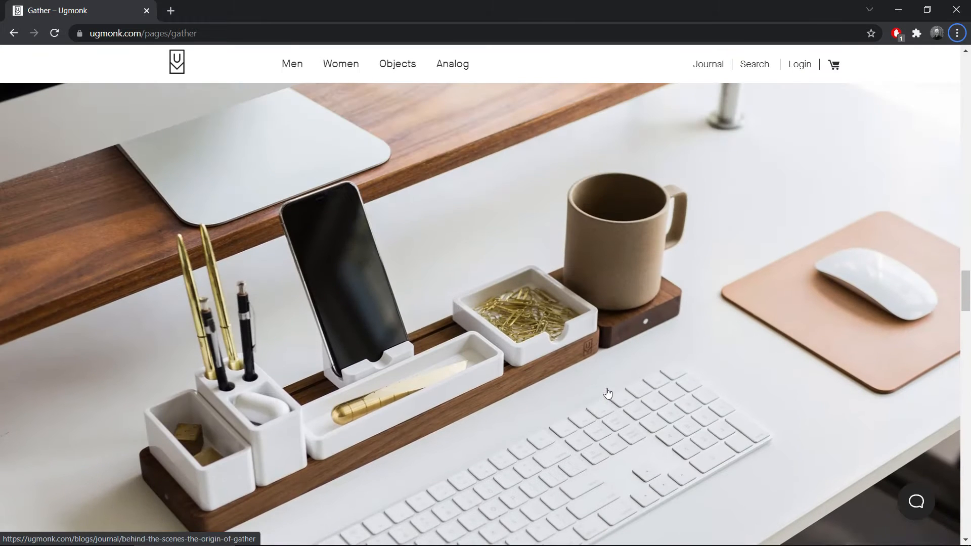
{"action": "scroll", "scroll_direction": "down", "scroll_amount": 3}
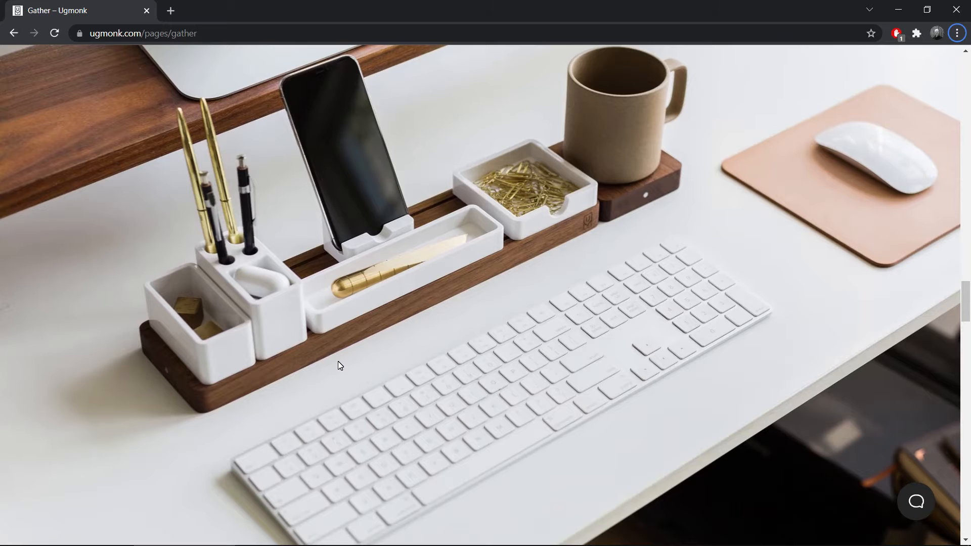
{"action": "mouse_move", "coordinate": [274, 362]}
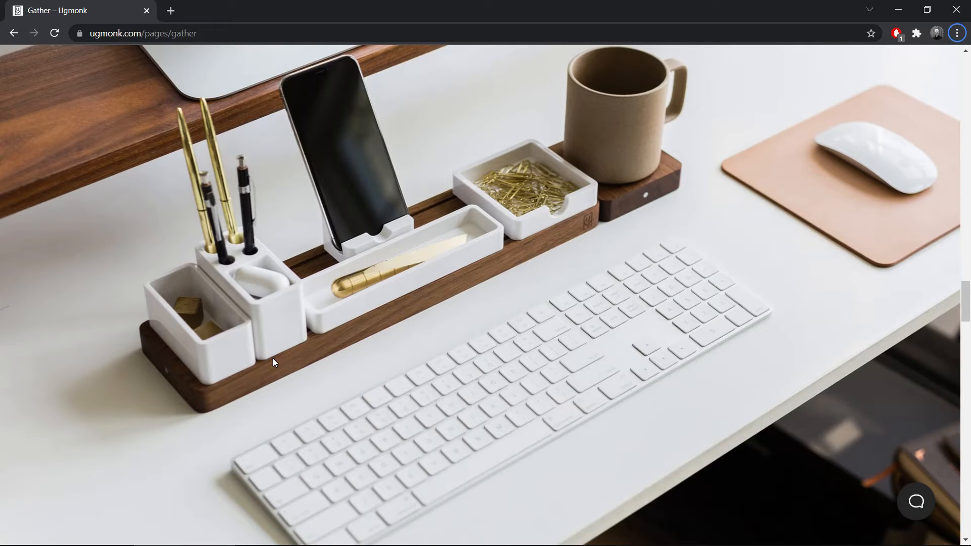
{"action": "mouse_move", "coordinate": [604, 199]}
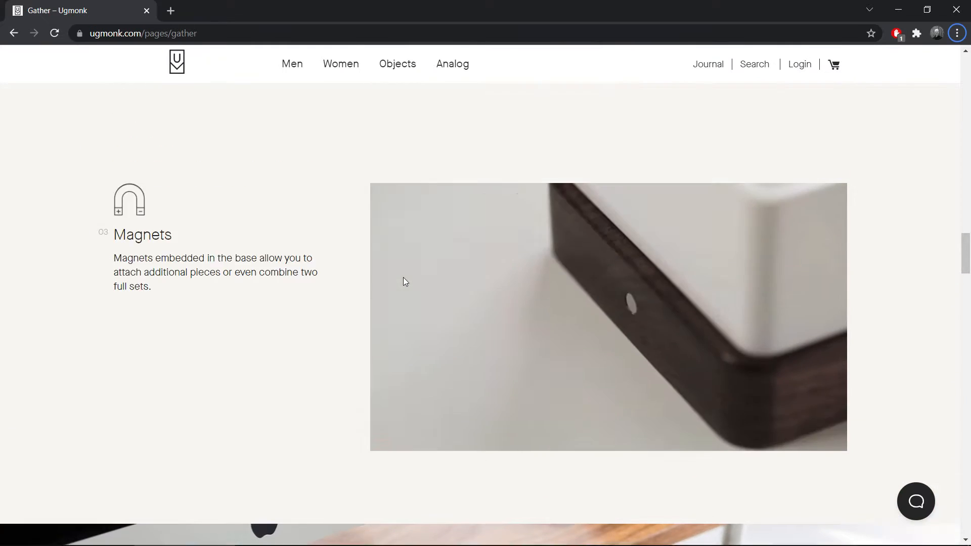
{"action": "scroll", "scroll_direction": "up", "scroll_amount": 3}
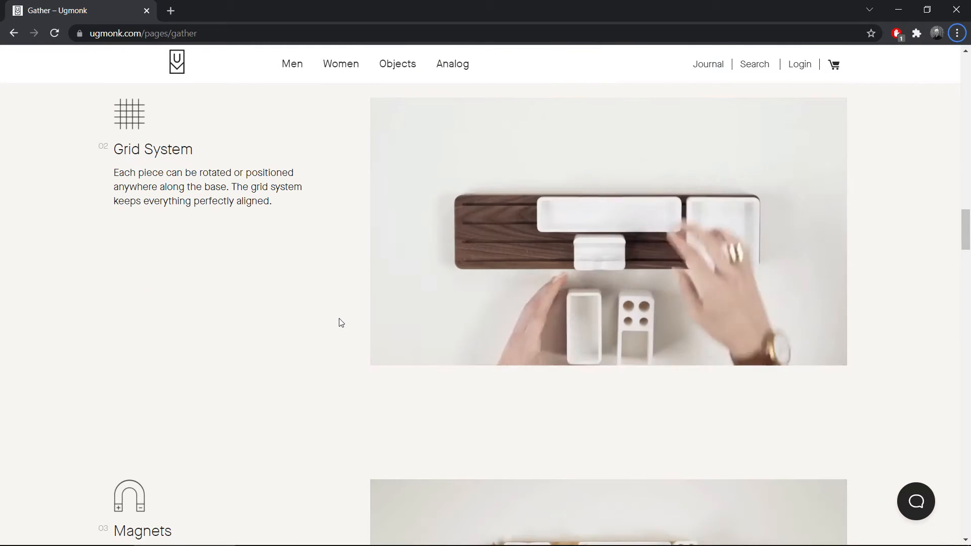
{"action": "scroll", "scroll_direction": "down", "scroll_amount": 3}
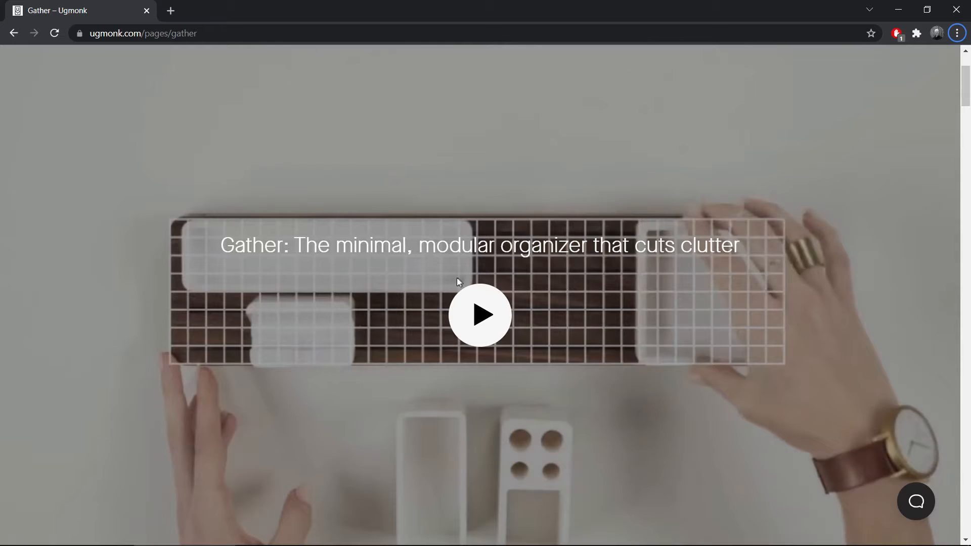
{"action": "key", "text": "alt+tab"}
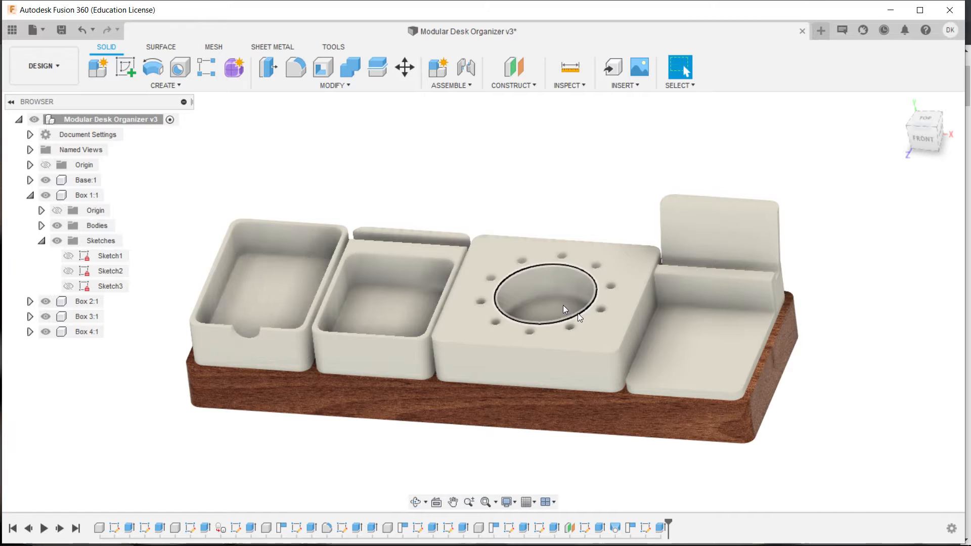
{"action": "left_click_drag", "start_coordinate": [563, 310], "coordinate": [496, 294]}
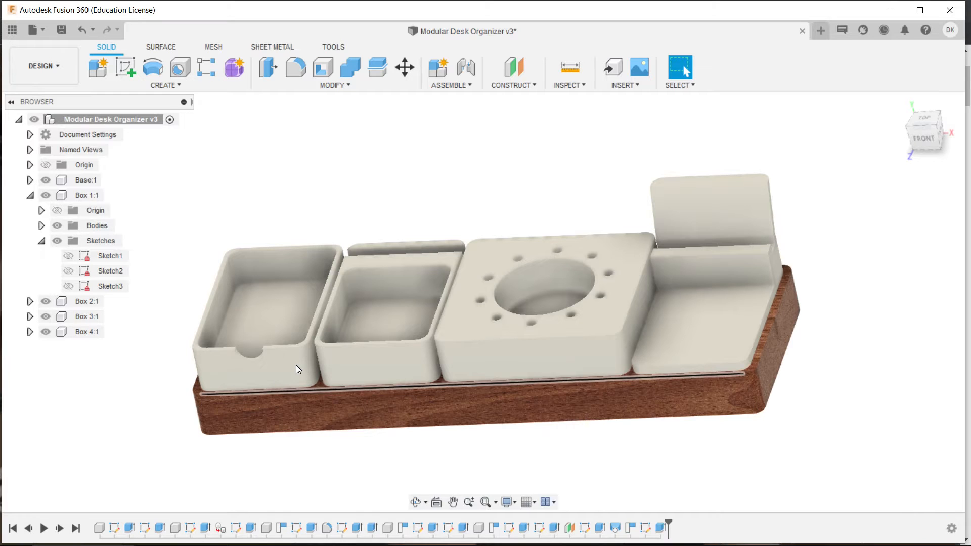
{"action": "mouse_move", "coordinate": [821, 30]}
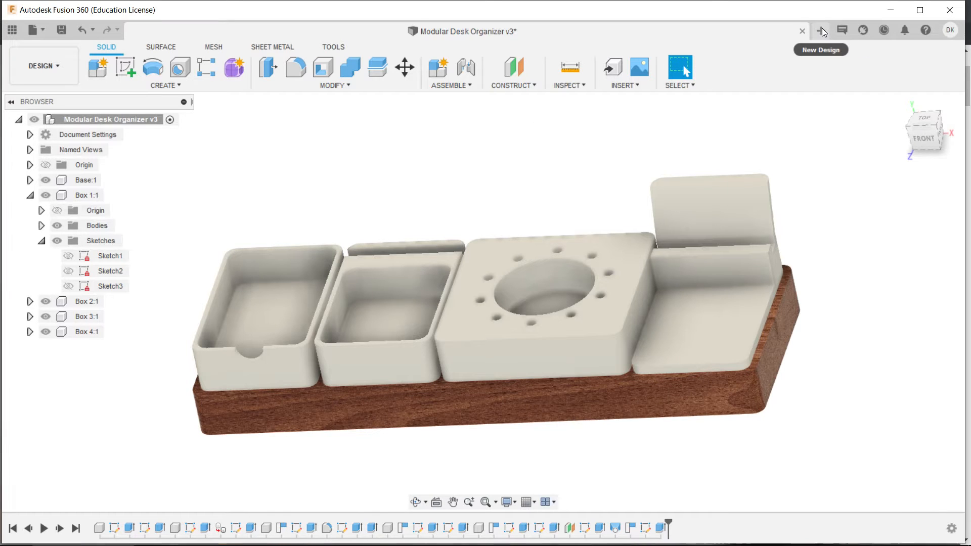
Start a new blank design and begin a sketch on the XZ ground plane.
{"action": "left_click", "coordinate": [821, 31]}
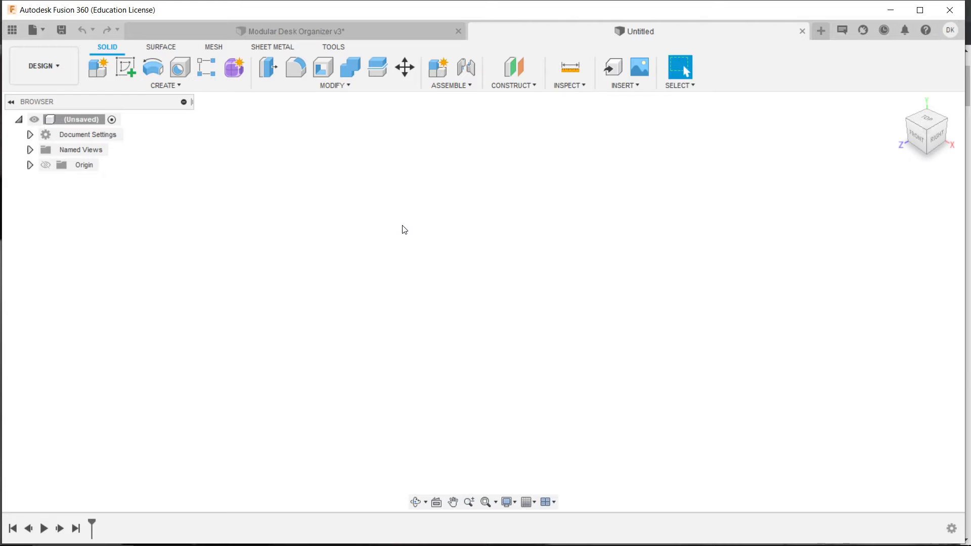
{"action": "mouse_move", "coordinate": [125, 68]}
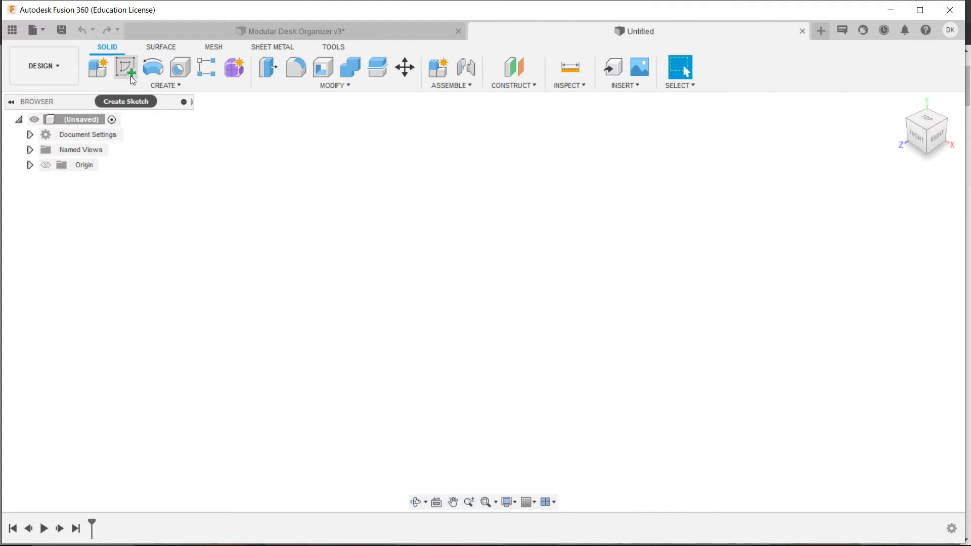
{"action": "left_click", "coordinate": [124, 68]}
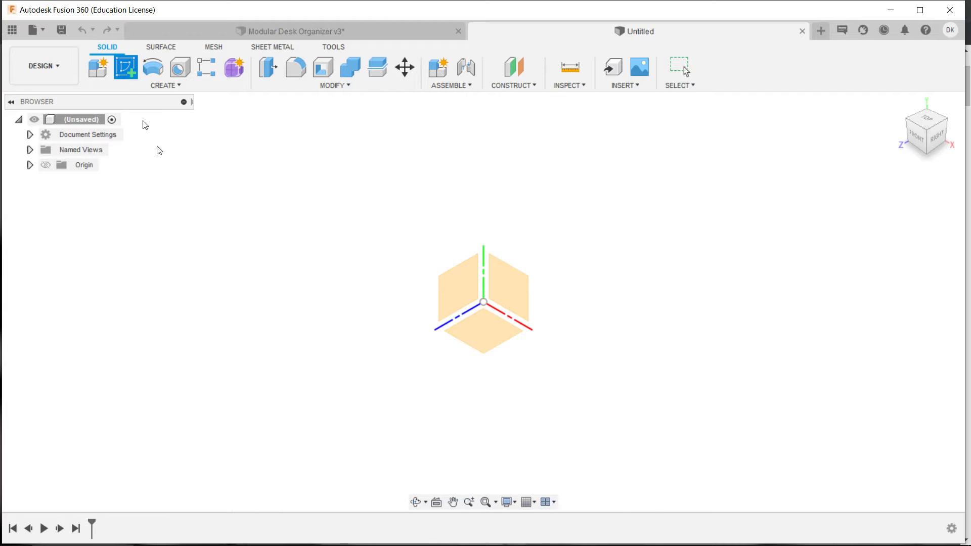
{"action": "left_click", "coordinate": [124, 67]}
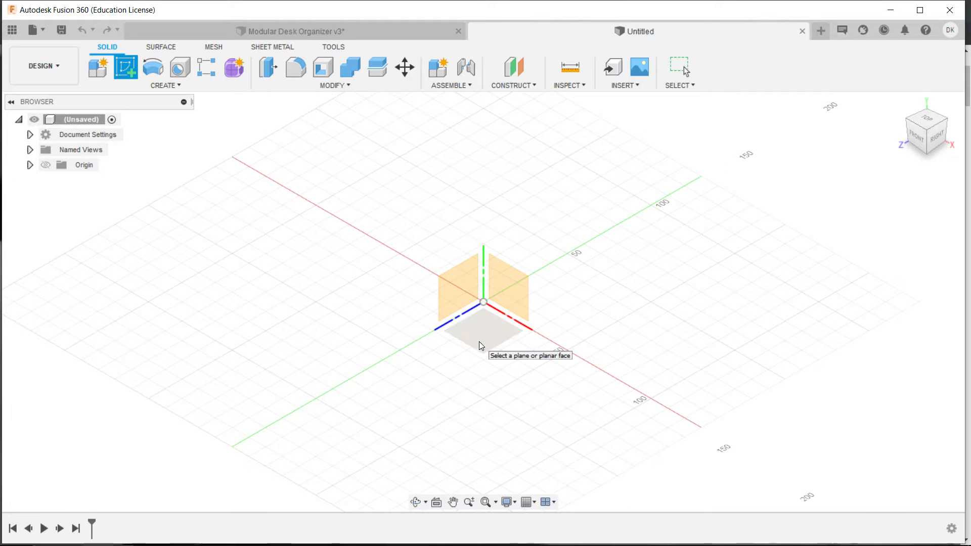
{"action": "left_click", "coordinate": [481, 325]}
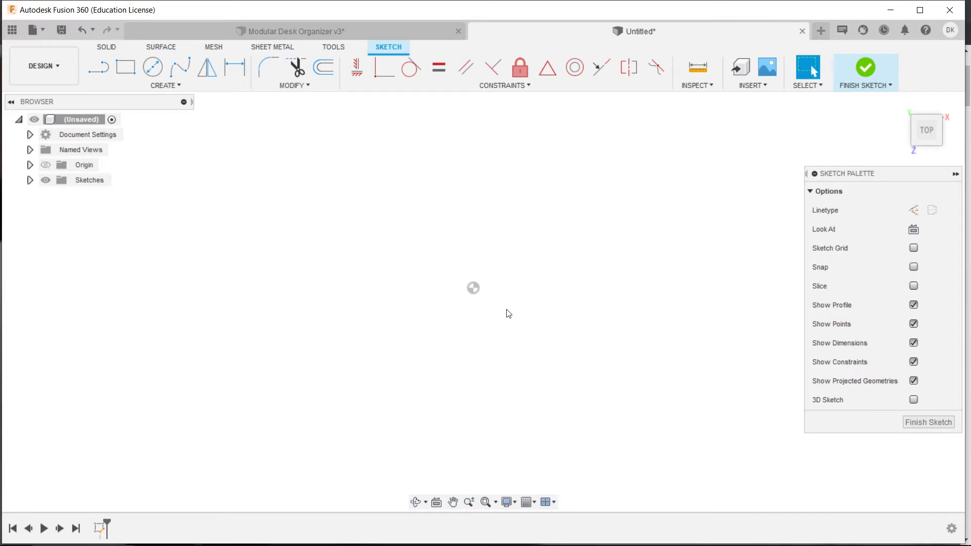
{"action": "mouse_move", "coordinate": [507, 303]}
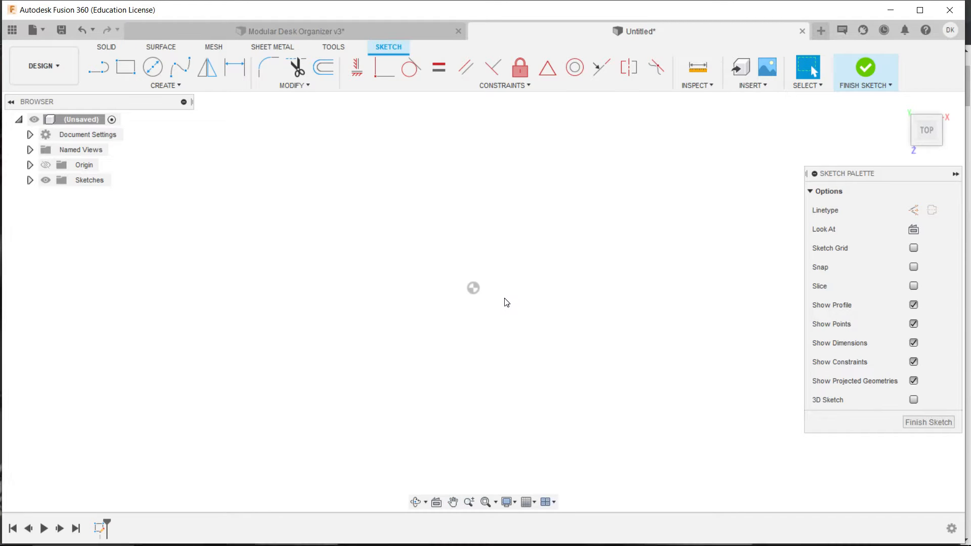
Draw a 100 × 200 mm center rectangle at the origin and finish the sketch.
{"action": "left_click", "coordinate": [164, 85]}
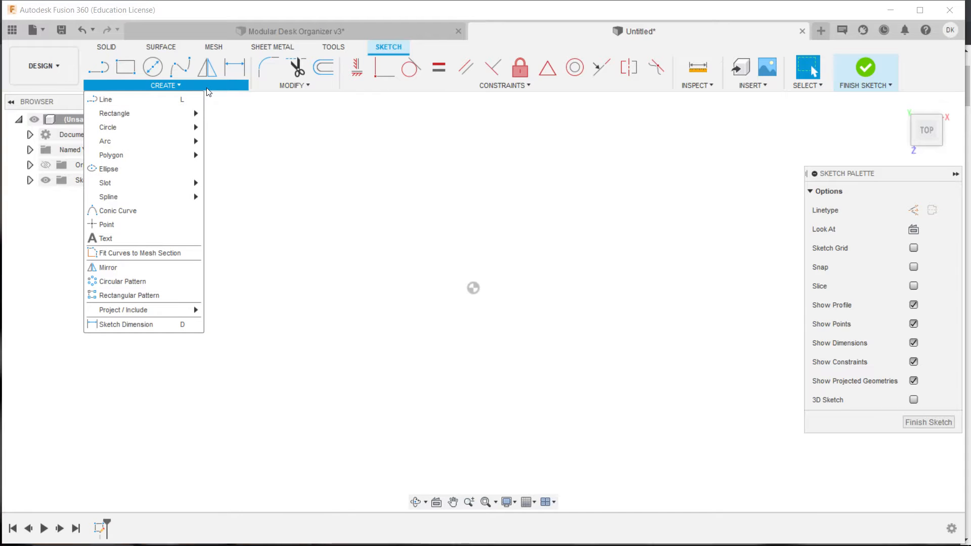
{"action": "mouse_move", "coordinate": [115, 112]}
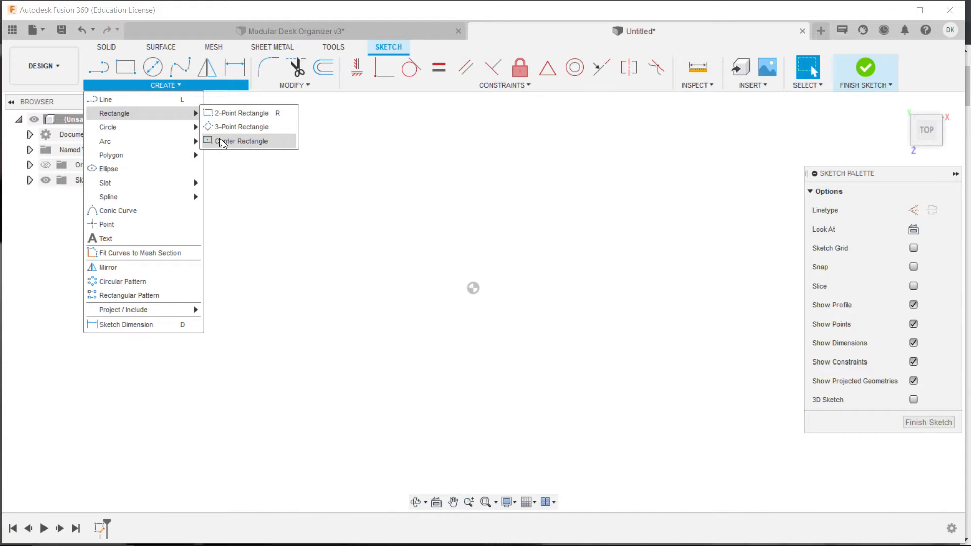
{"action": "left_click", "coordinate": [242, 141]}
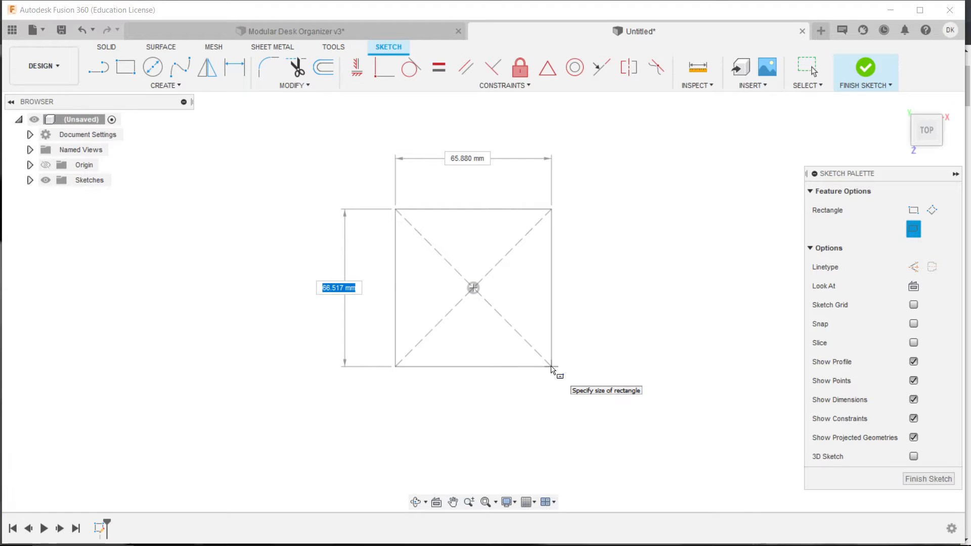
{"action": "type", "text": "200.00"}
{"action": "left_click", "coordinate": [467, 158]}
{"action": "type", "text": "100"}
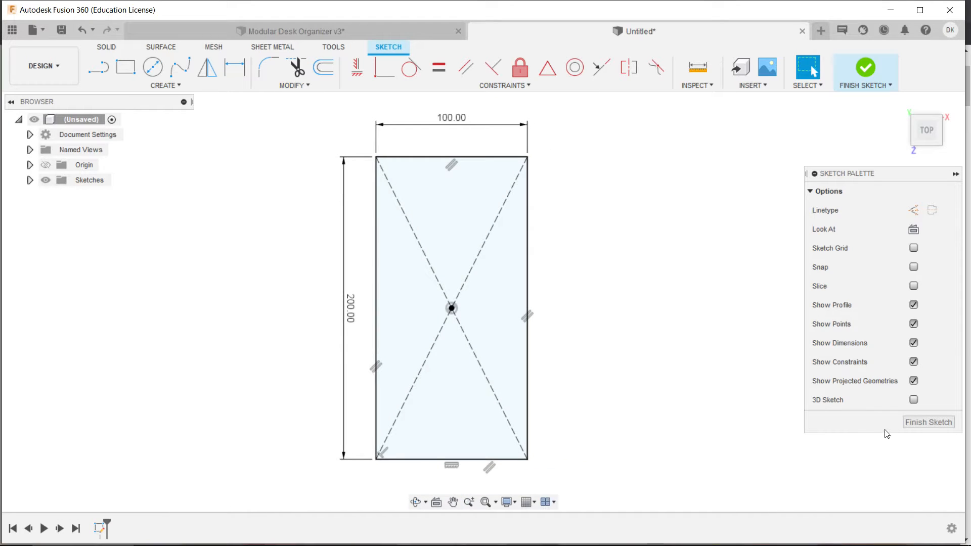
{"action": "left_click", "coordinate": [864, 68]}
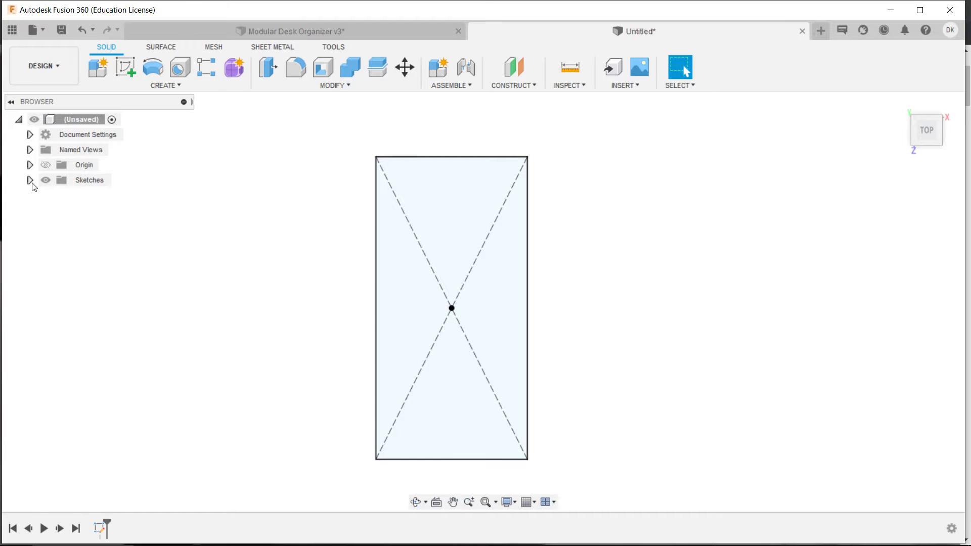
Extrude the rectangle profile upward and enter a 40 mm distance for the block.
{"action": "left_click", "coordinate": [29, 180]}
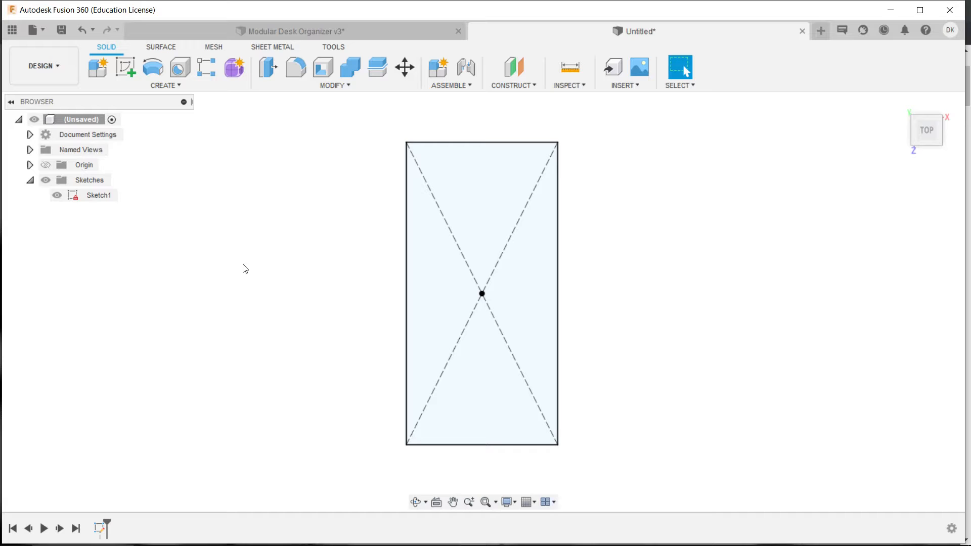
{"action": "mouse_move", "coordinate": [309, 286]}
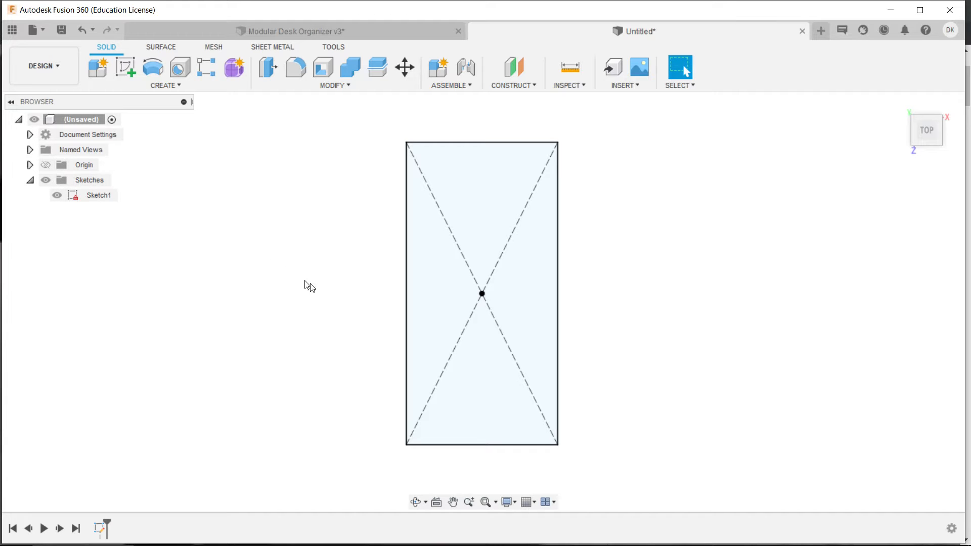
{"action": "mouse_move", "coordinate": [321, 312]}
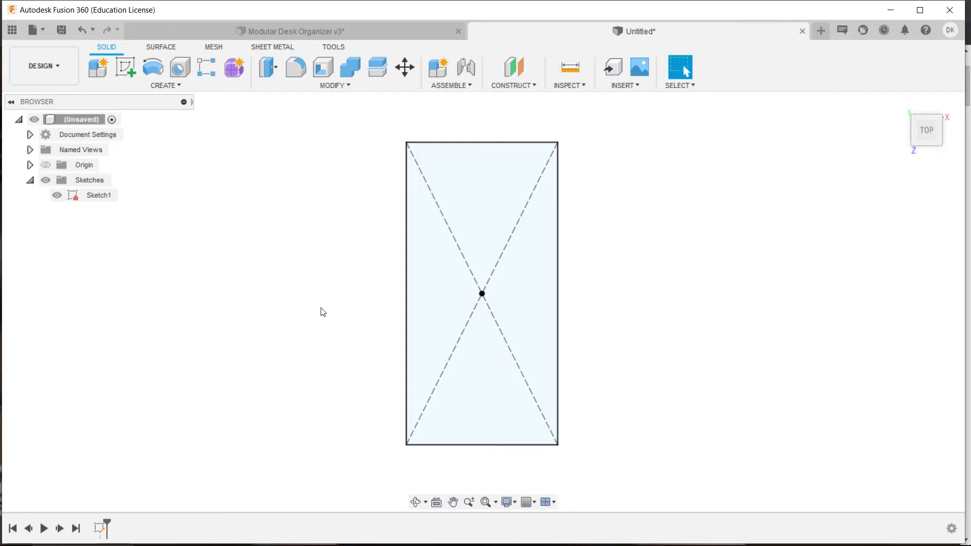
{"action": "mouse_move", "coordinate": [317, 307]}
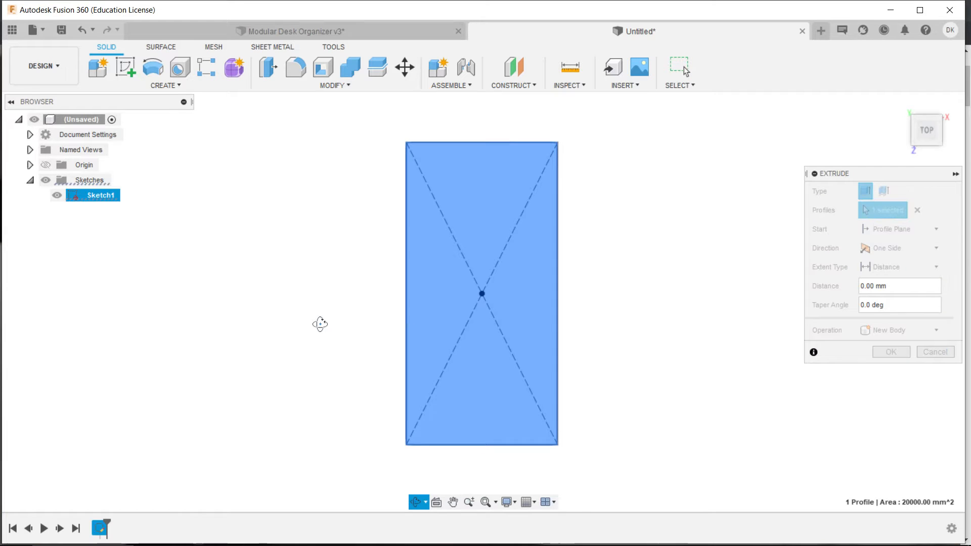
{"action": "left_click", "coordinate": [482, 294]}
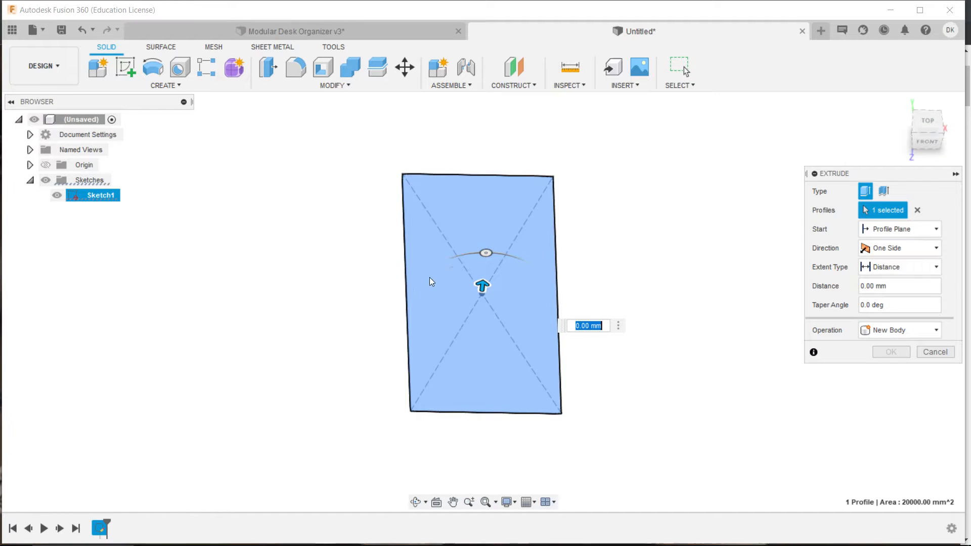
{"action": "left_click_drag", "start_coordinate": [481, 285], "coordinate": [486, 265]}
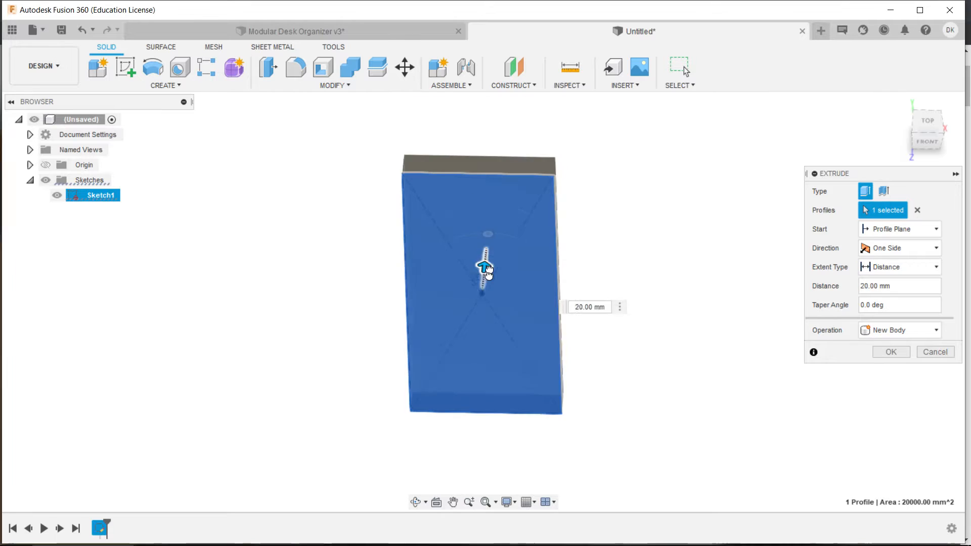
{"action": "left_click_drag", "start_coordinate": [486, 262], "coordinate": [490, 211]}
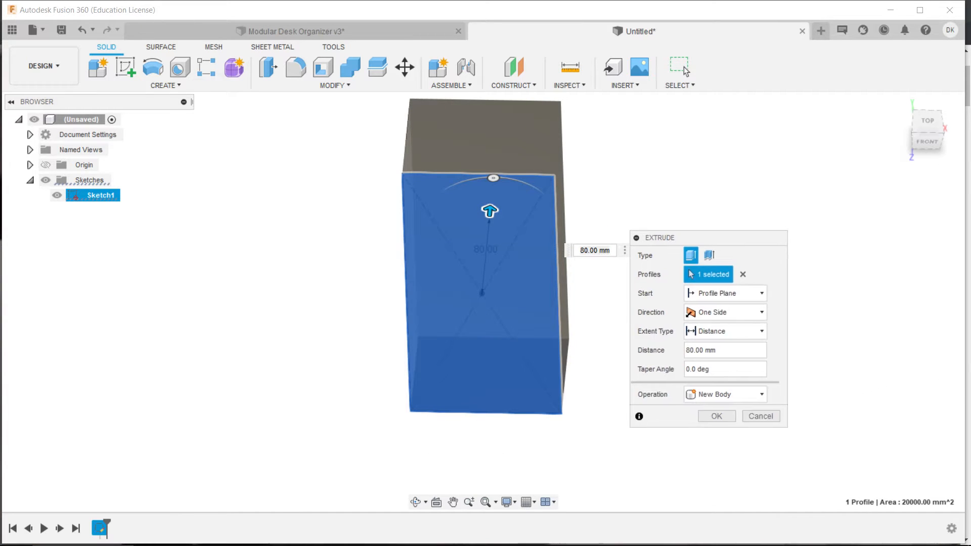
{"action": "left_click", "coordinate": [743, 274]}
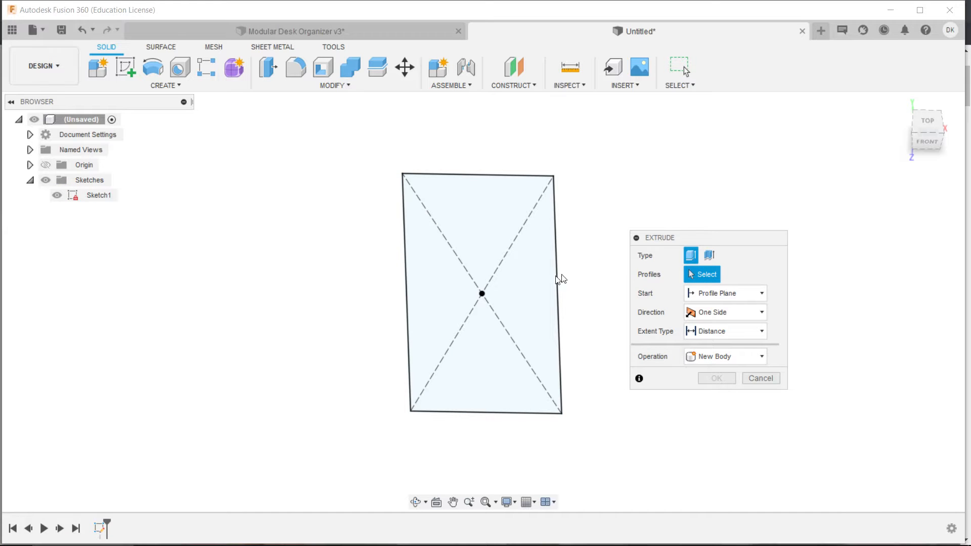
{"action": "left_click", "coordinate": [483, 294]}
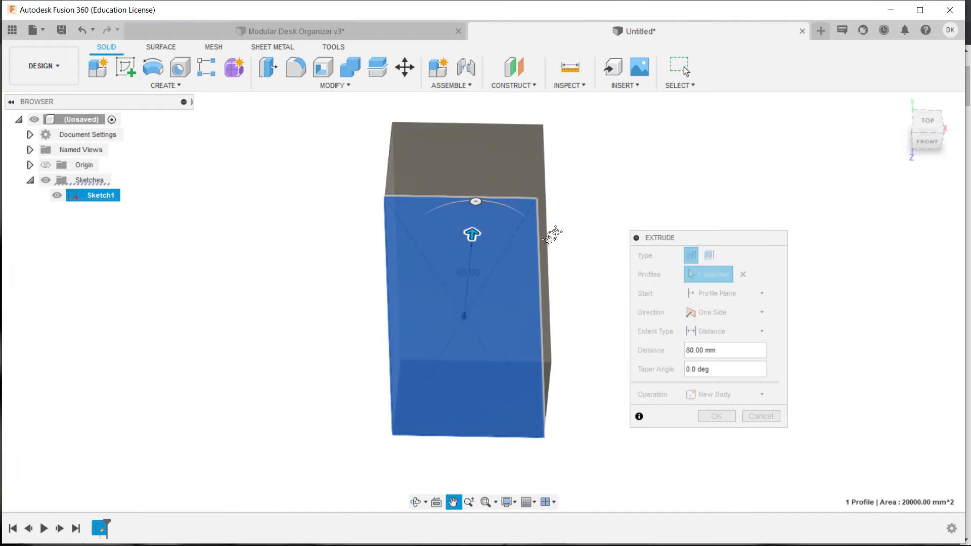
{"action": "left_click_drag", "start_coordinate": [551, 242], "coordinate": [551, 220]}
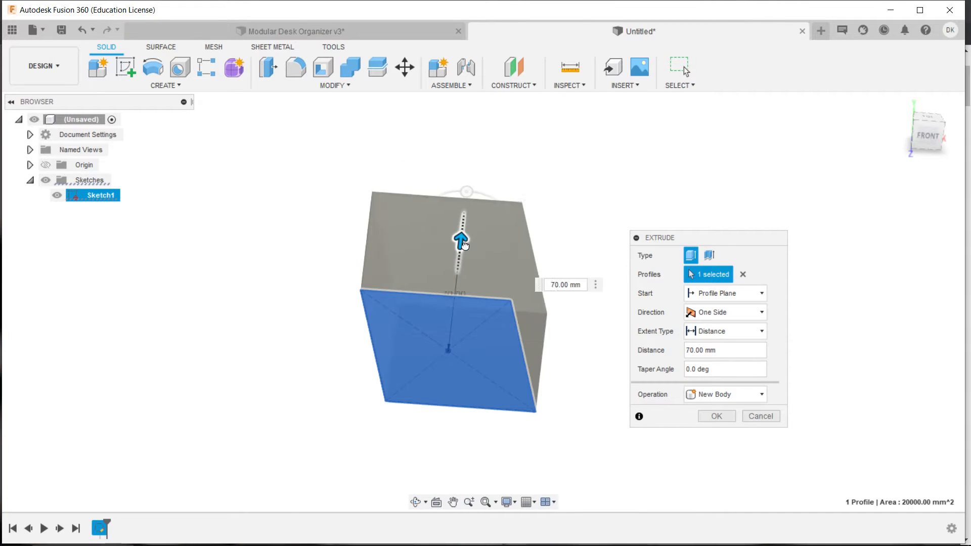
{"action": "left_click_drag", "start_coordinate": [463, 239], "coordinate": [463, 210]}
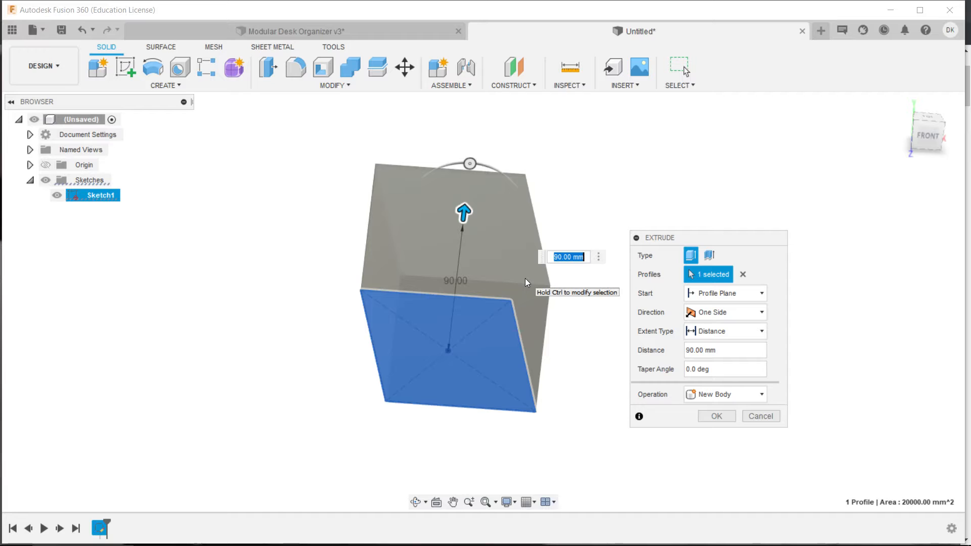
{"action": "type", "text": "40mm"}
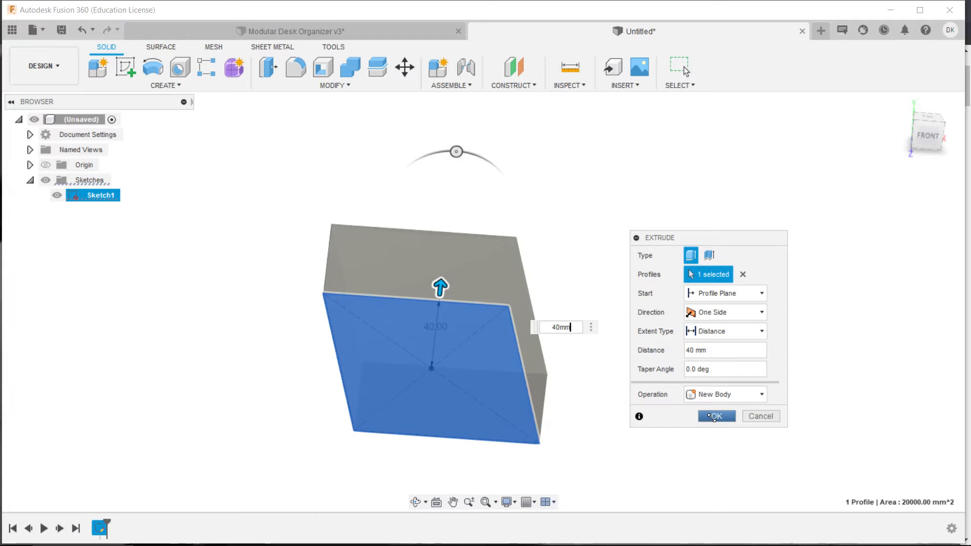
{"action": "mouse_move", "coordinate": [702, 404]}
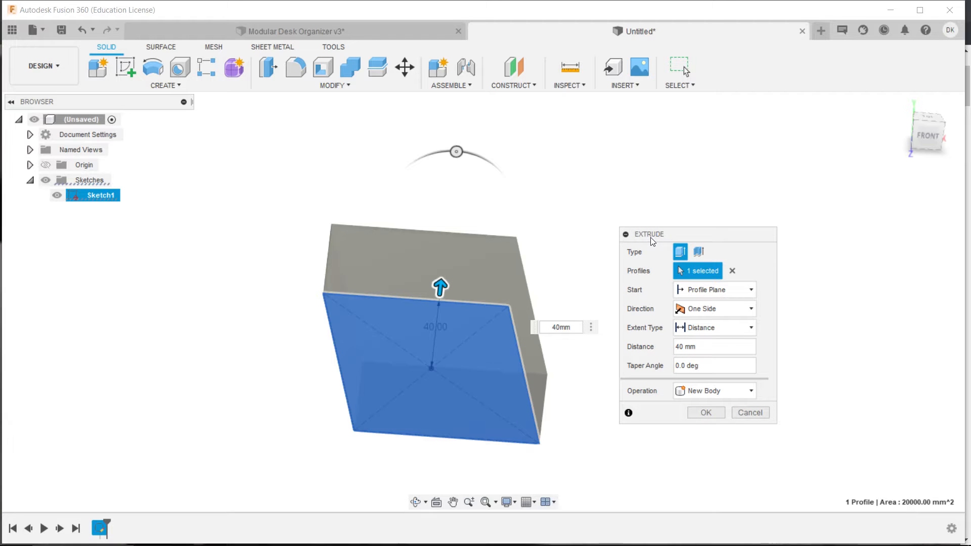
{"action": "mouse_move", "coordinate": [653, 404]}
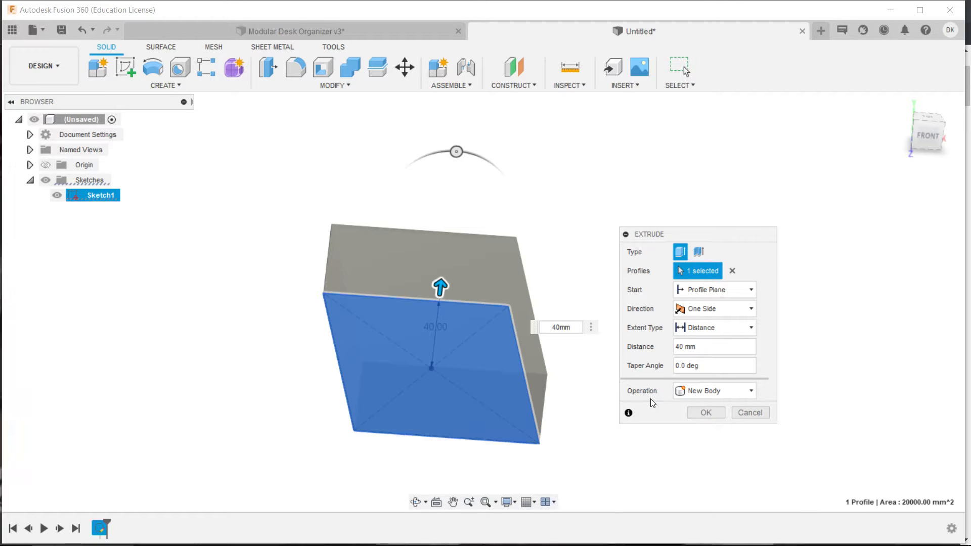
Keep the operation as New Body and confirm the 40 mm extrusion.
{"action": "left_click", "coordinate": [713, 391]}
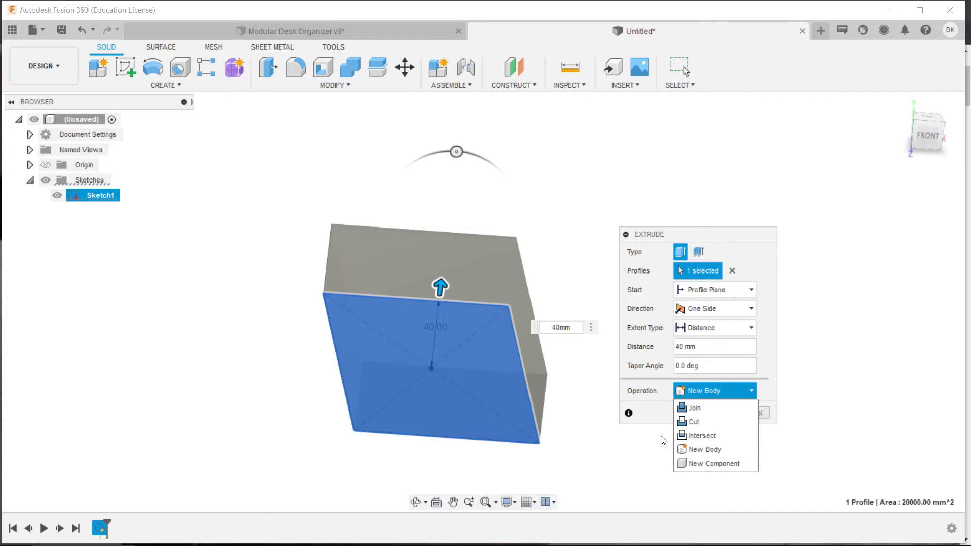
{"action": "mouse_move", "coordinate": [705, 449]}
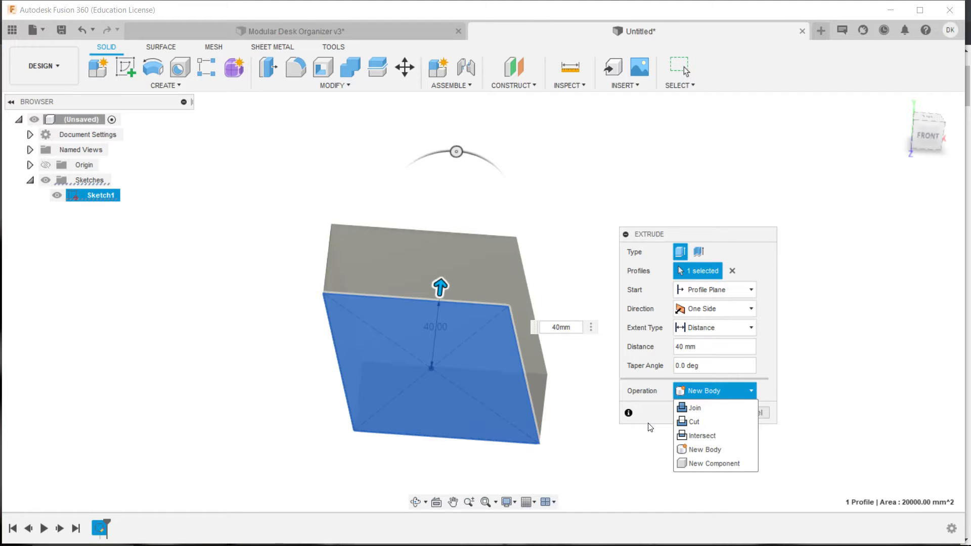
{"action": "mouse_move", "coordinate": [692, 408]}
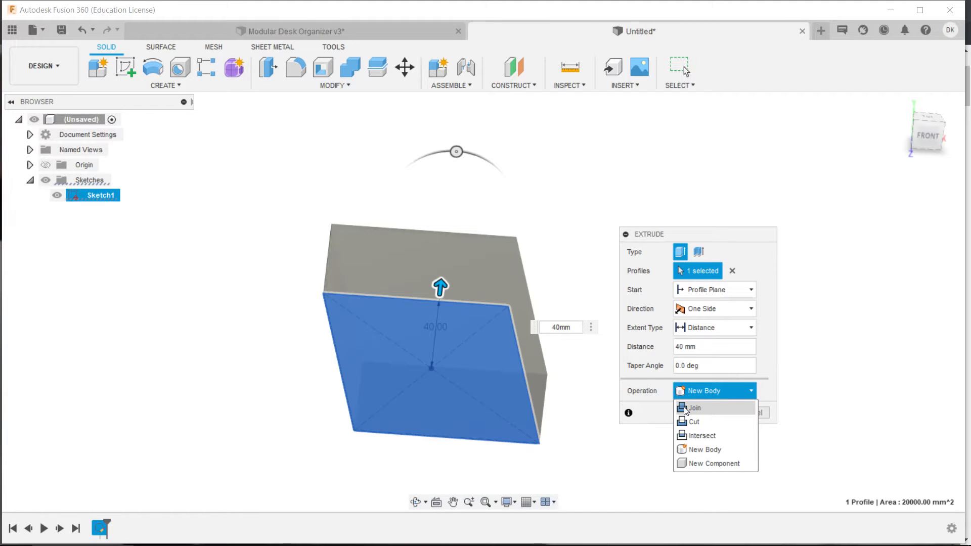
{"action": "mouse_move", "coordinate": [689, 422]}
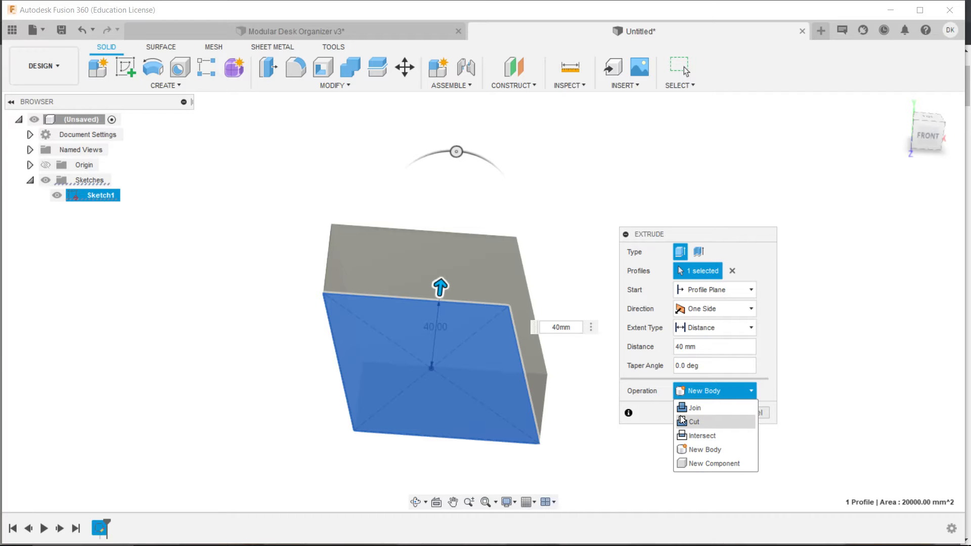
{"action": "mouse_move", "coordinate": [702, 435]}
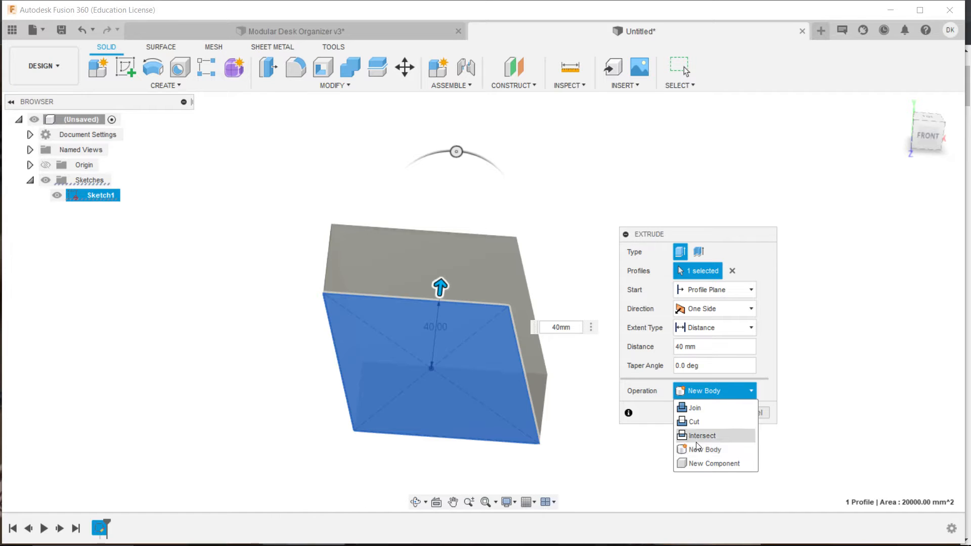
{"action": "mouse_move", "coordinate": [705, 449]}
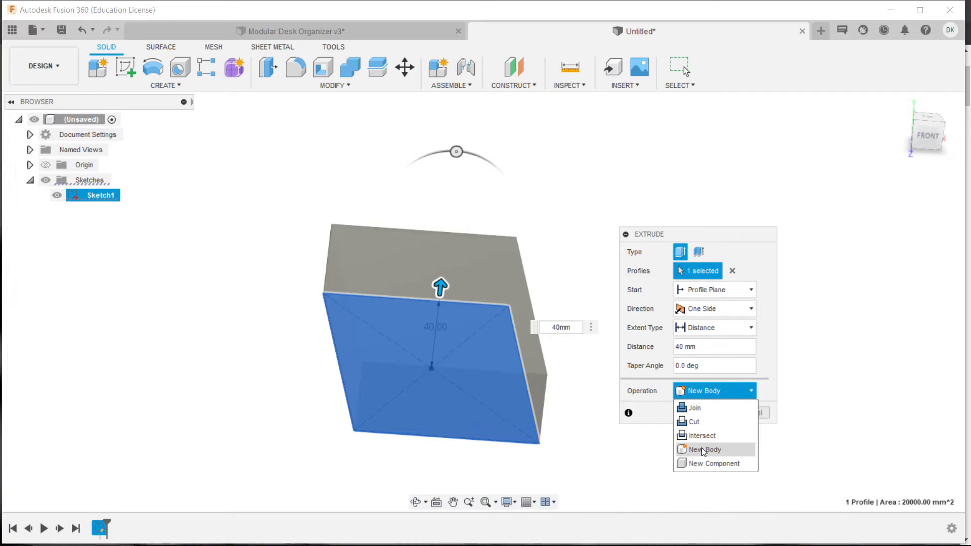
{"action": "mouse_move", "coordinate": [717, 463]}
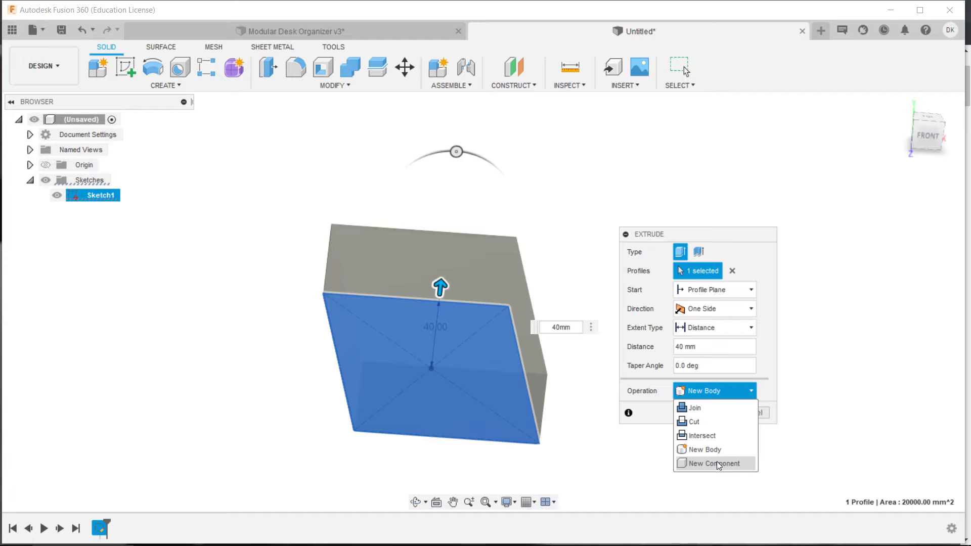
{"action": "mouse_move", "coordinate": [703, 449]}
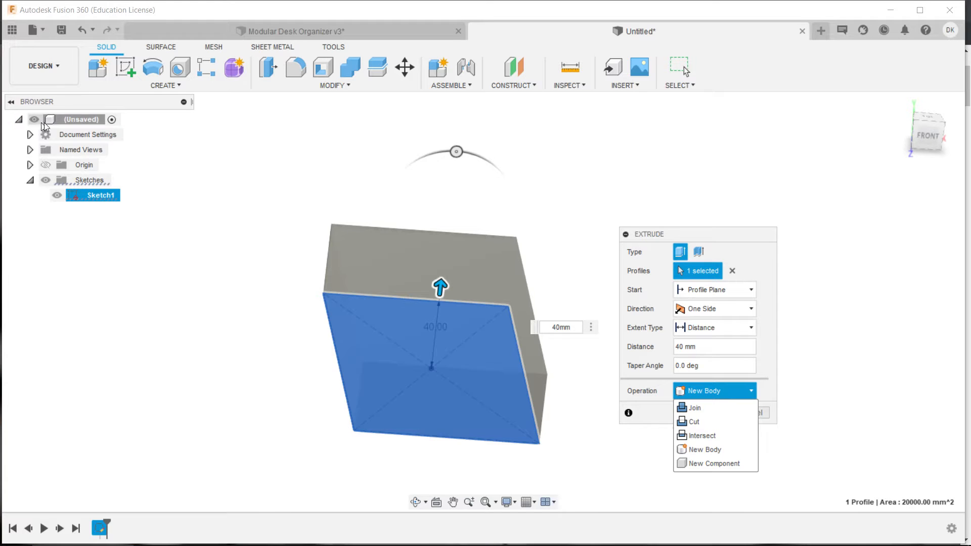
{"action": "mouse_move", "coordinate": [112, 120]}
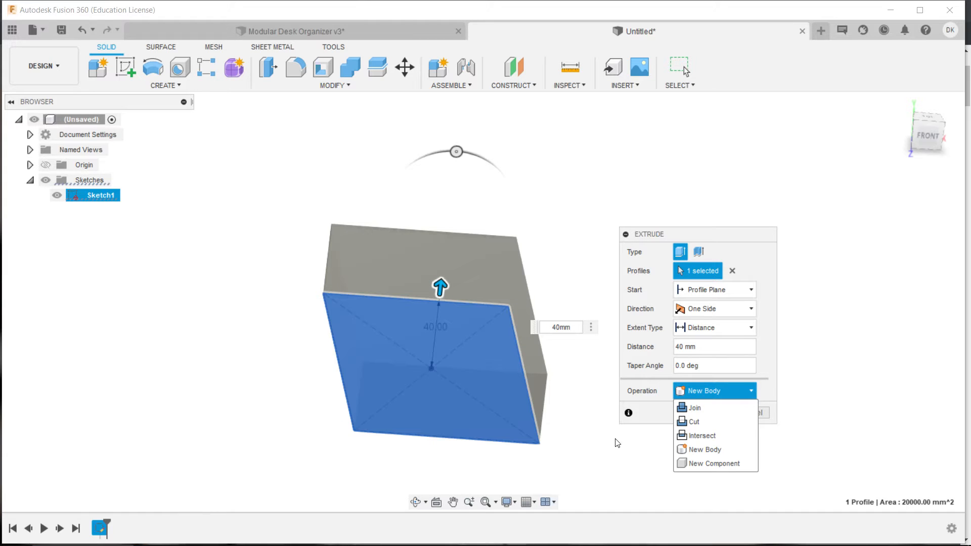
{"action": "mouse_move", "coordinate": [621, 422]}
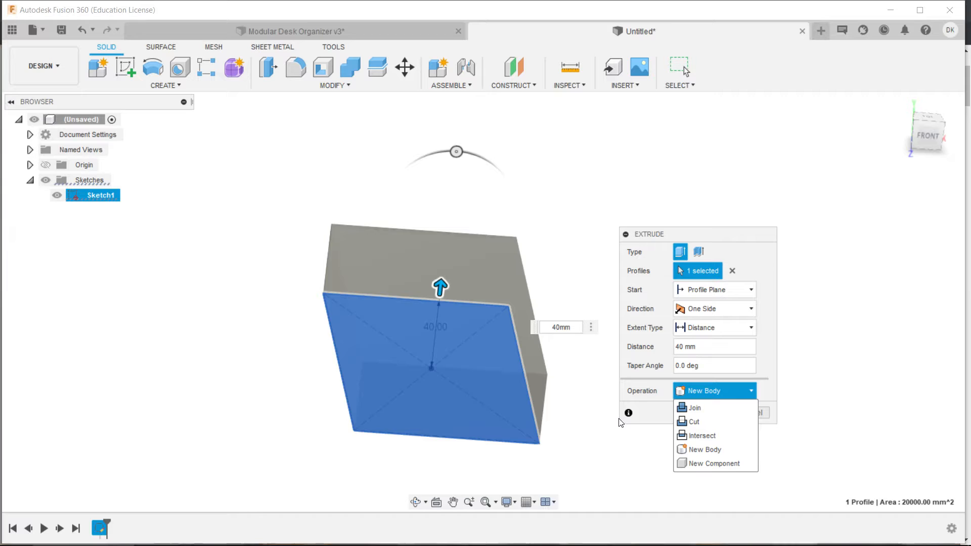
{"action": "mouse_move", "coordinate": [711, 463]}
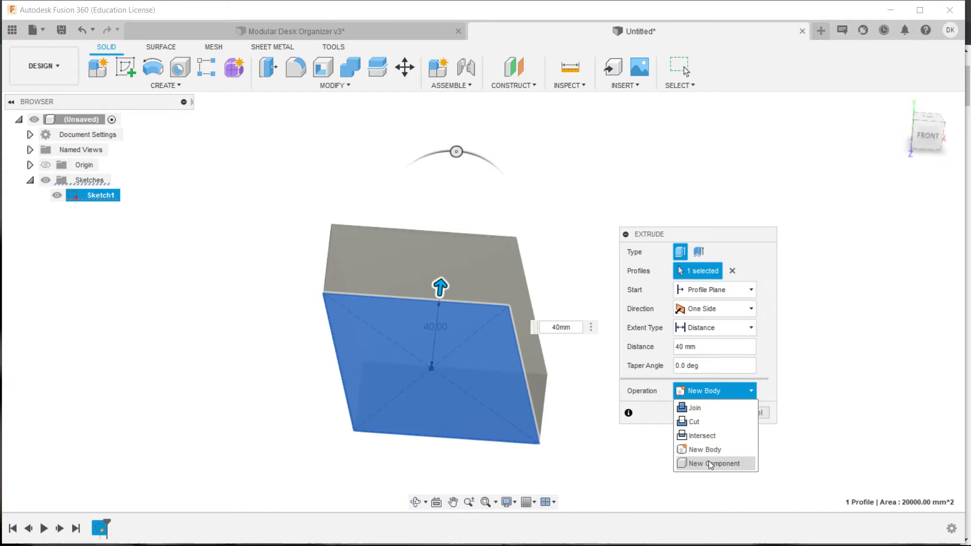
{"action": "mouse_move", "coordinate": [663, 458]}
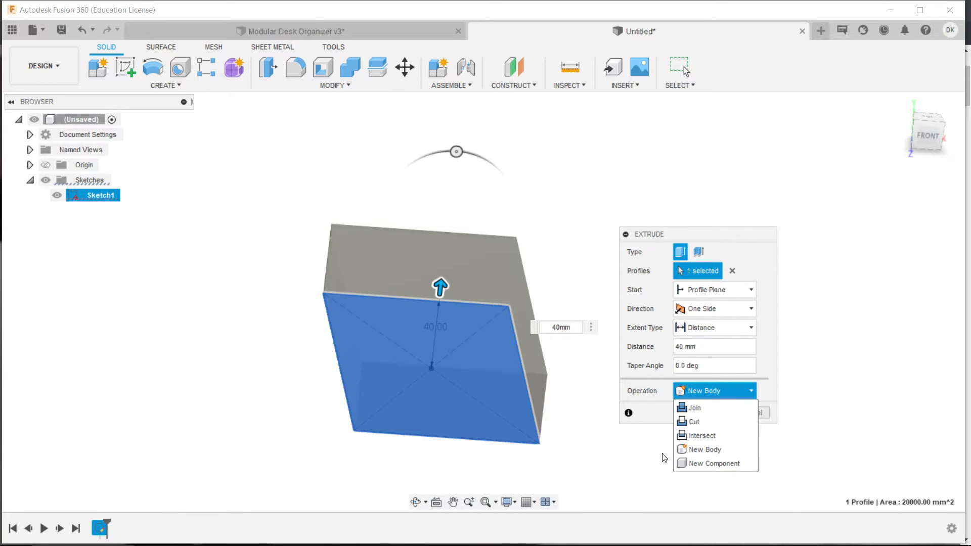
{"action": "mouse_move", "coordinate": [452, 301]}
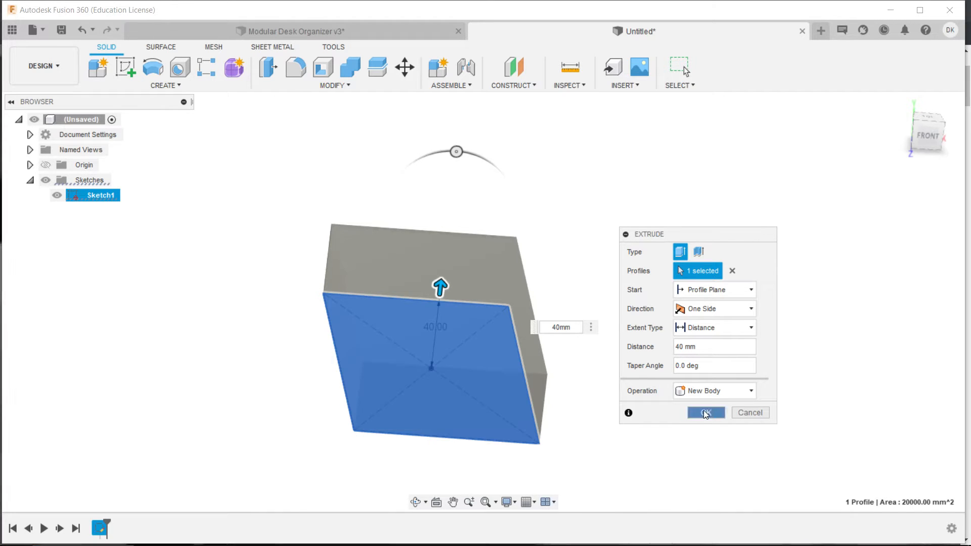
{"action": "left_click", "coordinate": [705, 412]}
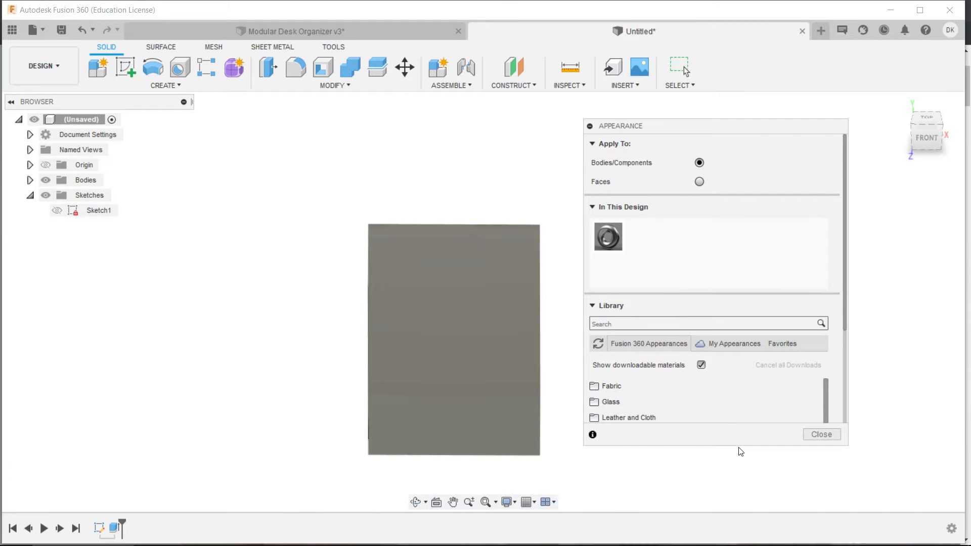
Apply the ABS (White) plastic appearance to the block and close the panel.
{"action": "type", "text": "abs"}
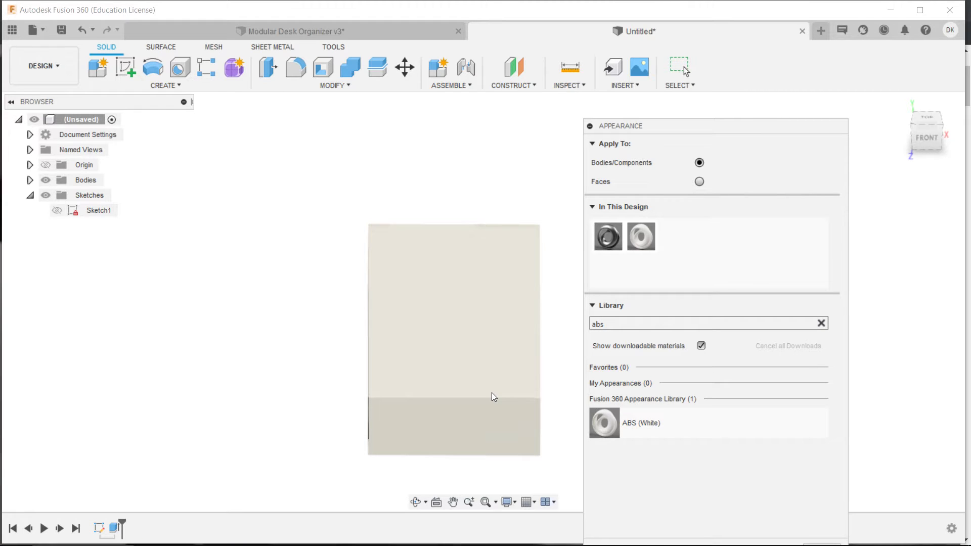
{"action": "mouse_move", "coordinate": [451, 317]}
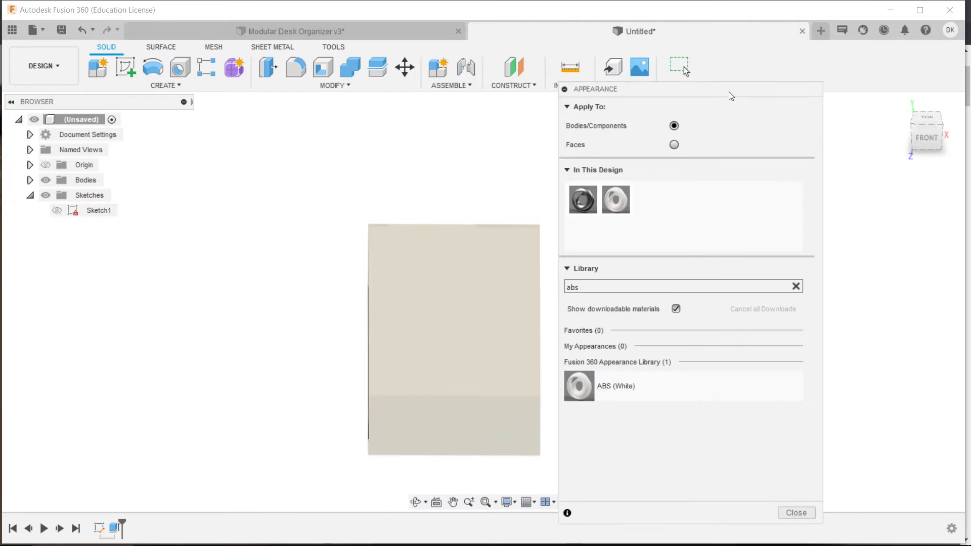
{"action": "left_click", "coordinate": [796, 511]}
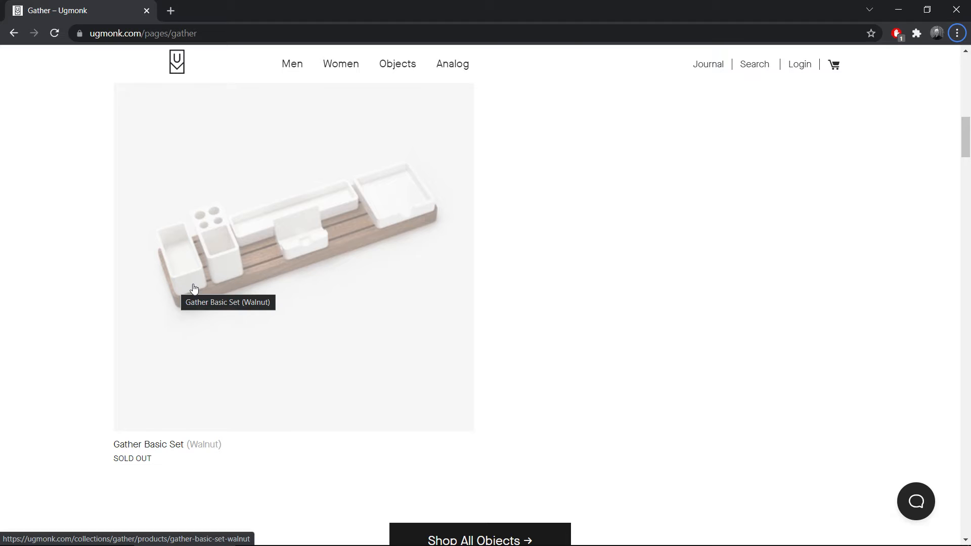
Scroll the Ugmonk Gather page to the Gather Basic Set reference image.
{"action": "scroll", "scroll_direction": "down", "scroll_amount": 3}
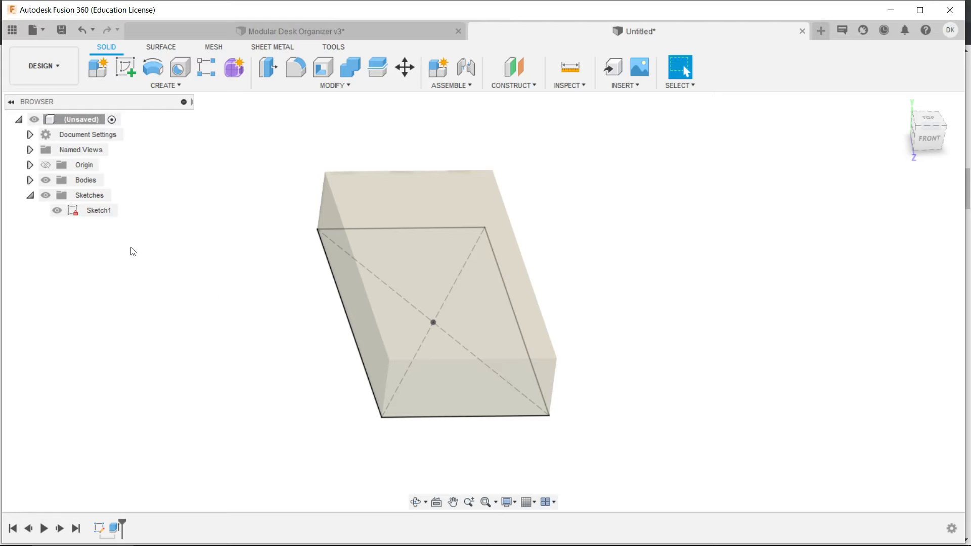
Edit Sketch1 to fillet the rectangle's four corners at 10 mm and finish the sketch.
{"action": "left_click", "coordinate": [98, 210]}
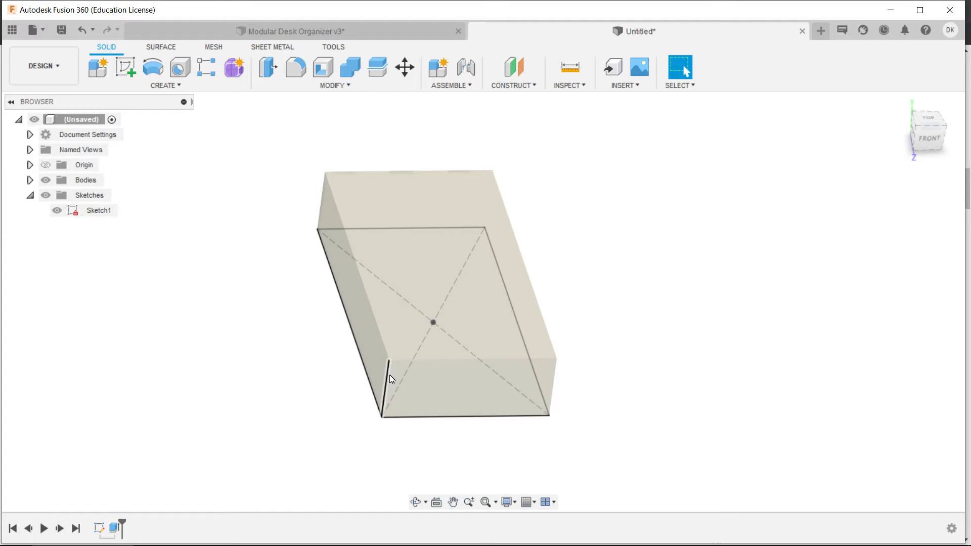
{"action": "right_click", "coordinate": [99, 210]}
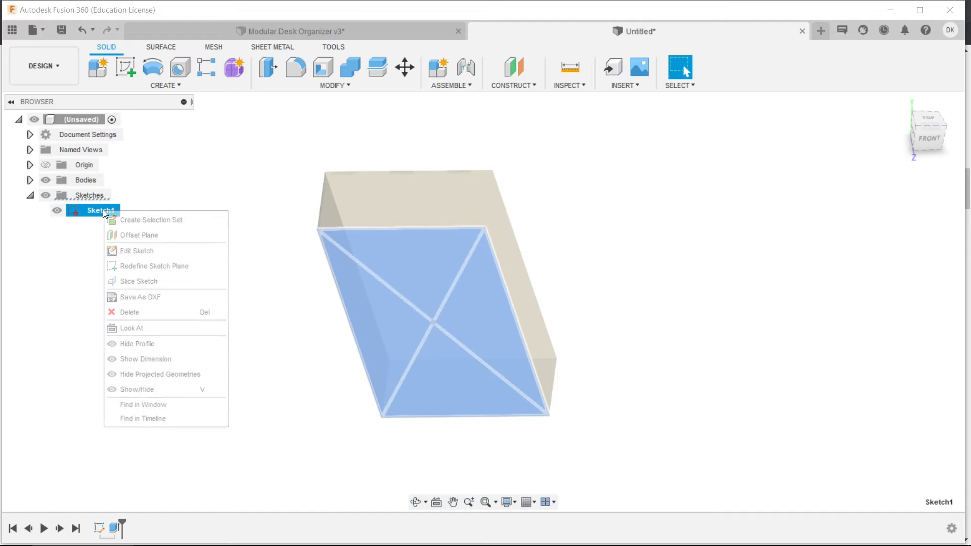
{"action": "mouse_move", "coordinate": [136, 250]}
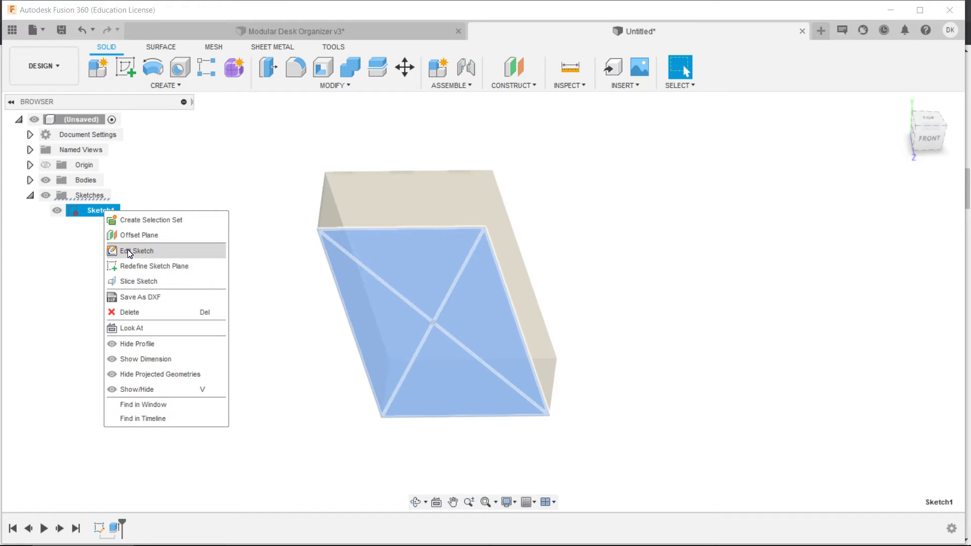
{"action": "left_click", "coordinate": [138, 251]}
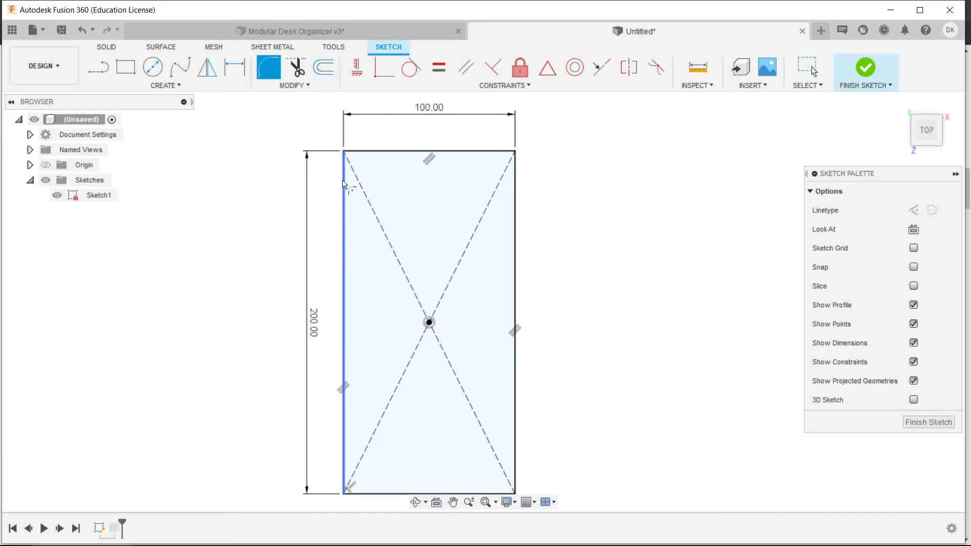
{"action": "mouse_move", "coordinate": [266, 68]}
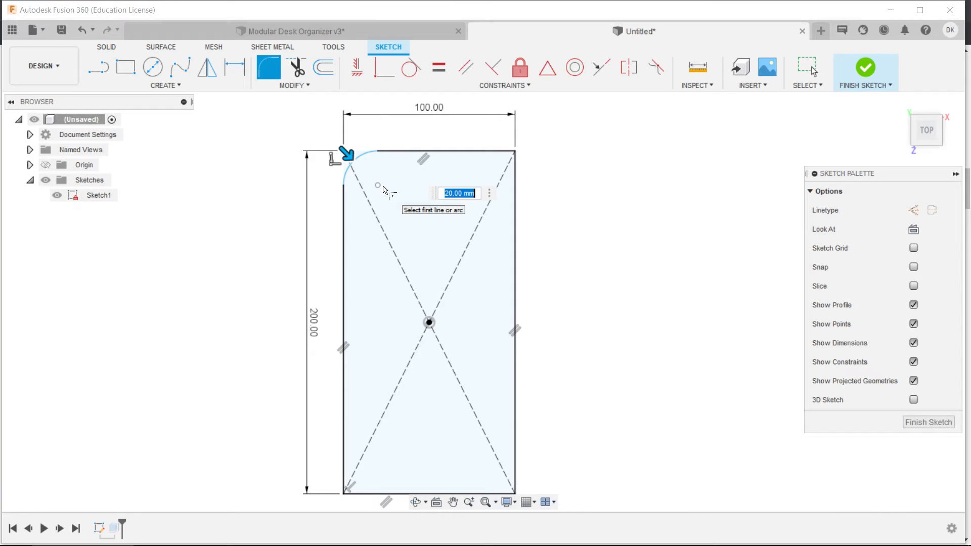
{"action": "type", "text": "10mm"}
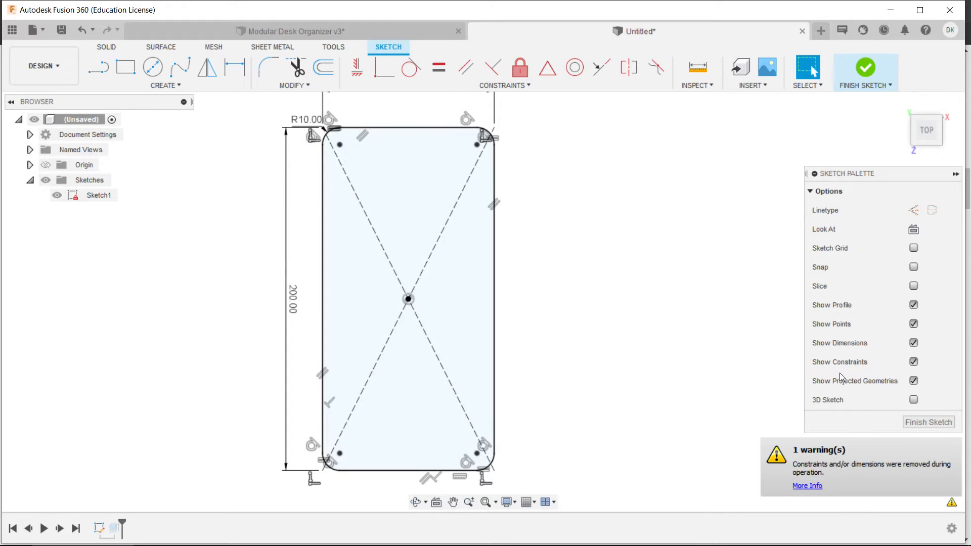
{"action": "left_click", "coordinate": [927, 422]}
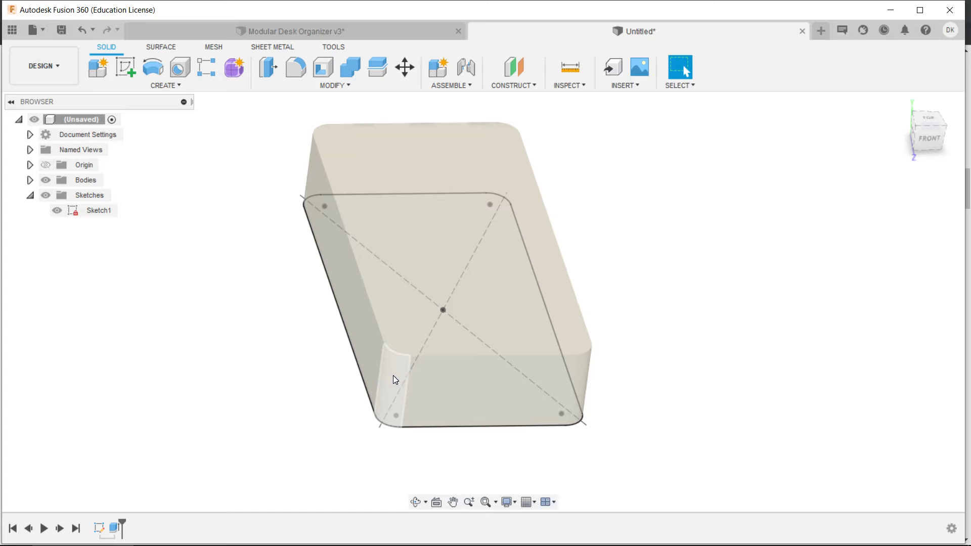
{"action": "mouse_move", "coordinate": [100, 528]}
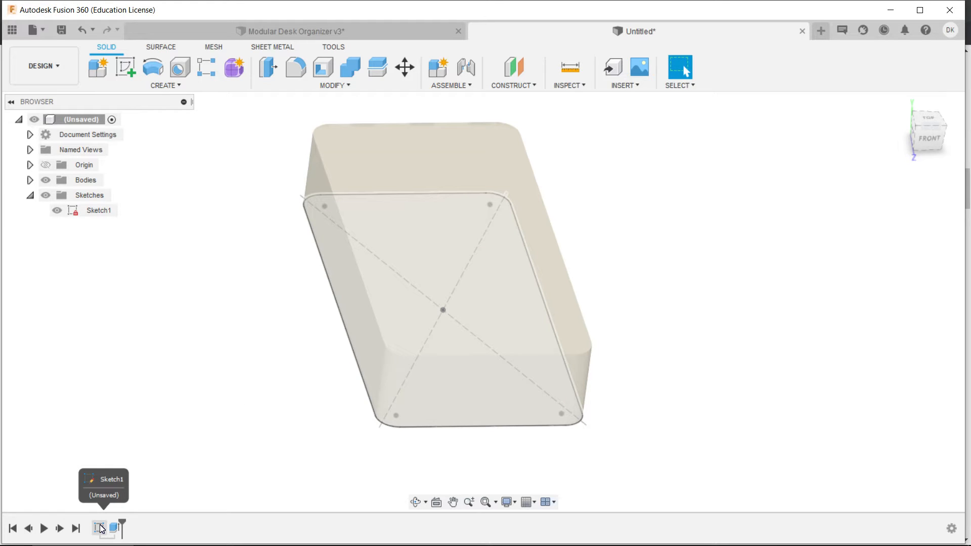
{"action": "left_click", "coordinate": [119, 528]}
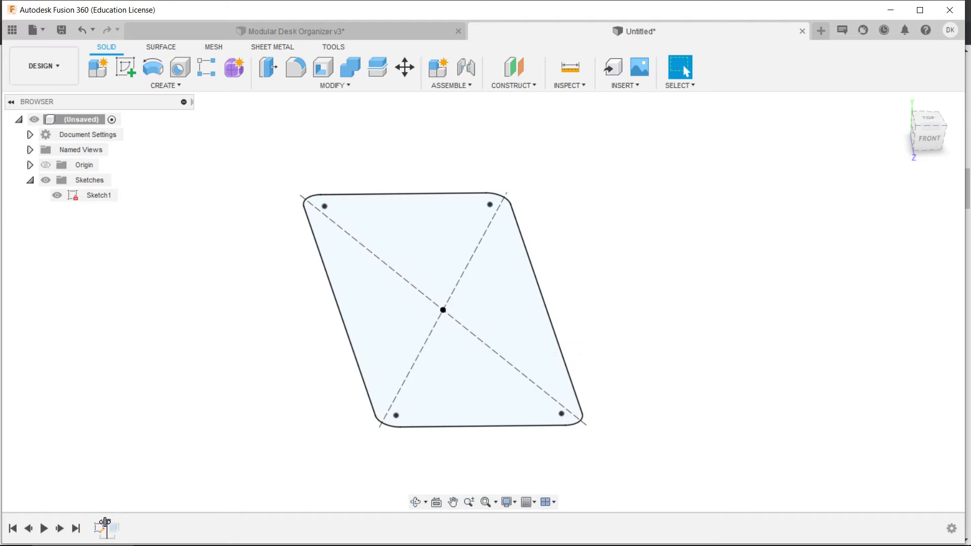
{"action": "mouse_move", "coordinate": [105, 528]}
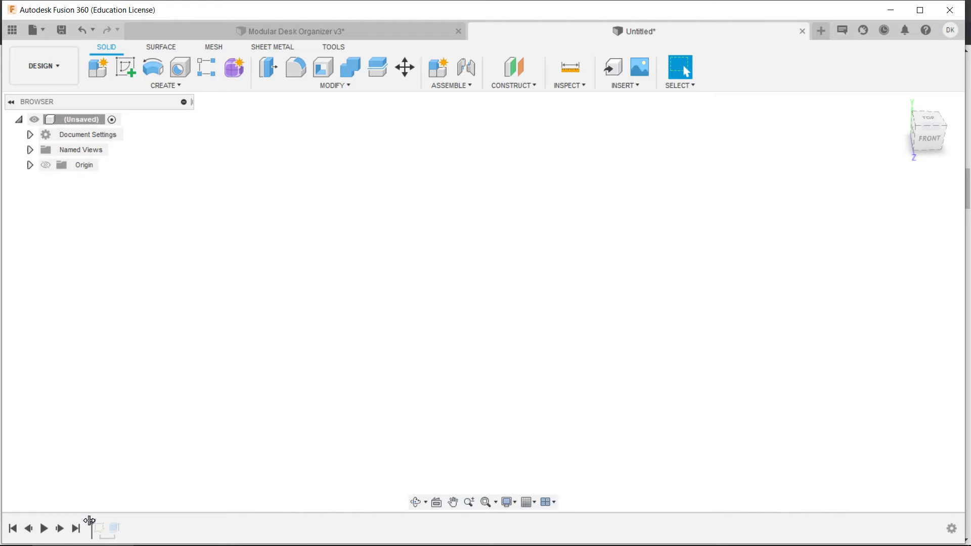
{"action": "mouse_move", "coordinate": [97, 528]}
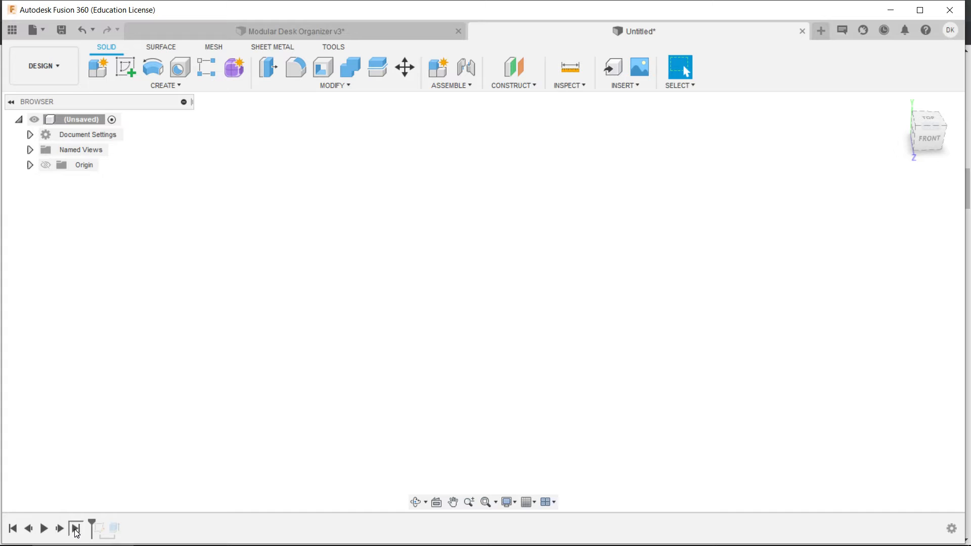
{"action": "left_click", "coordinate": [73, 528]}
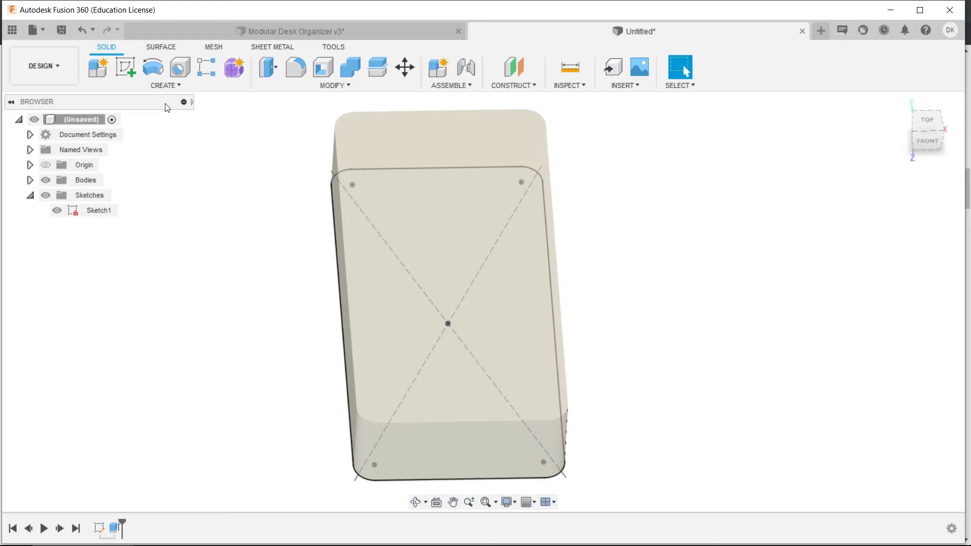
Sketch a centred 80 × 180 mm rectangle on the top face with 10 mm corner fillets.
{"action": "left_click", "coordinate": [124, 68]}
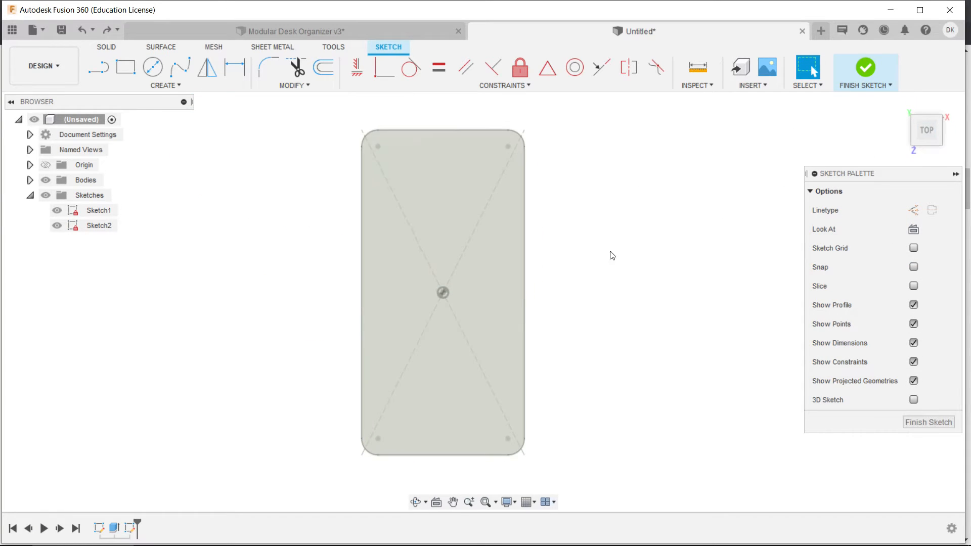
{"action": "mouse_move", "coordinate": [302, 188]}
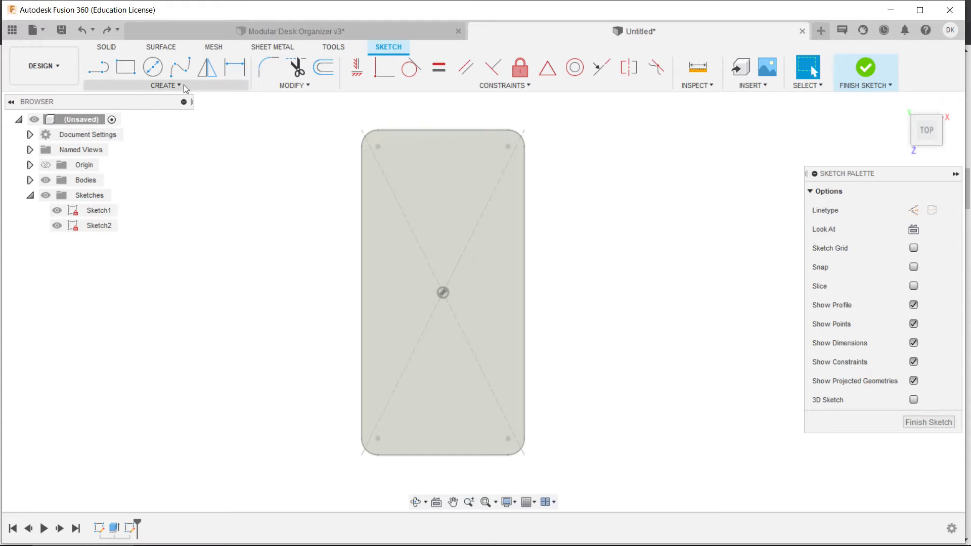
{"action": "left_click", "coordinate": [165, 85]}
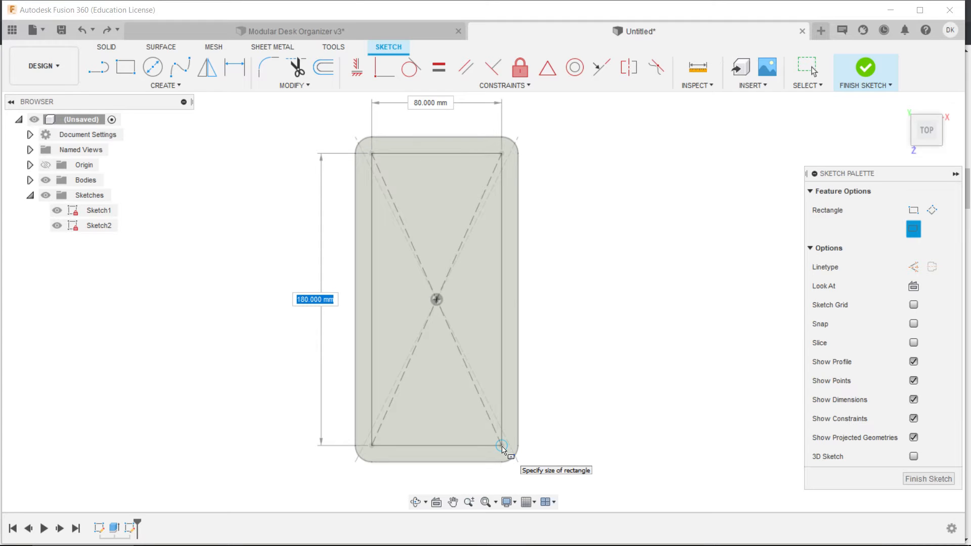
{"action": "type", "text": "200"}
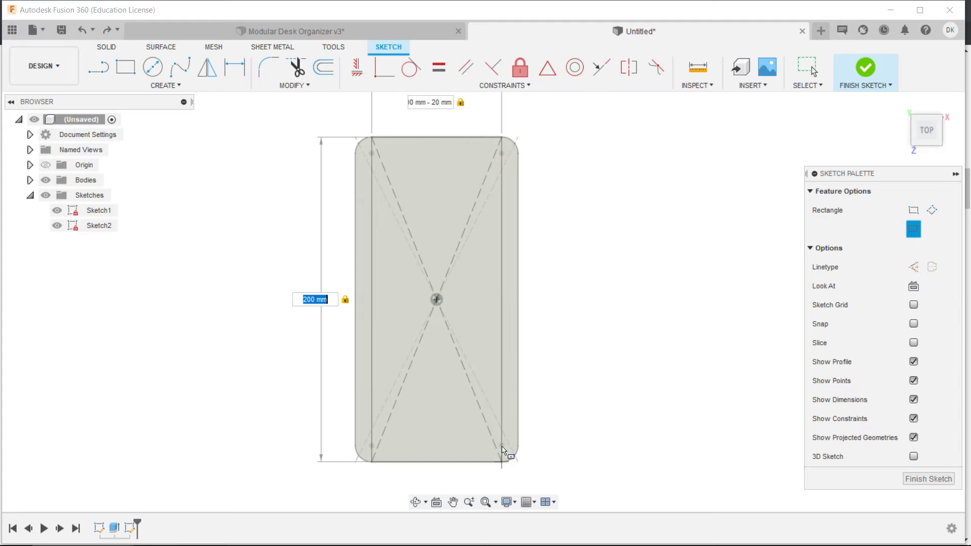
{"action": "type", "text": "200-20"}
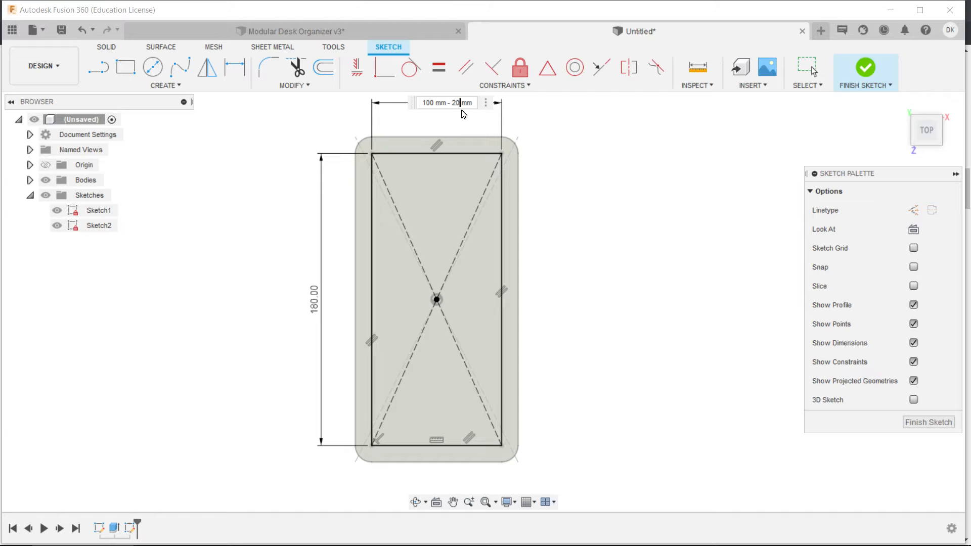
{"action": "mouse_move", "coordinate": [424, 128]}
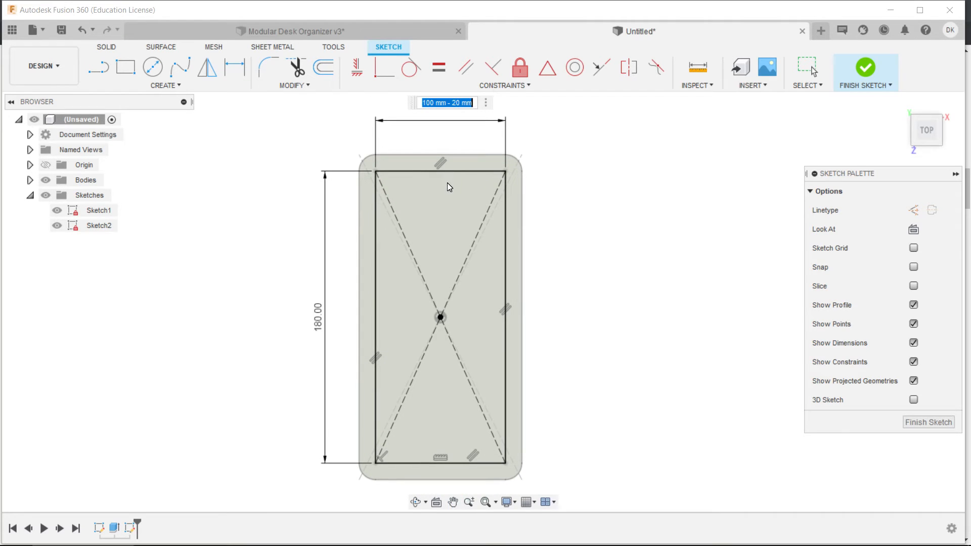
{"action": "mouse_move", "coordinate": [458, 153]}
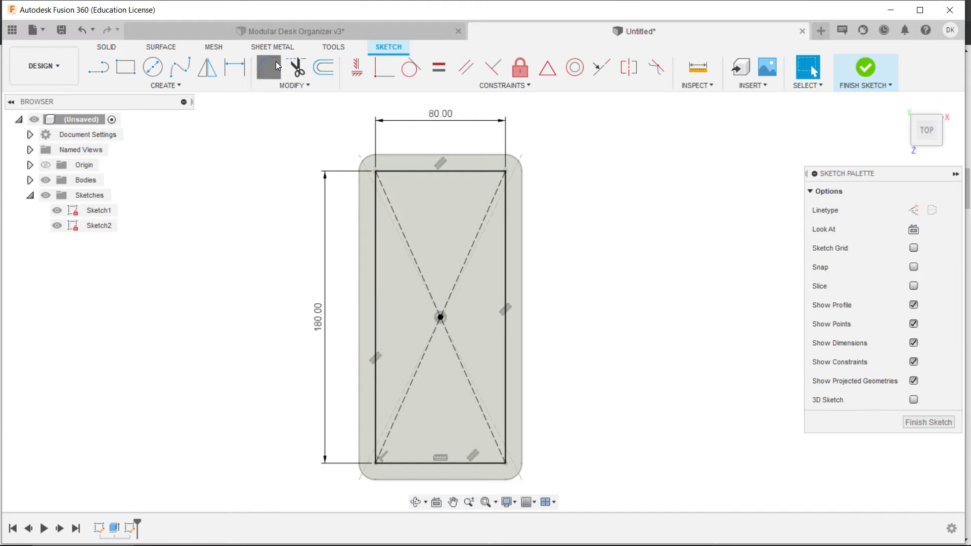
{"action": "left_click", "coordinate": [267, 68]}
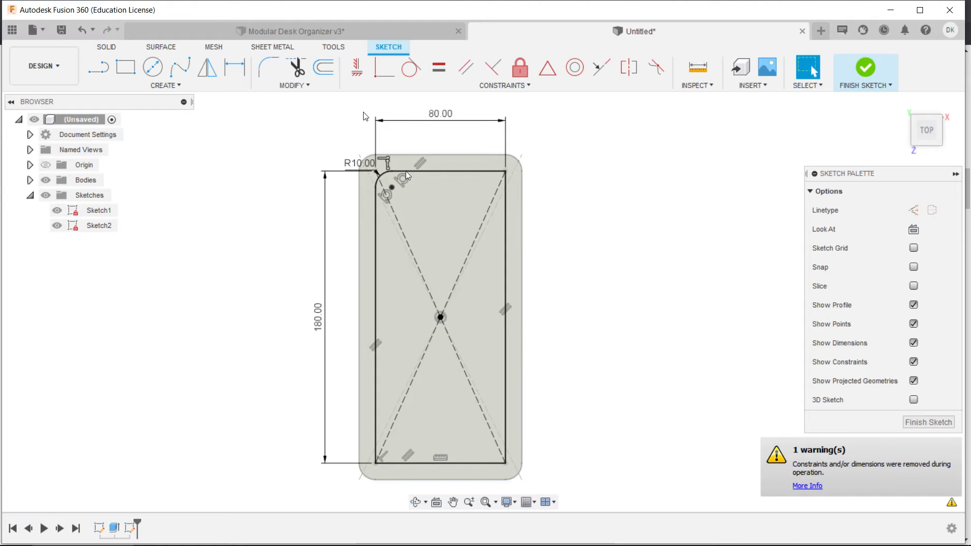
{"action": "left_click", "coordinate": [268, 68]}
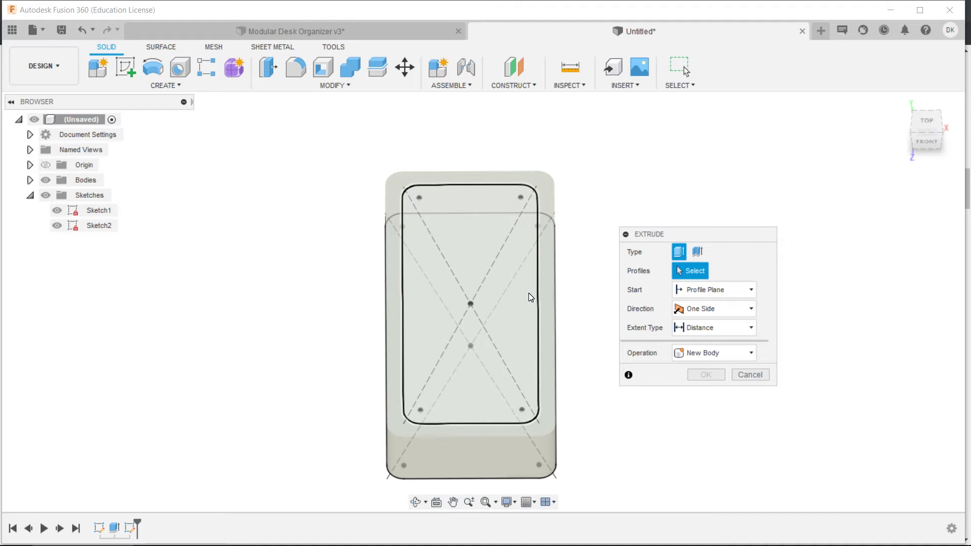
Cut the inner rounded rectangle 35 mm into the block to form the tray pocket.
{"action": "left_click", "coordinate": [470, 297]}
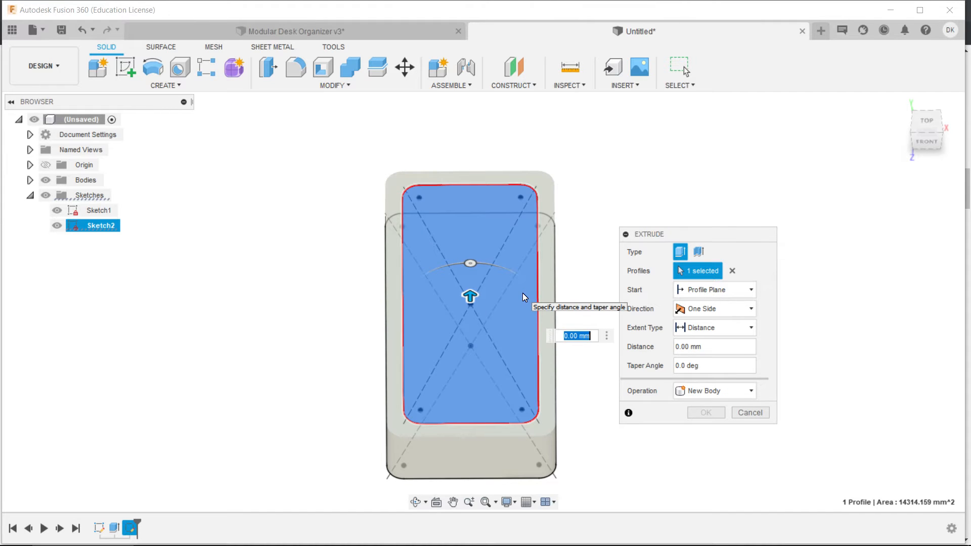
{"action": "mouse_move", "coordinate": [470, 297]}
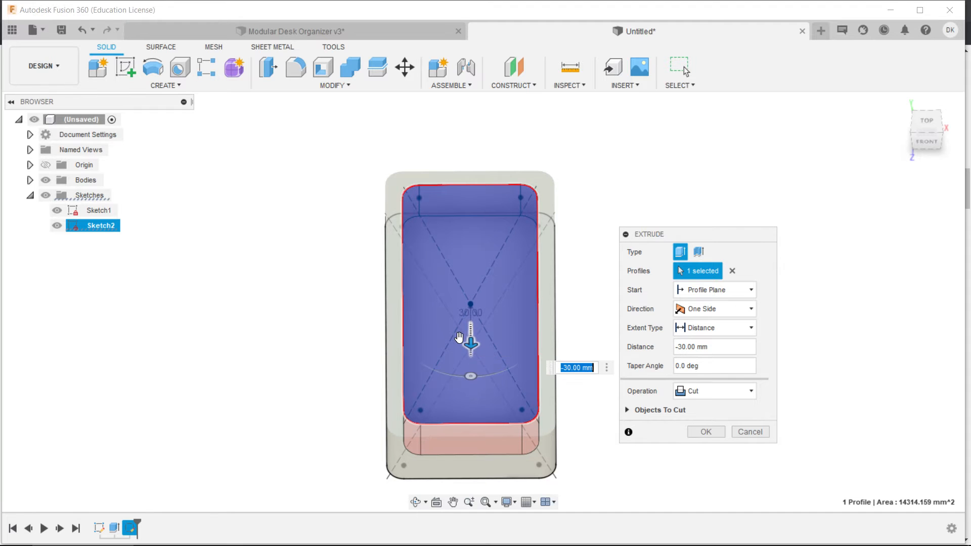
{"action": "mouse_move", "coordinate": [606, 327]}
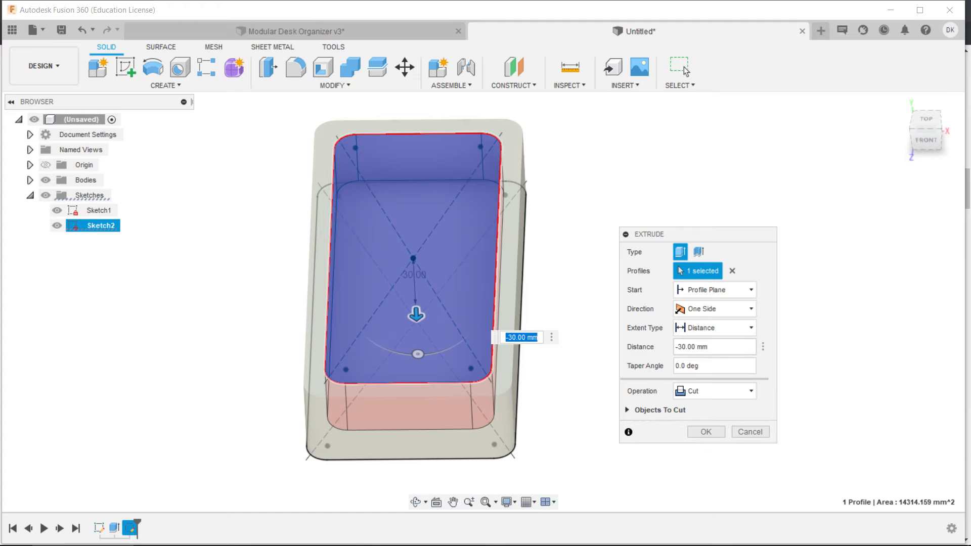
{"action": "left_click", "coordinate": [712, 347]}
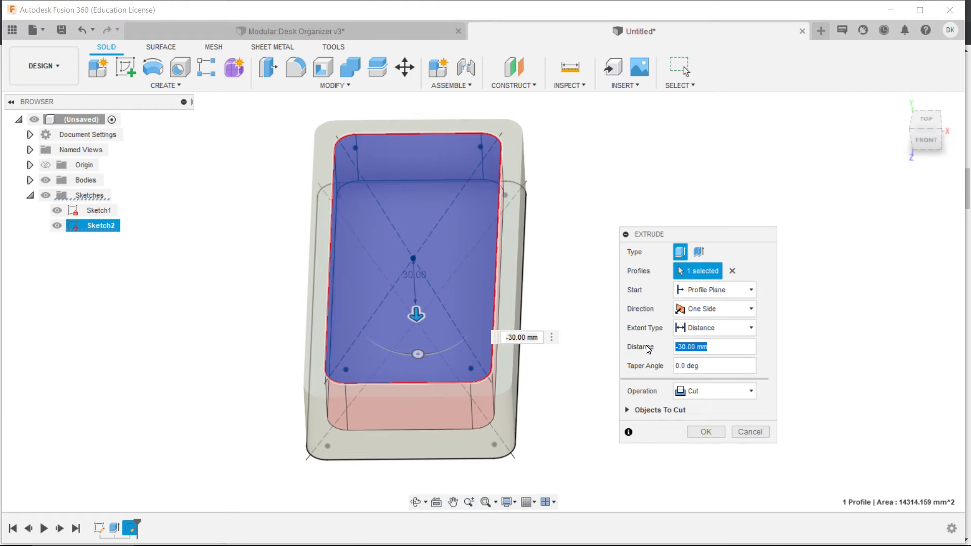
{"action": "type", "text": "-40"}
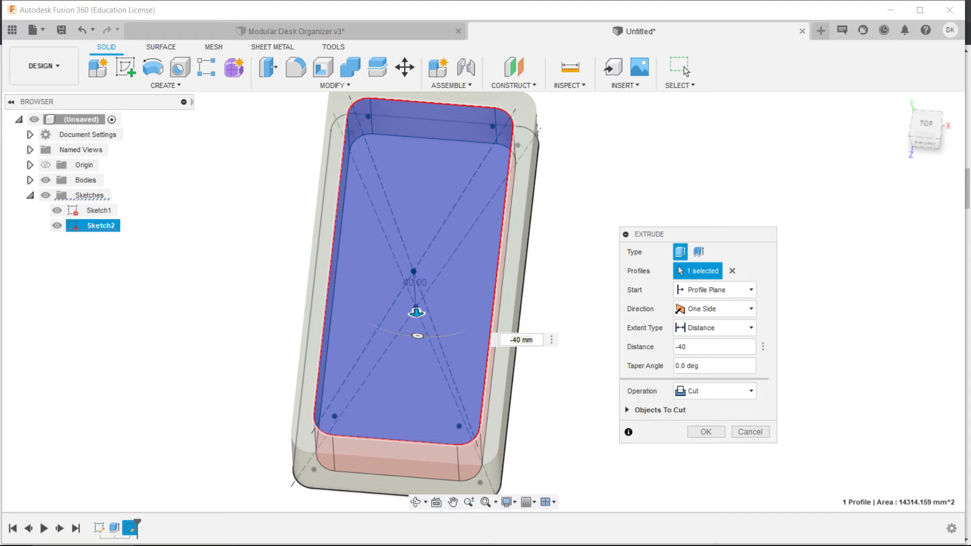
{"action": "type", "text": "-4"}
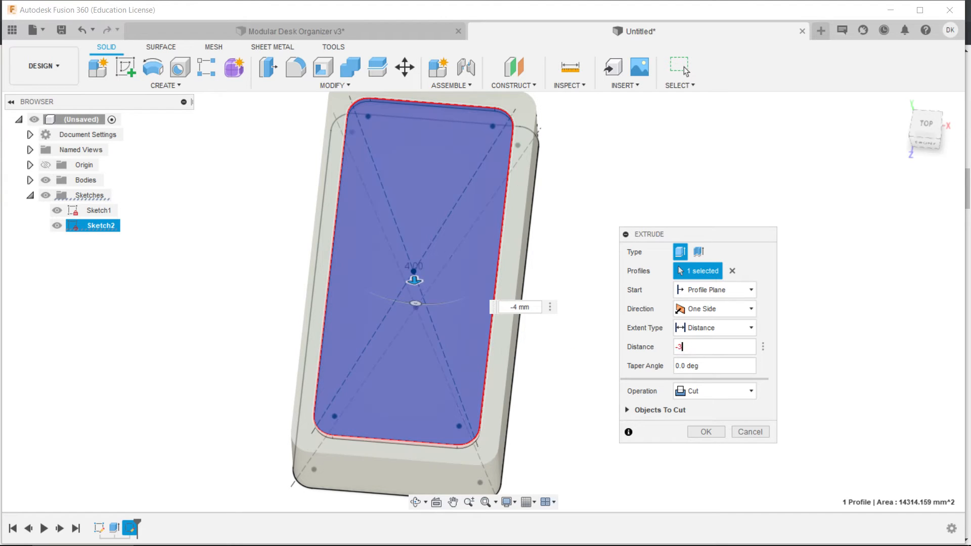
{"action": "type", "text": "35"}
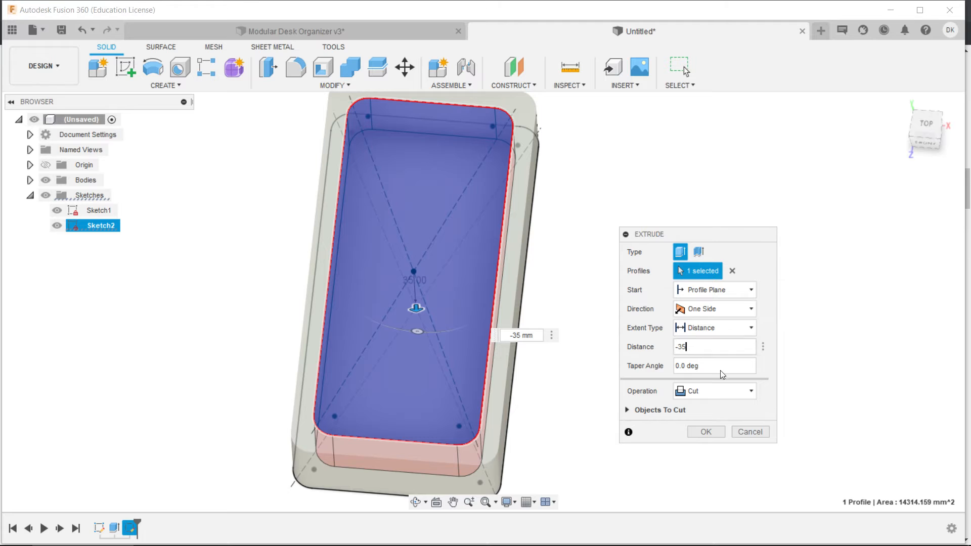
{"action": "left_click", "coordinate": [705, 432]}
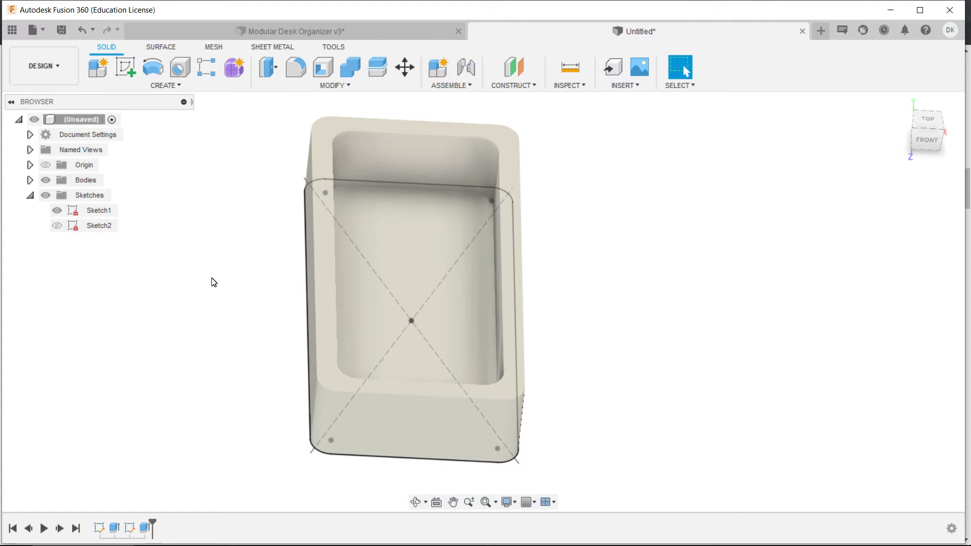
Hide Sketch2 and begin a new sketch aimed at the tray's front outer face.
{"action": "left_click", "coordinate": [98, 210]}
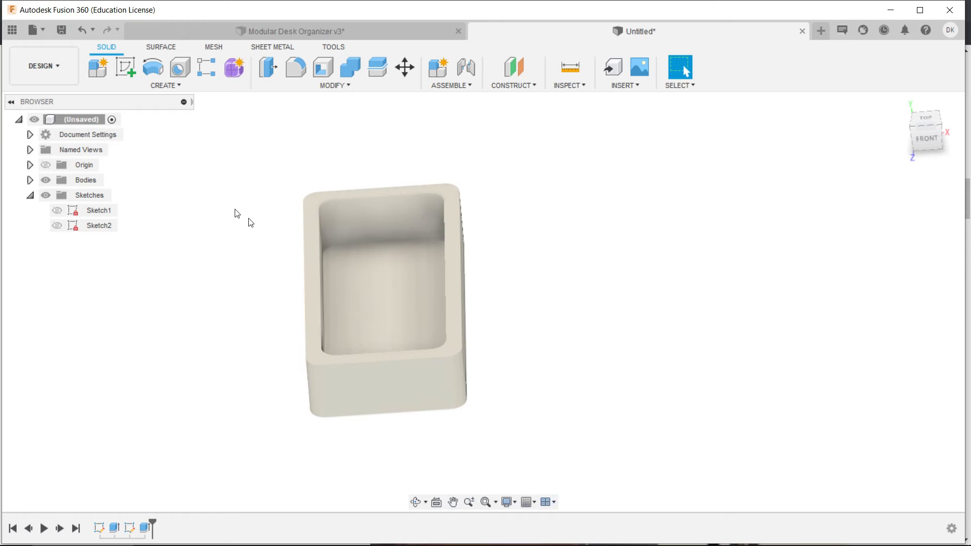
{"action": "left_click", "coordinate": [125, 68]}
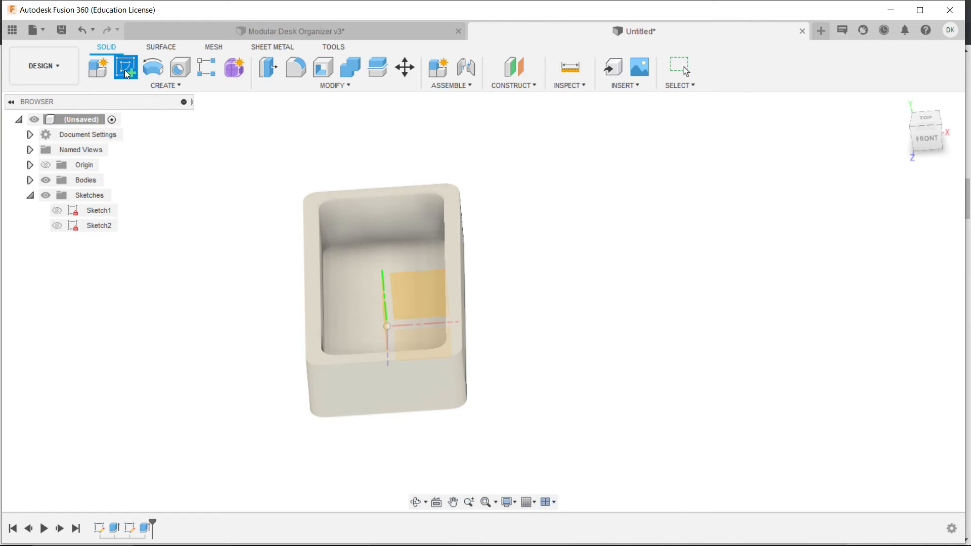
{"action": "left_click", "coordinate": [126, 67]}
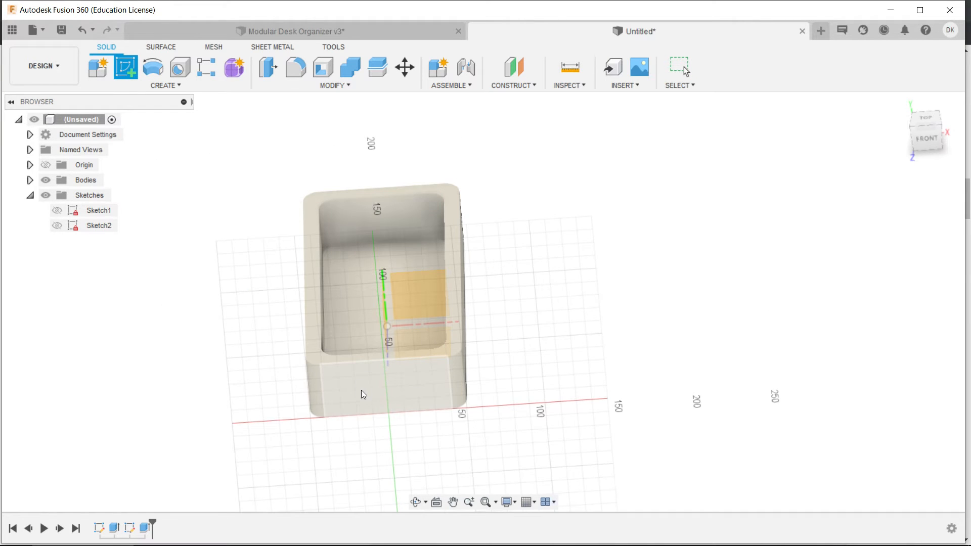
{"action": "left_click", "coordinate": [377, 381]}
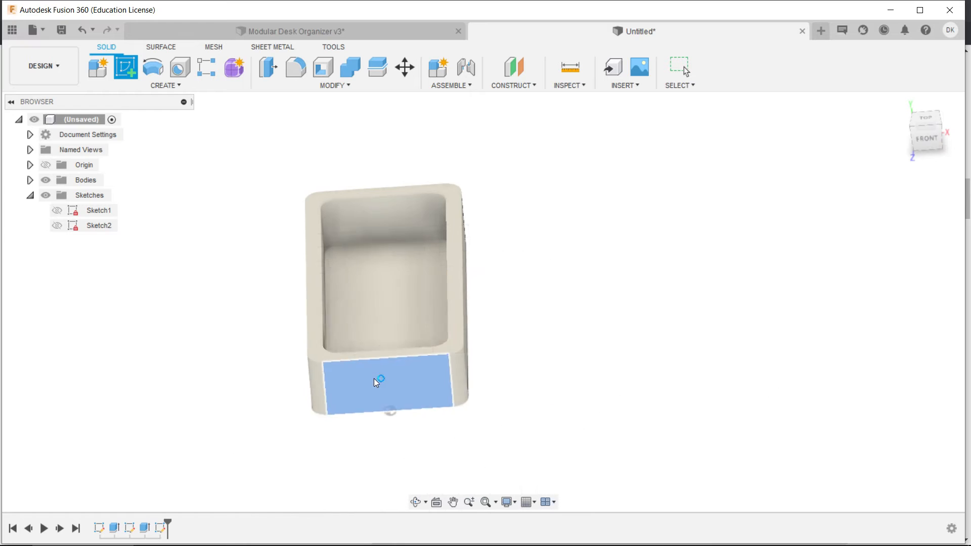
Sketch a 20 mm diameter circle centered on the midpoint of the front wall's top edge.
{"action": "left_click", "coordinate": [374, 382]}
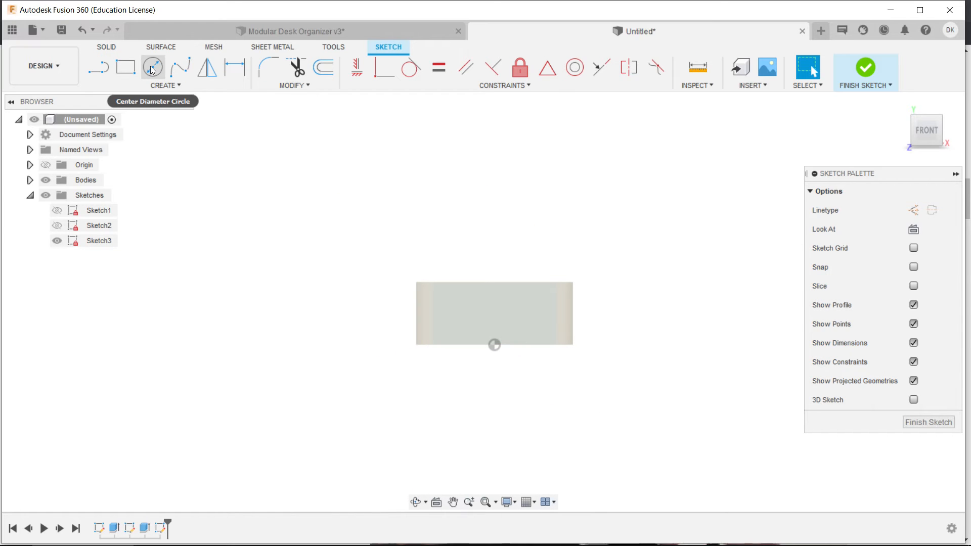
{"action": "left_click", "coordinate": [152, 68]}
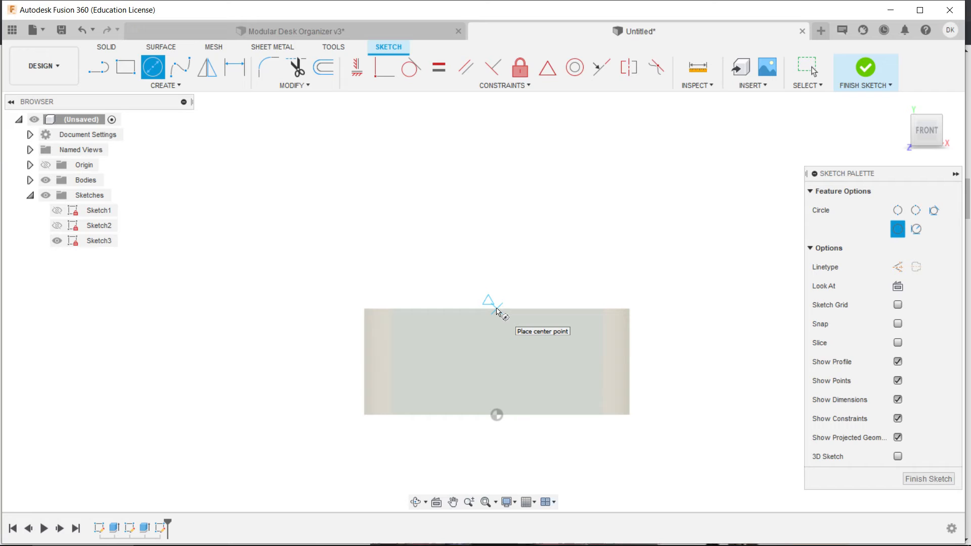
{"action": "left_click", "coordinate": [496, 309]}
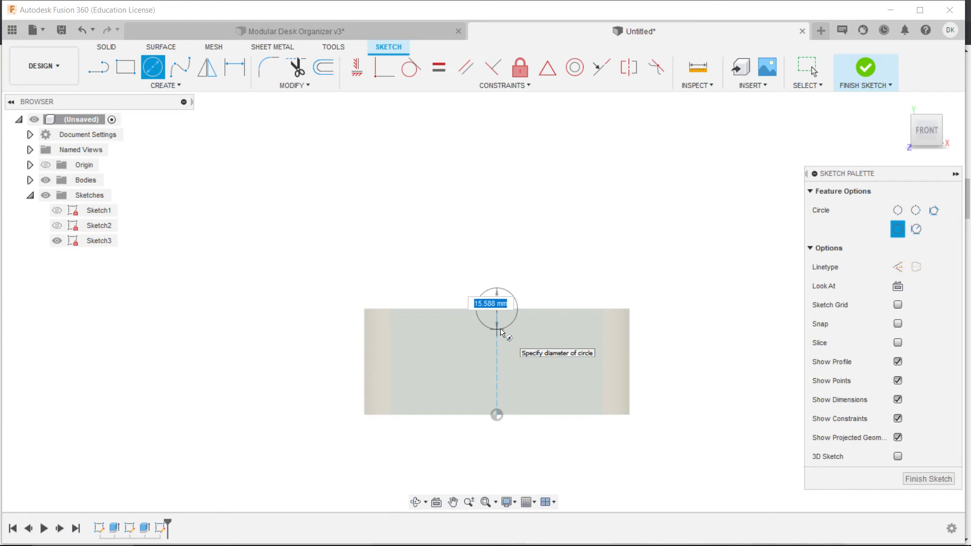
{"action": "type", "text": "20"}
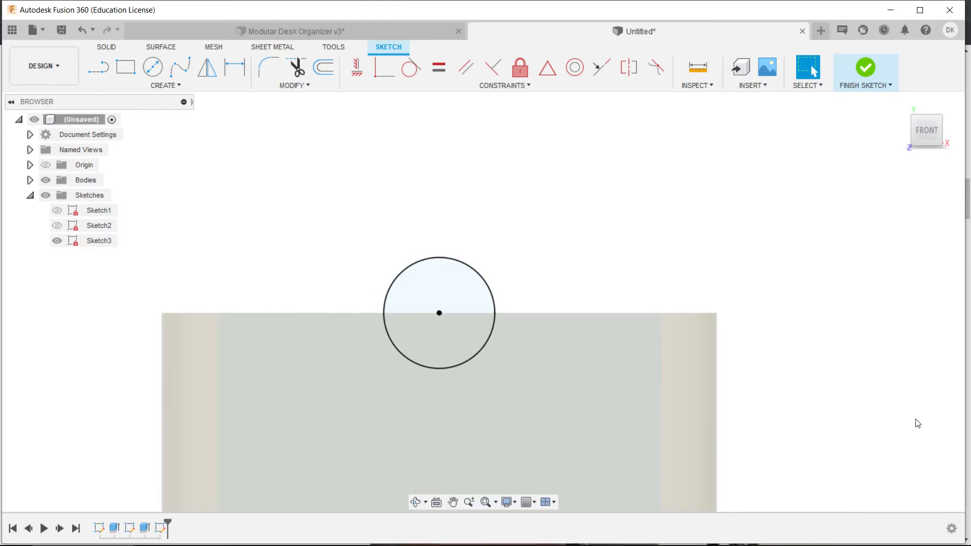
{"action": "left_click", "coordinate": [865, 68]}
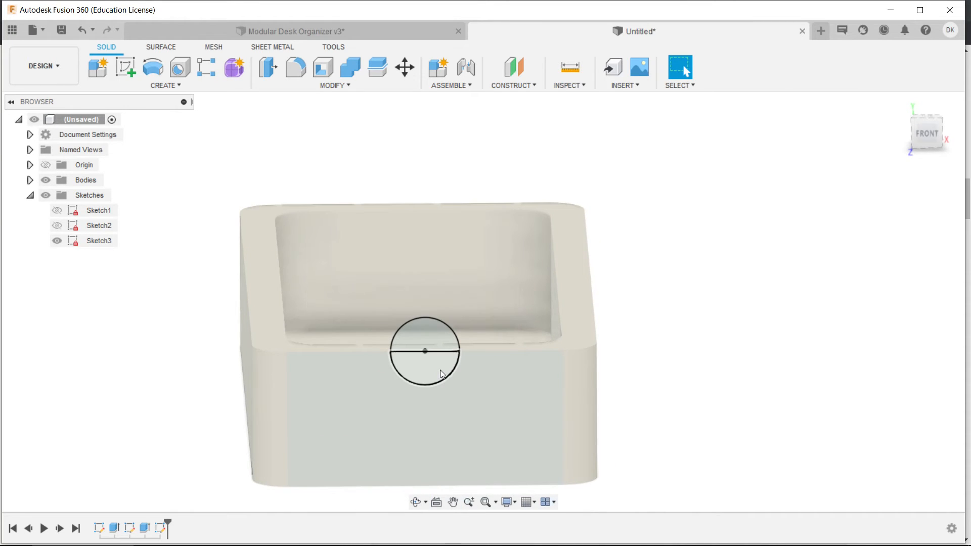
{"action": "mouse_move", "coordinate": [416, 364]}
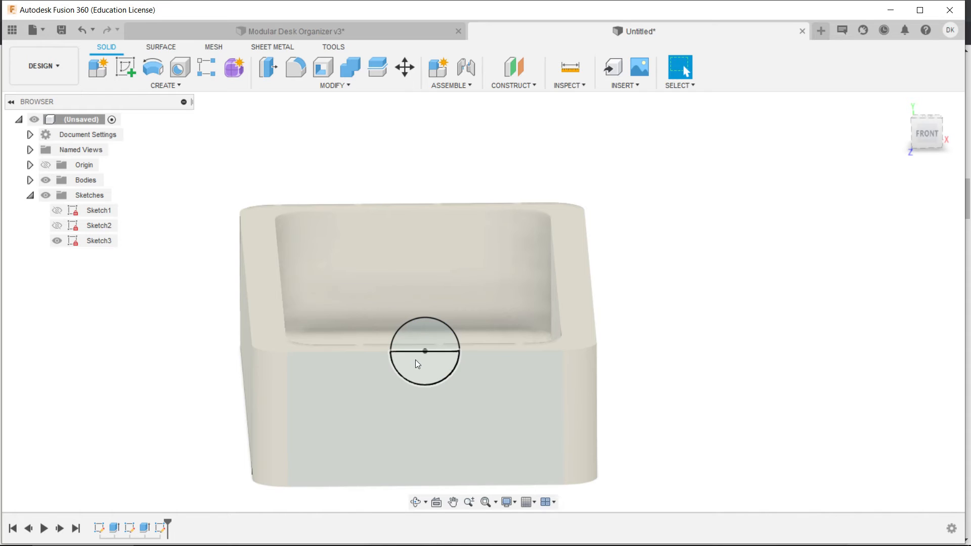
Cut the circle's lower half -30 mm through the front wall as a semicircular notch.
{"action": "left_click", "coordinate": [426, 371]}
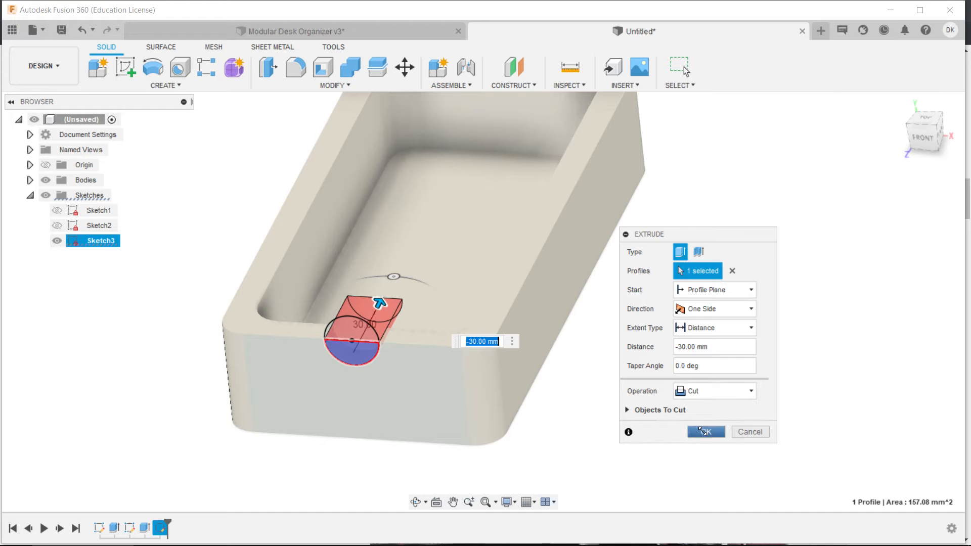
{"action": "left_click", "coordinate": [705, 432]}
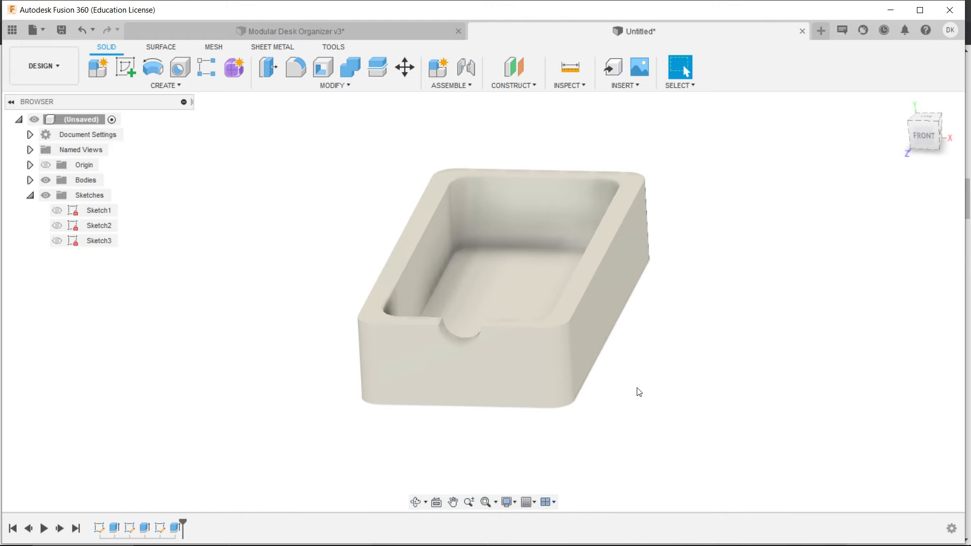
{"action": "mouse_move", "coordinate": [820, 32]}
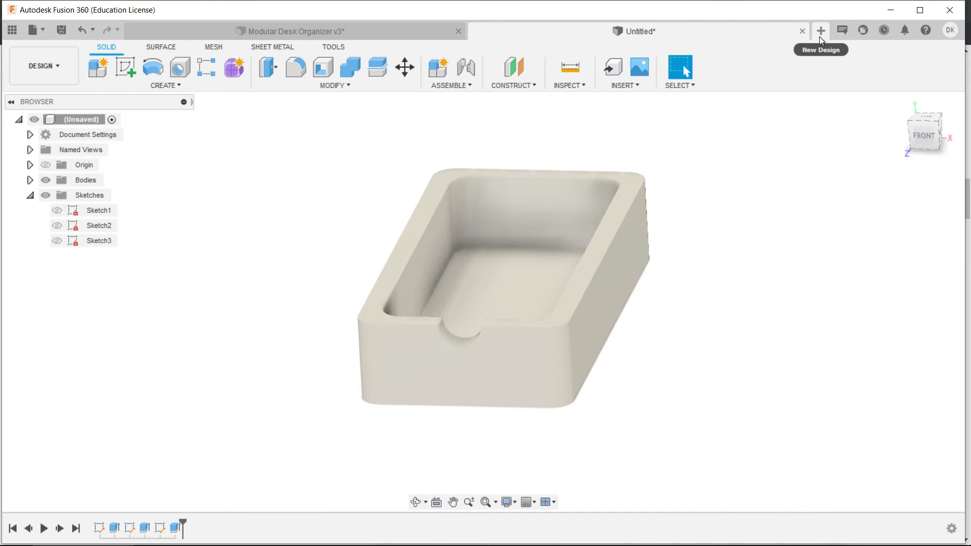
In a new design, sketch a 100 x 75 mm rectangle with all four corners filleted R10.
{"action": "left_click", "coordinate": [820, 31]}
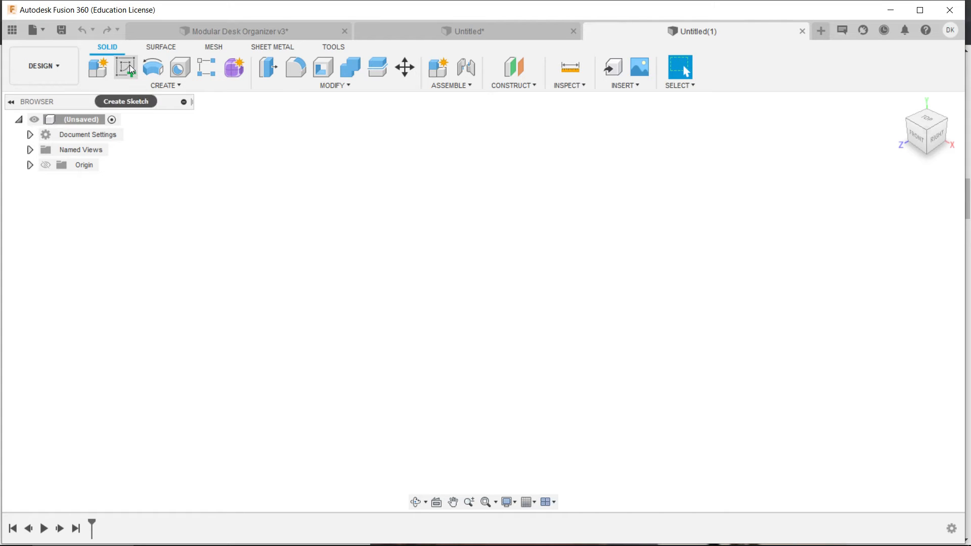
{"action": "left_click", "coordinate": [125, 67]}
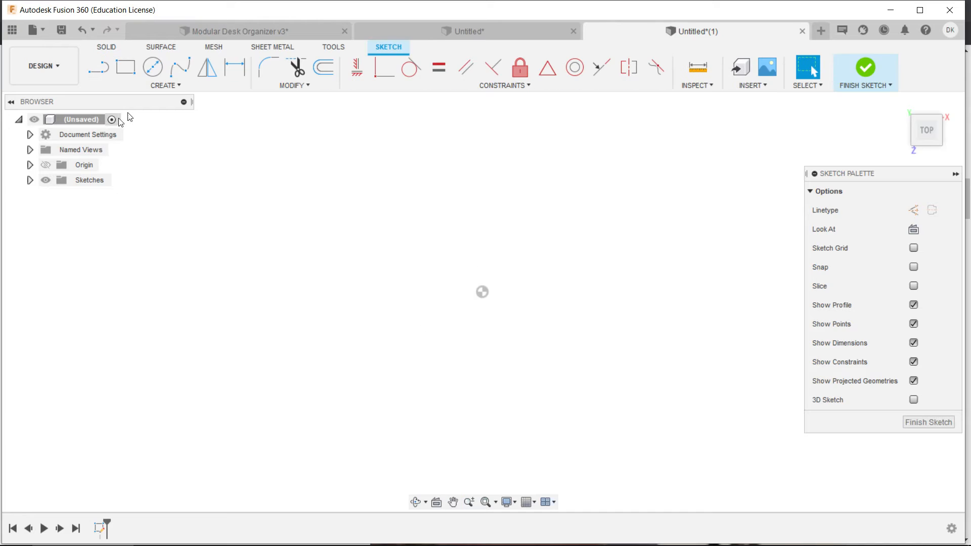
{"action": "left_click", "coordinate": [164, 85]}
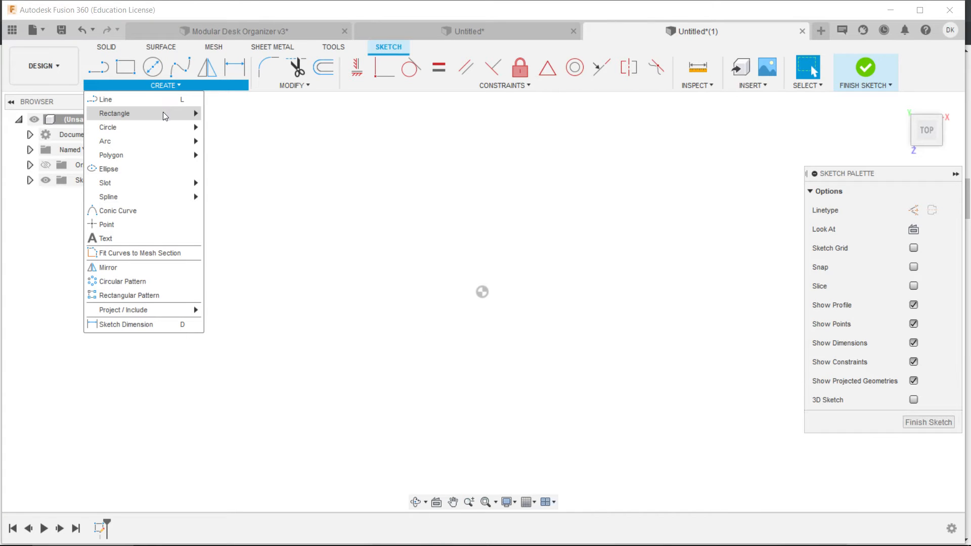
{"action": "left_click", "coordinate": [114, 113]}
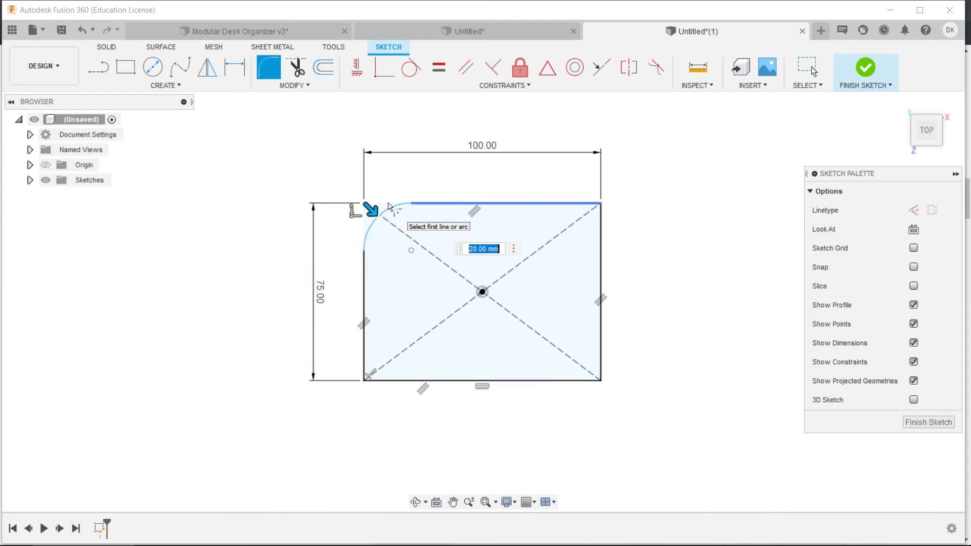
{"action": "type", "text": "10"}
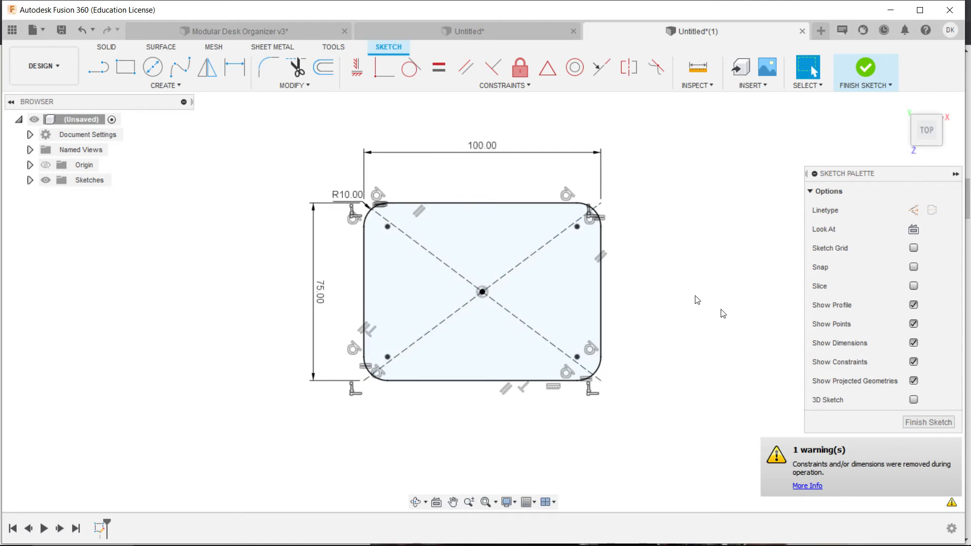
{"action": "left_click", "coordinate": [864, 68]}
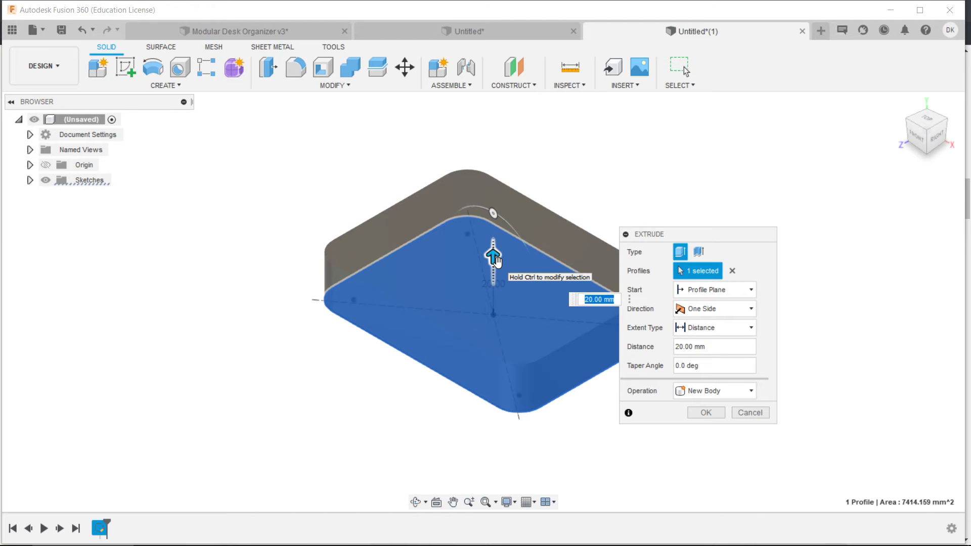
Extrude the rounded rectangle 80 mm into a solid new-body block.
{"action": "left_click_drag", "start_coordinate": [493, 254], "coordinate": [485, 172]}
{"action": "type", "text": "80"}
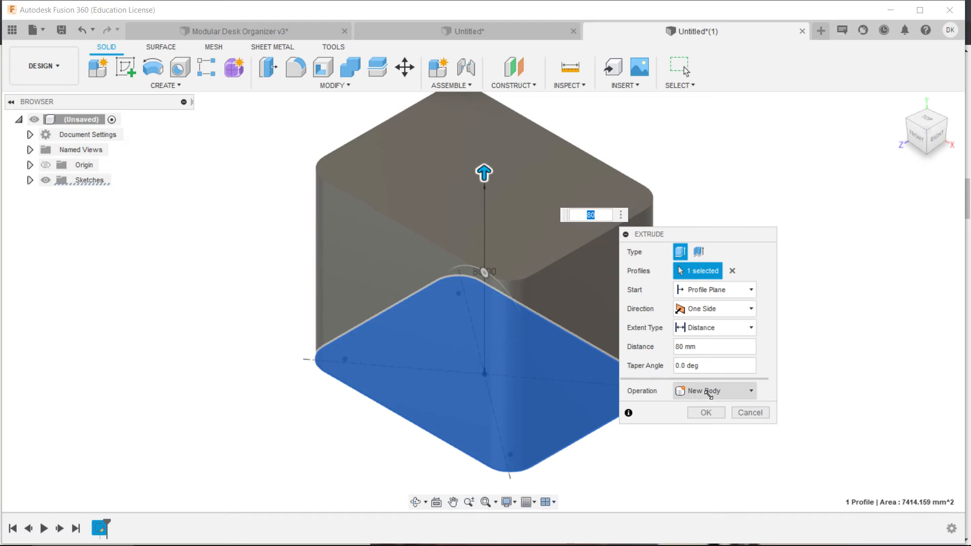
{"action": "left_click", "coordinate": [704, 413]}
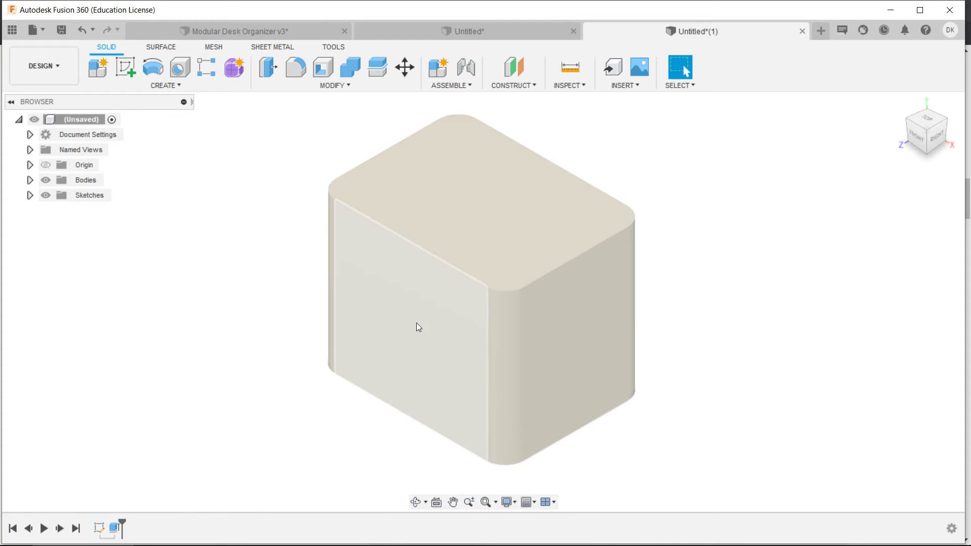
{"action": "left_click_drag", "start_coordinate": [418, 326], "coordinate": [472, 293]}
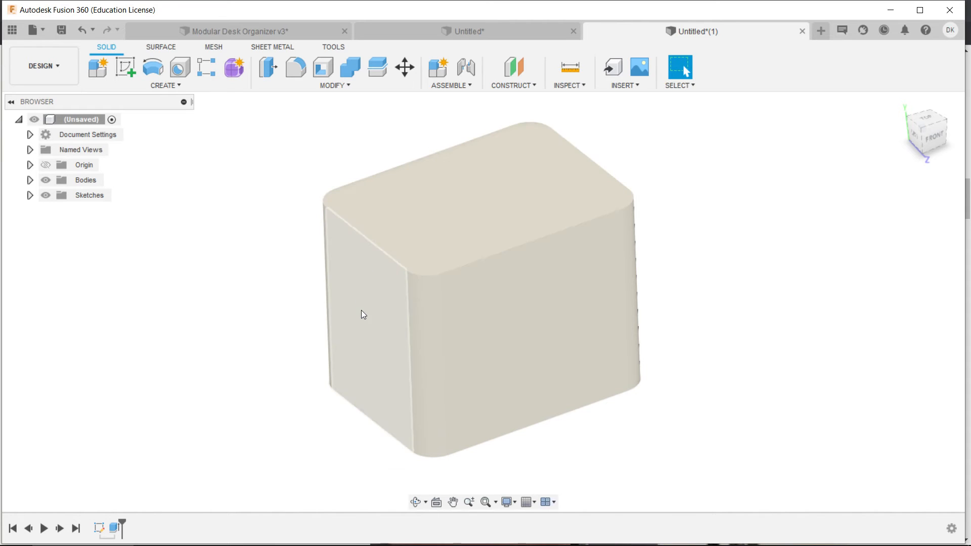
{"action": "left_click", "coordinate": [125, 68]}
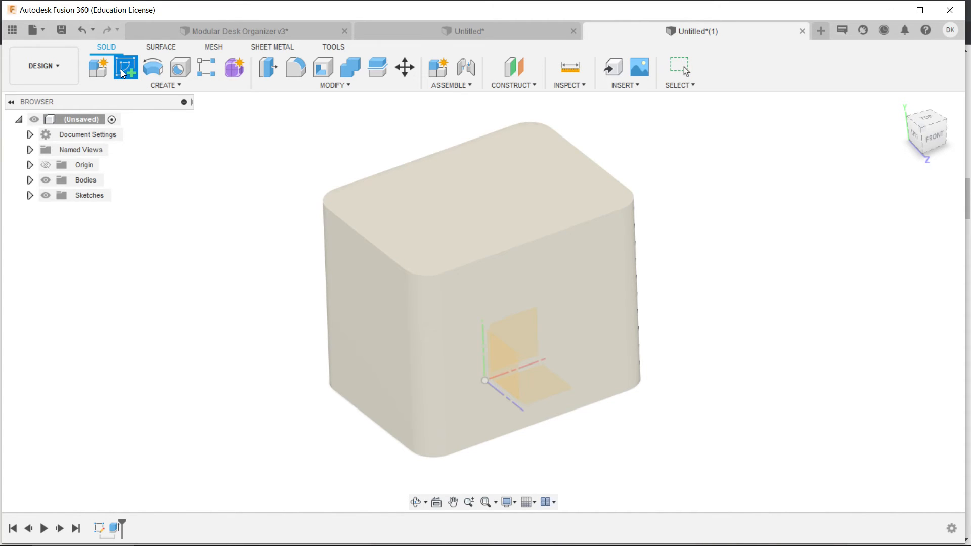
Sketch on the block's side face and project its two face edges into the sketch.
{"action": "left_click", "coordinate": [125, 68]}
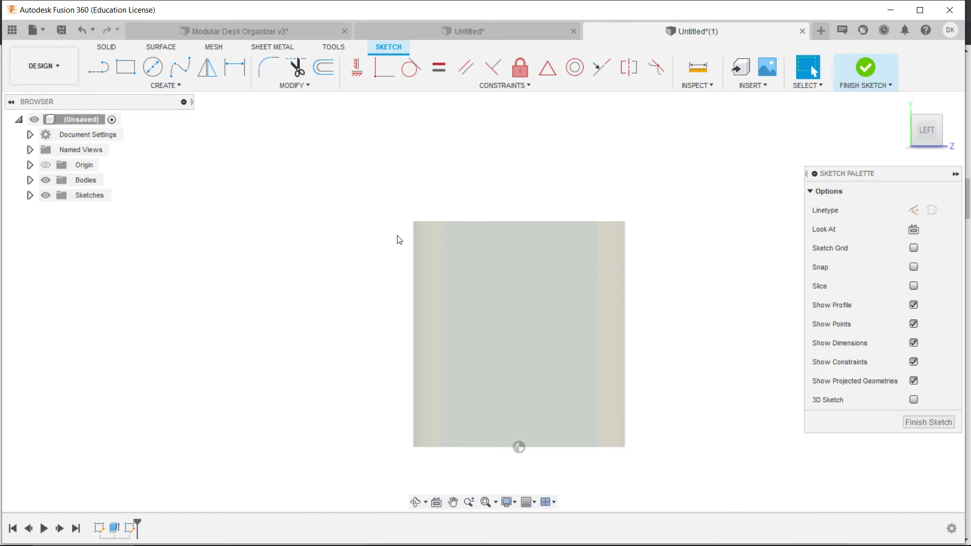
{"action": "left_click", "coordinate": [807, 67]}
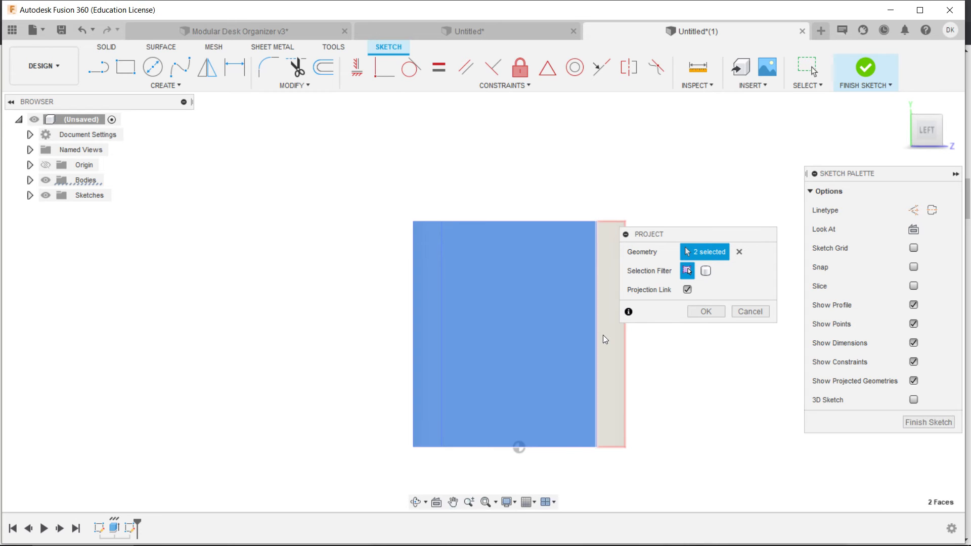
{"action": "left_click", "coordinate": [705, 311]}
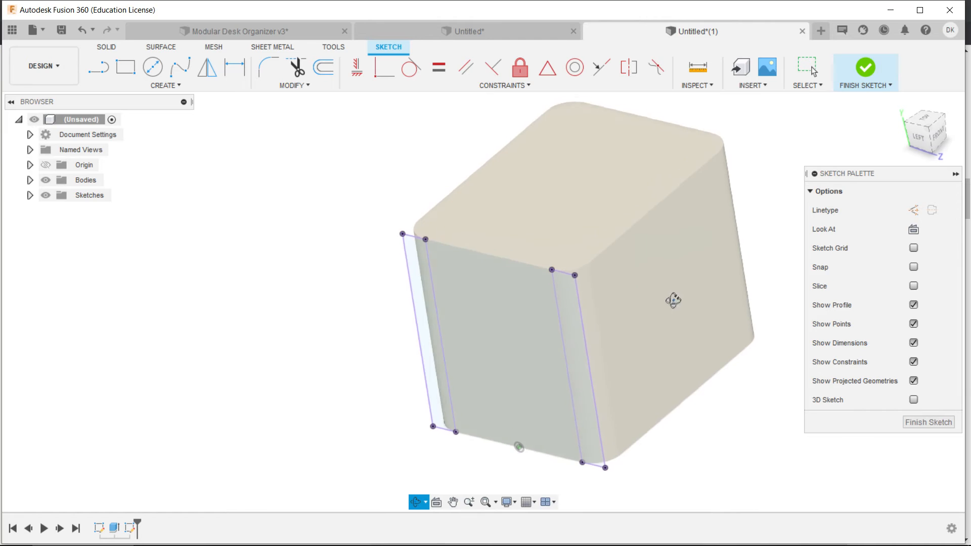
{"action": "left_click_drag", "start_coordinate": [673, 300], "coordinate": [641, 374]}
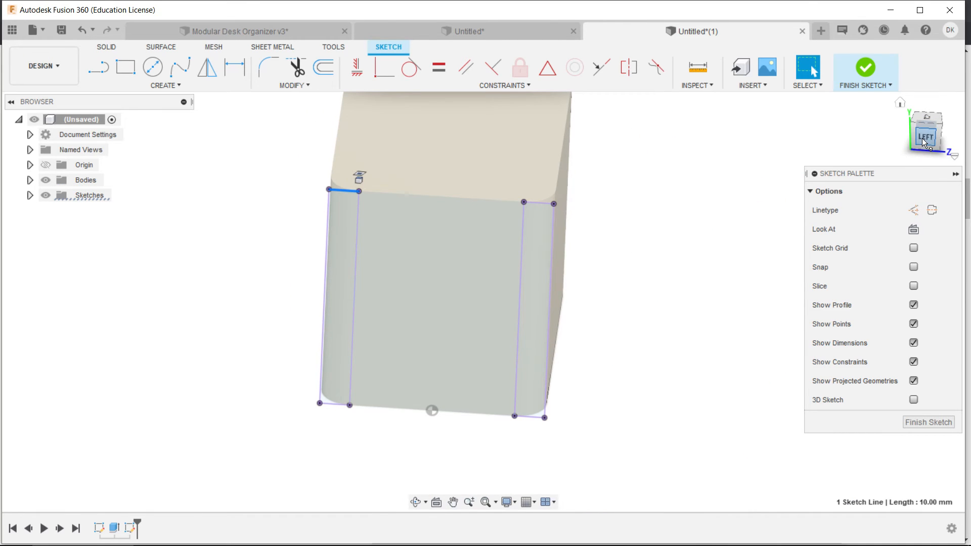
{"action": "left_click", "coordinate": [925, 135]}
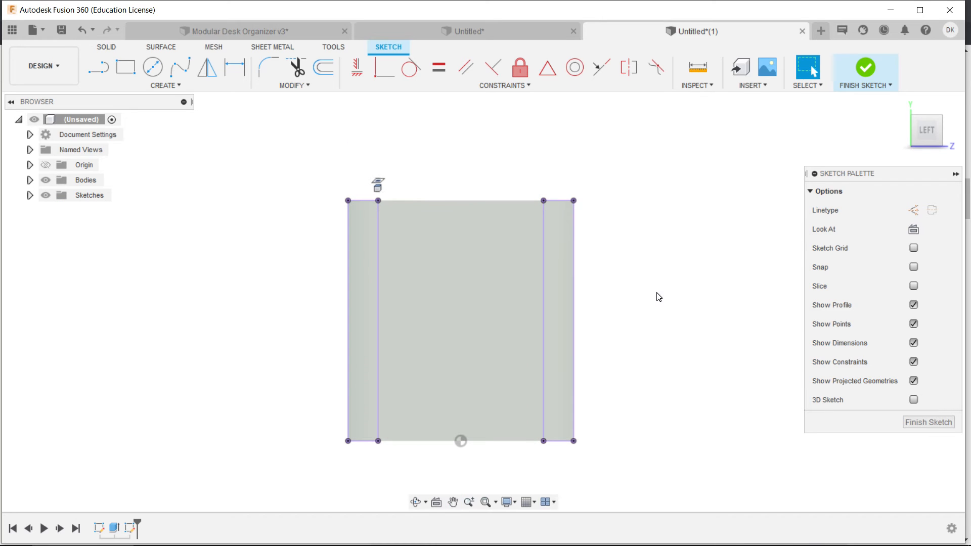
{"action": "mouse_move", "coordinate": [641, 294]}
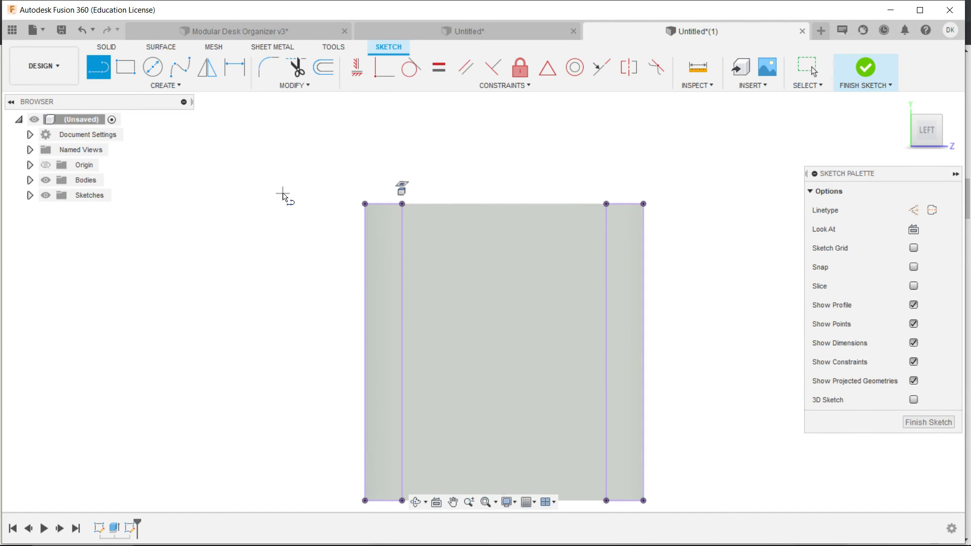
{"action": "mouse_move", "coordinate": [402, 204]}
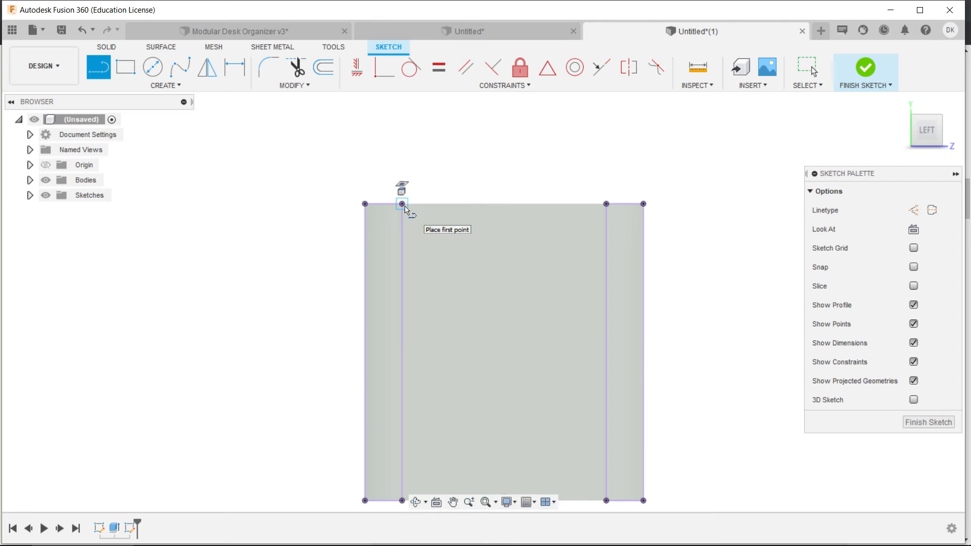
Draw the stand profile: slanted back line, 14 mm slot floor, angled lip, vertical line to the bottom.
{"action": "left_click_drag", "start_coordinate": [401, 204], "coordinate": [434, 309]}
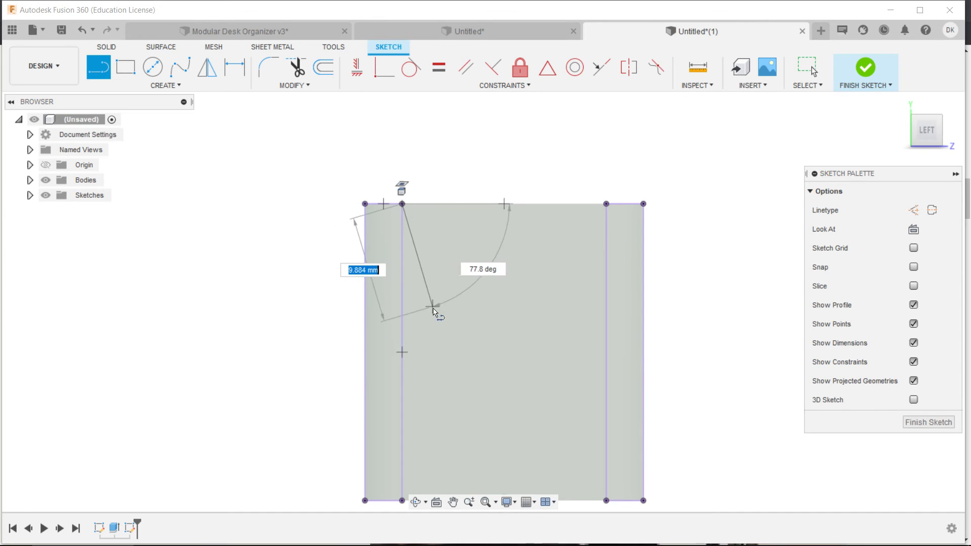
{"action": "left_click_drag", "start_coordinate": [434, 310], "coordinate": [429, 365]}
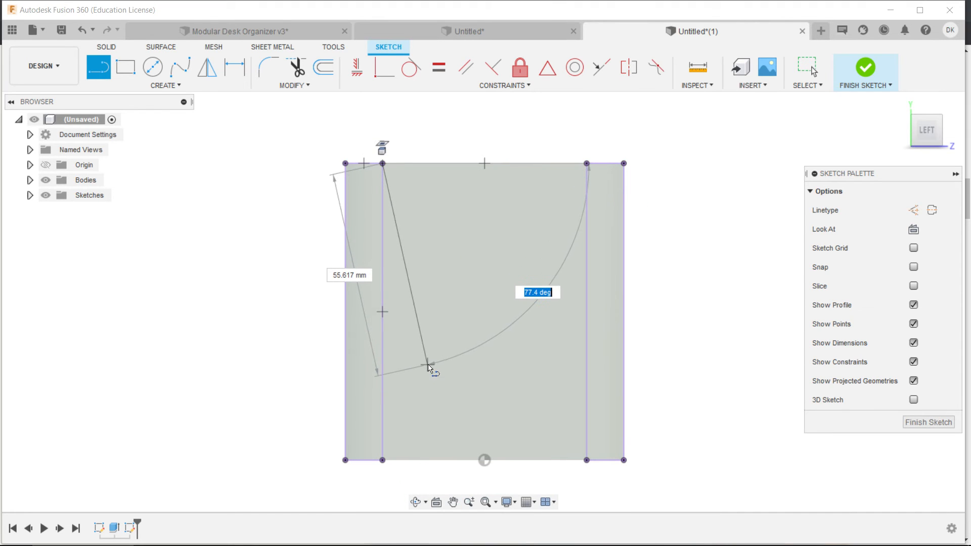
{"action": "left_click_drag", "start_coordinate": [429, 365], "coordinate": [427, 382]}
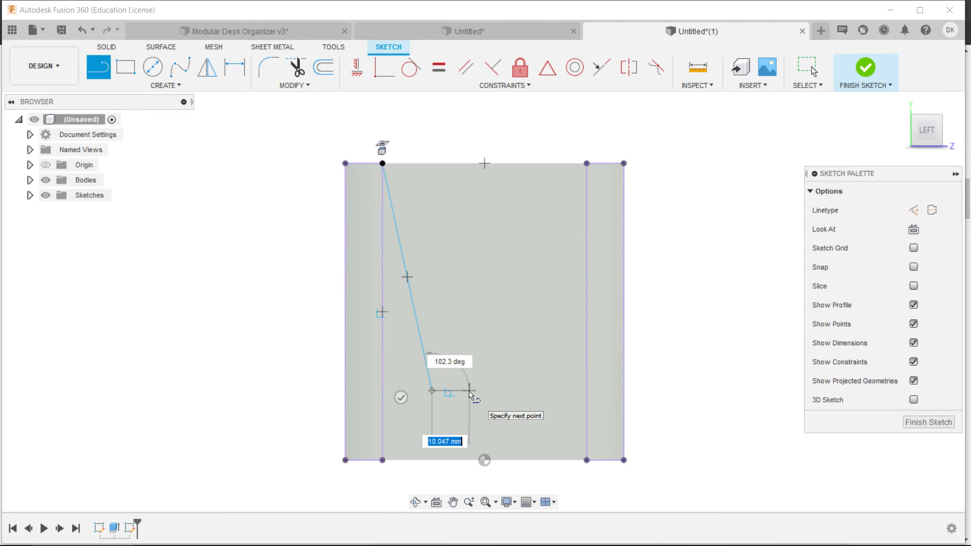
{"action": "type", "text": "14.00"}
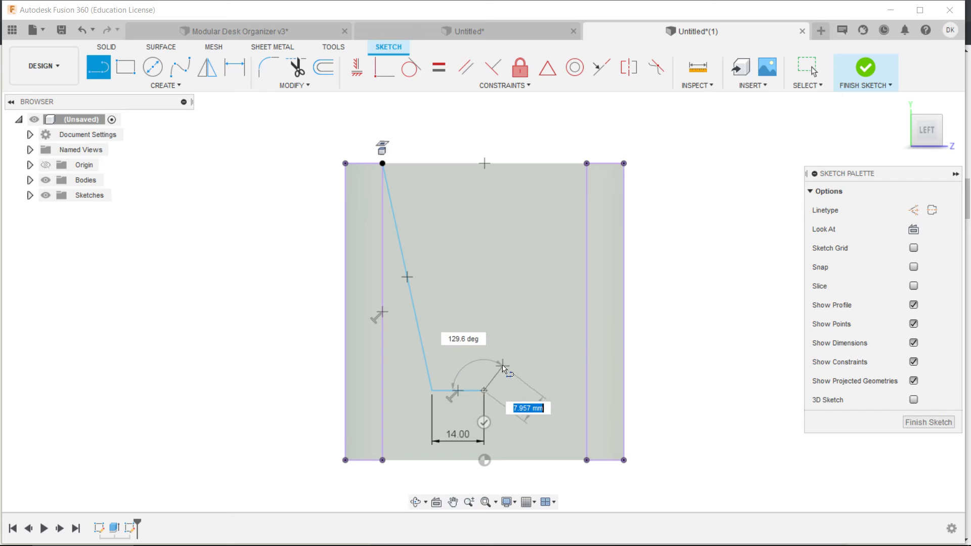
{"action": "mouse_move", "coordinate": [522, 349]}
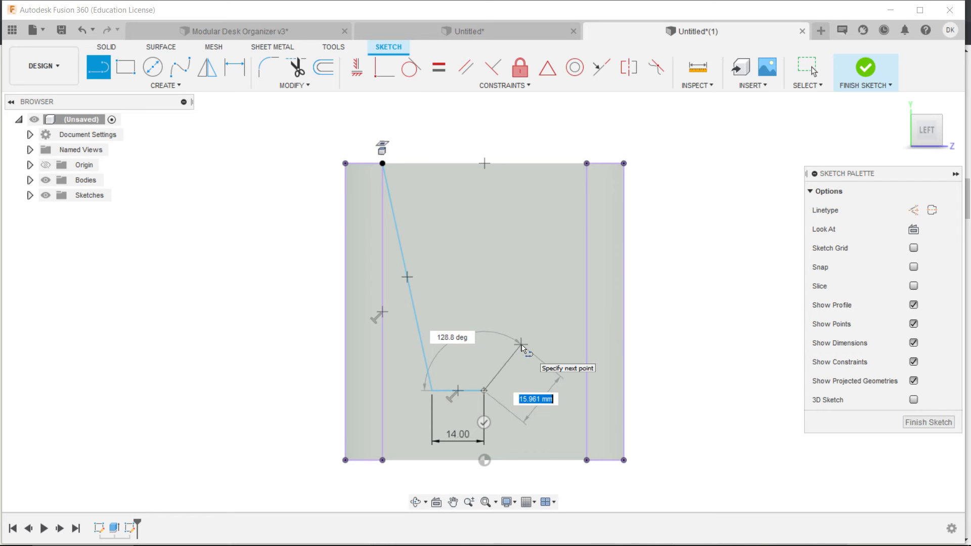
{"action": "mouse_move", "coordinate": [519, 346]}
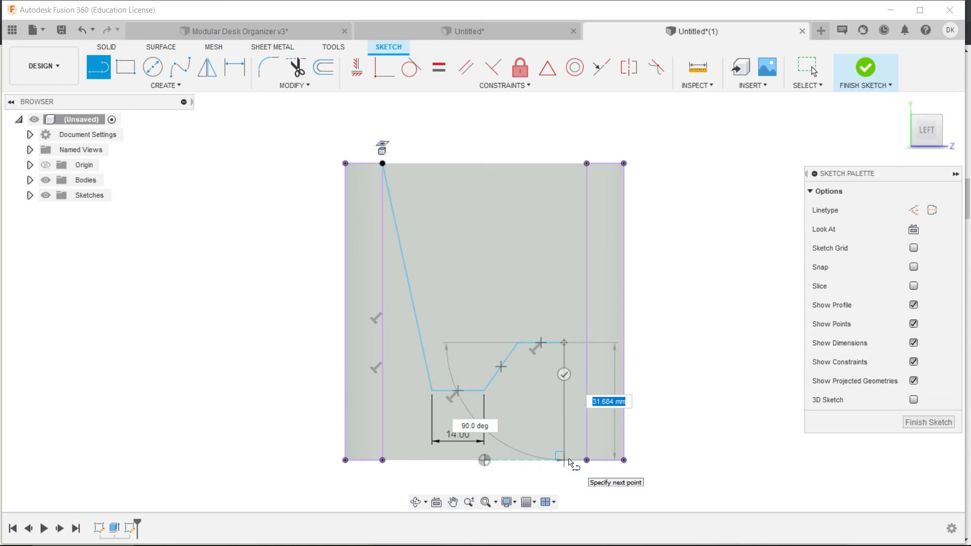
{"action": "left_click", "coordinate": [562, 459]}
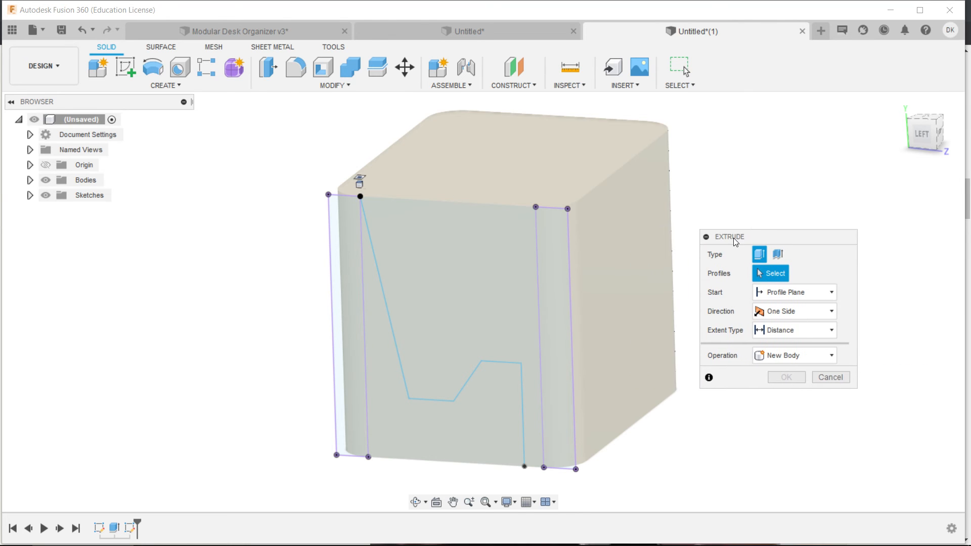
Cut the profiles above the outline -120 mm through the block, leaving the slanted stand with a slot.
{"action": "left_click", "coordinate": [483, 241]}
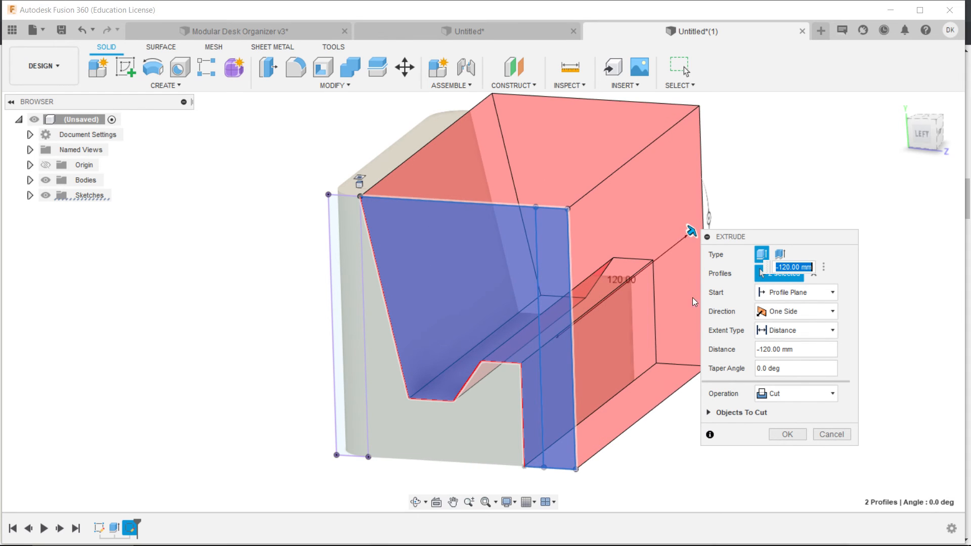
{"action": "mouse_move", "coordinate": [737, 401]}
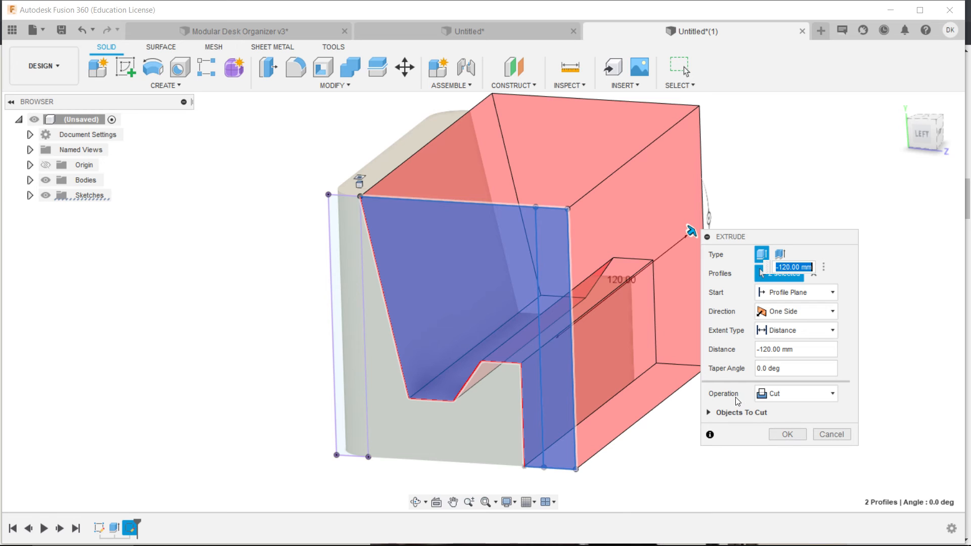
{"action": "left_click", "coordinate": [786, 434]}
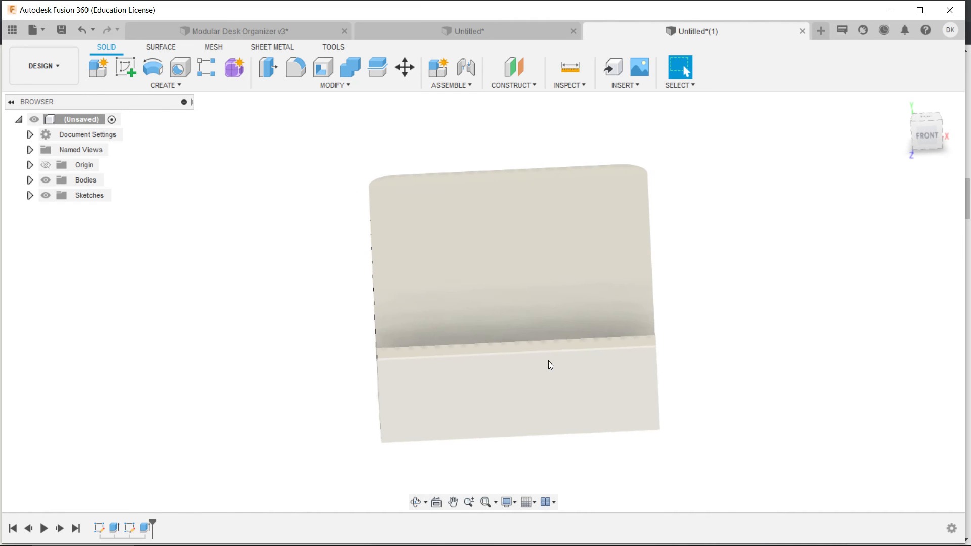
{"action": "left_click", "coordinate": [124, 67]}
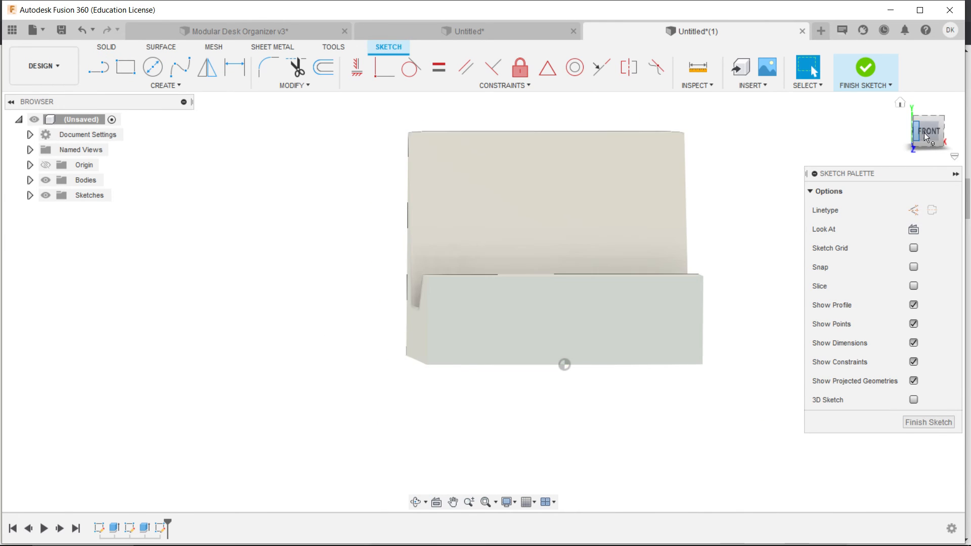
Sketch a center circle on the lip's top edge and cut its lower half -5 mm as a thumb notch.
{"action": "left_click", "coordinate": [153, 67]}
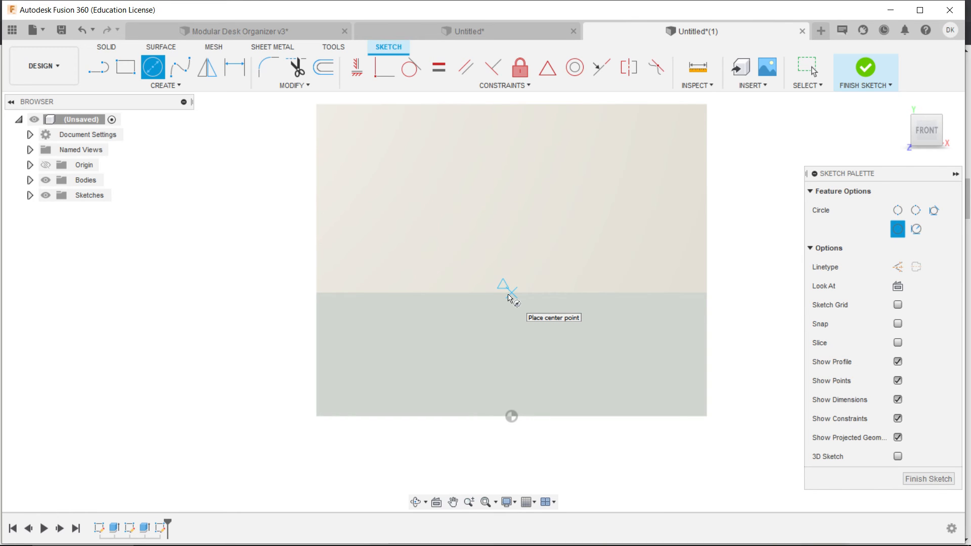
{"action": "left_click", "coordinate": [504, 285]}
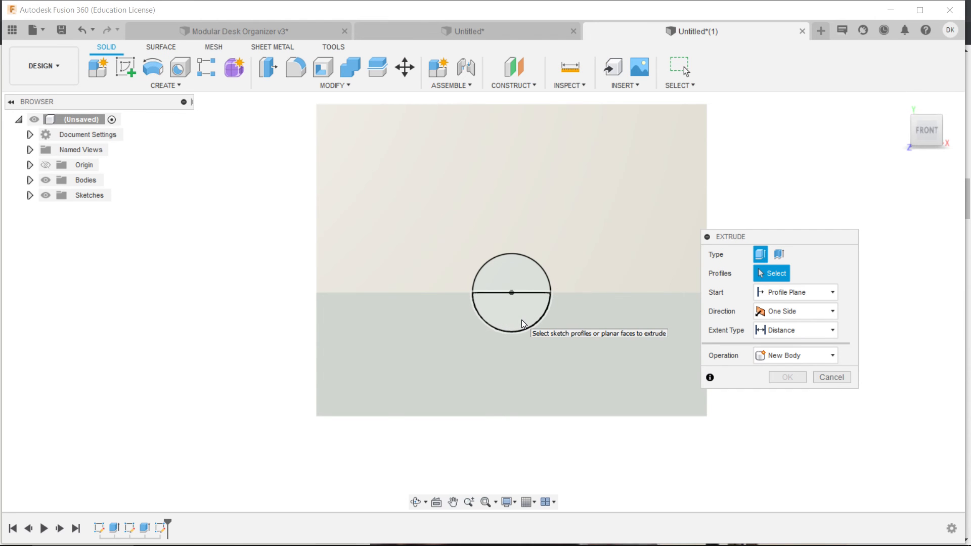
{"action": "left_click", "coordinate": [512, 315]}
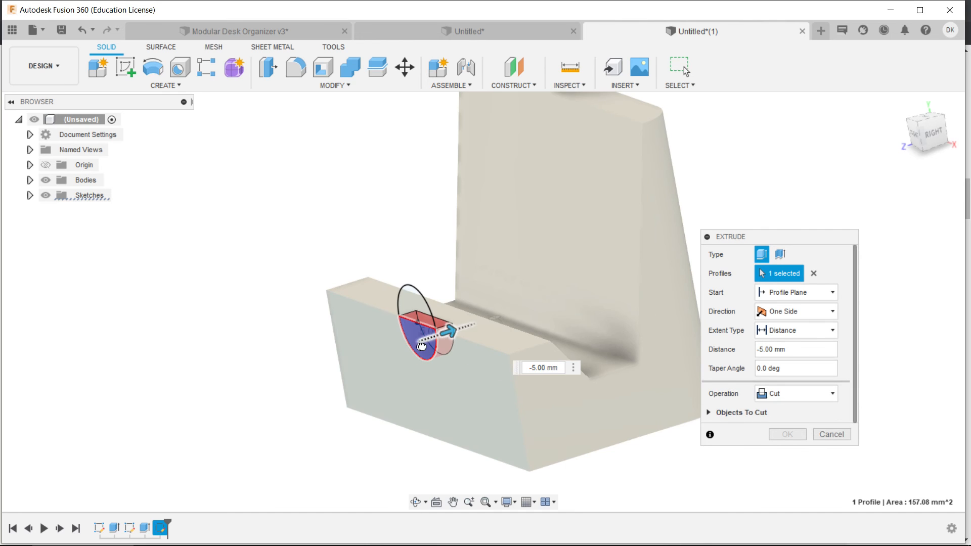
{"action": "left_click_drag", "start_coordinate": [452, 330], "coordinate": [672, 260]}
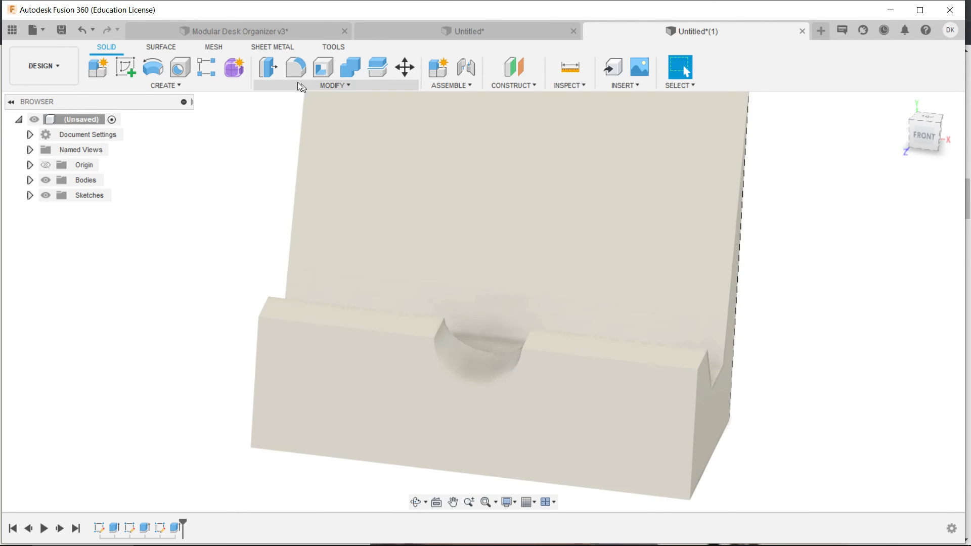
{"action": "mouse_move", "coordinate": [294, 67]}
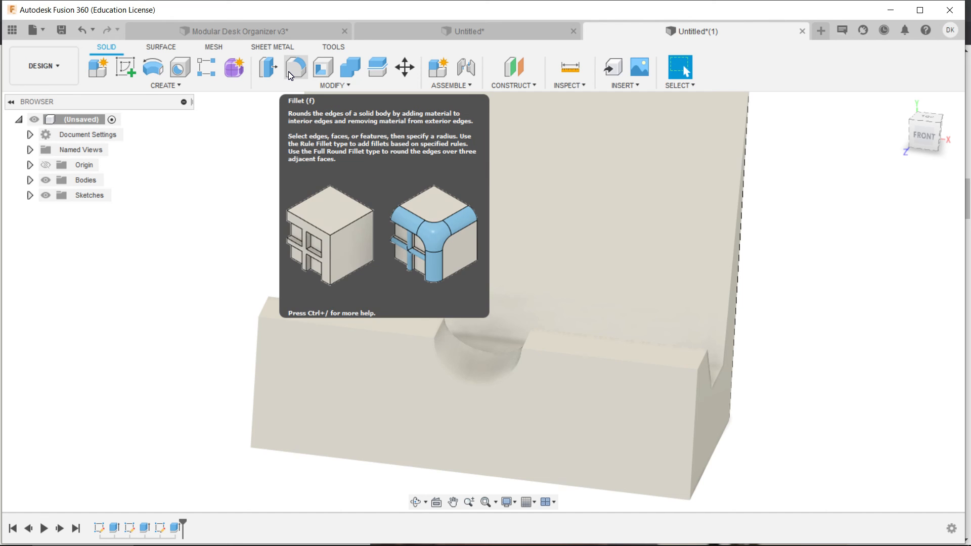
Fillet all edges of the stand, including back, lip and thumb notch, with a 3 mm radius.
{"action": "left_click", "coordinate": [295, 66]}
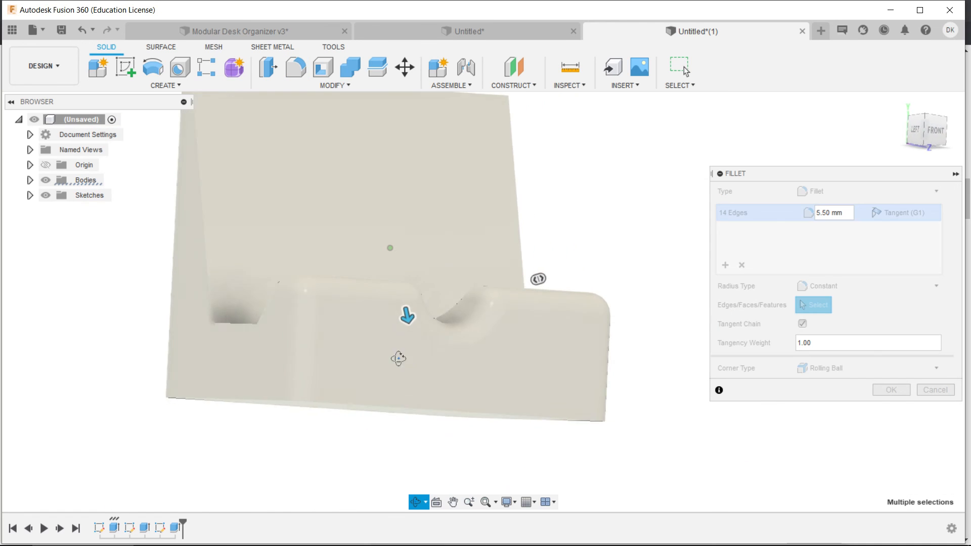
{"action": "left_click_drag", "start_coordinate": [399, 358], "coordinate": [353, 405]}
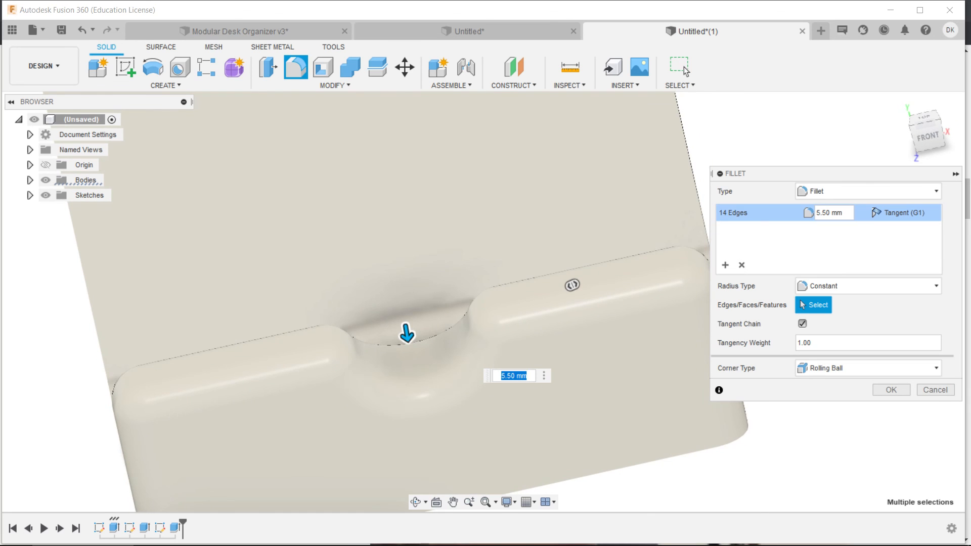
{"action": "type", "text": "3 mm"}
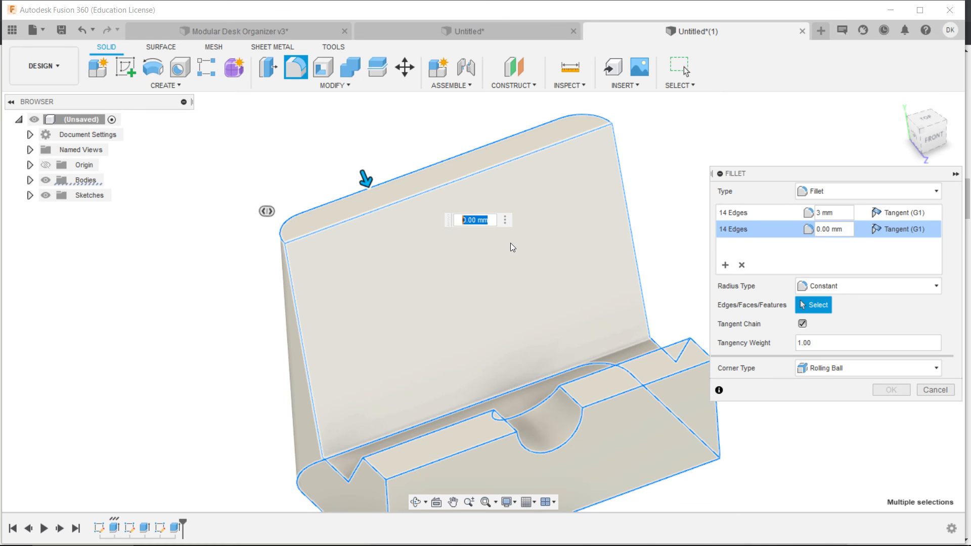
{"action": "type", "text": "3"}
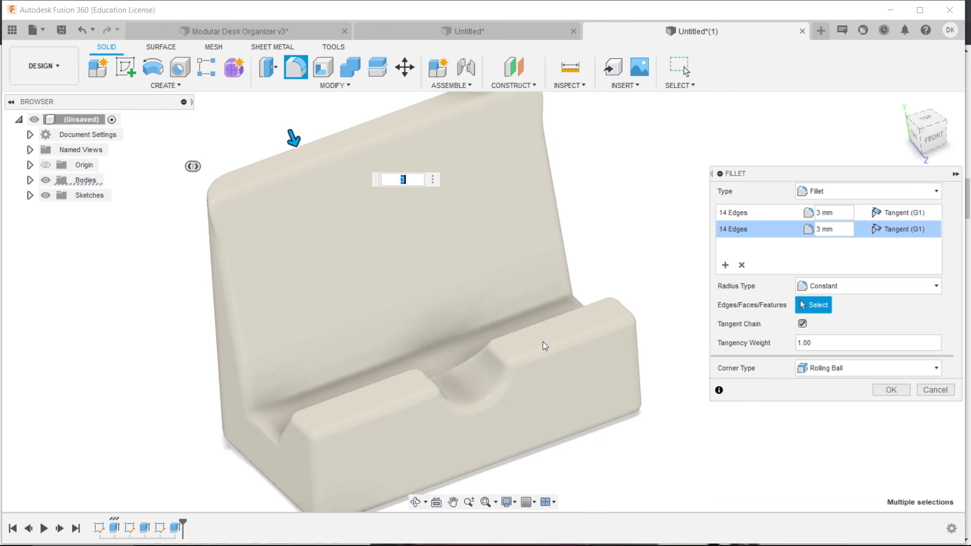
{"action": "left_click", "coordinate": [889, 390]}
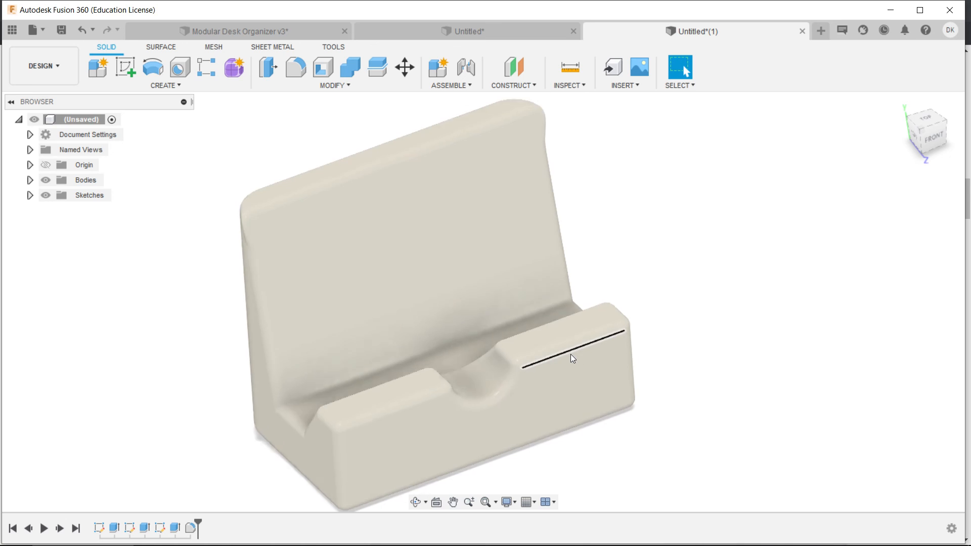